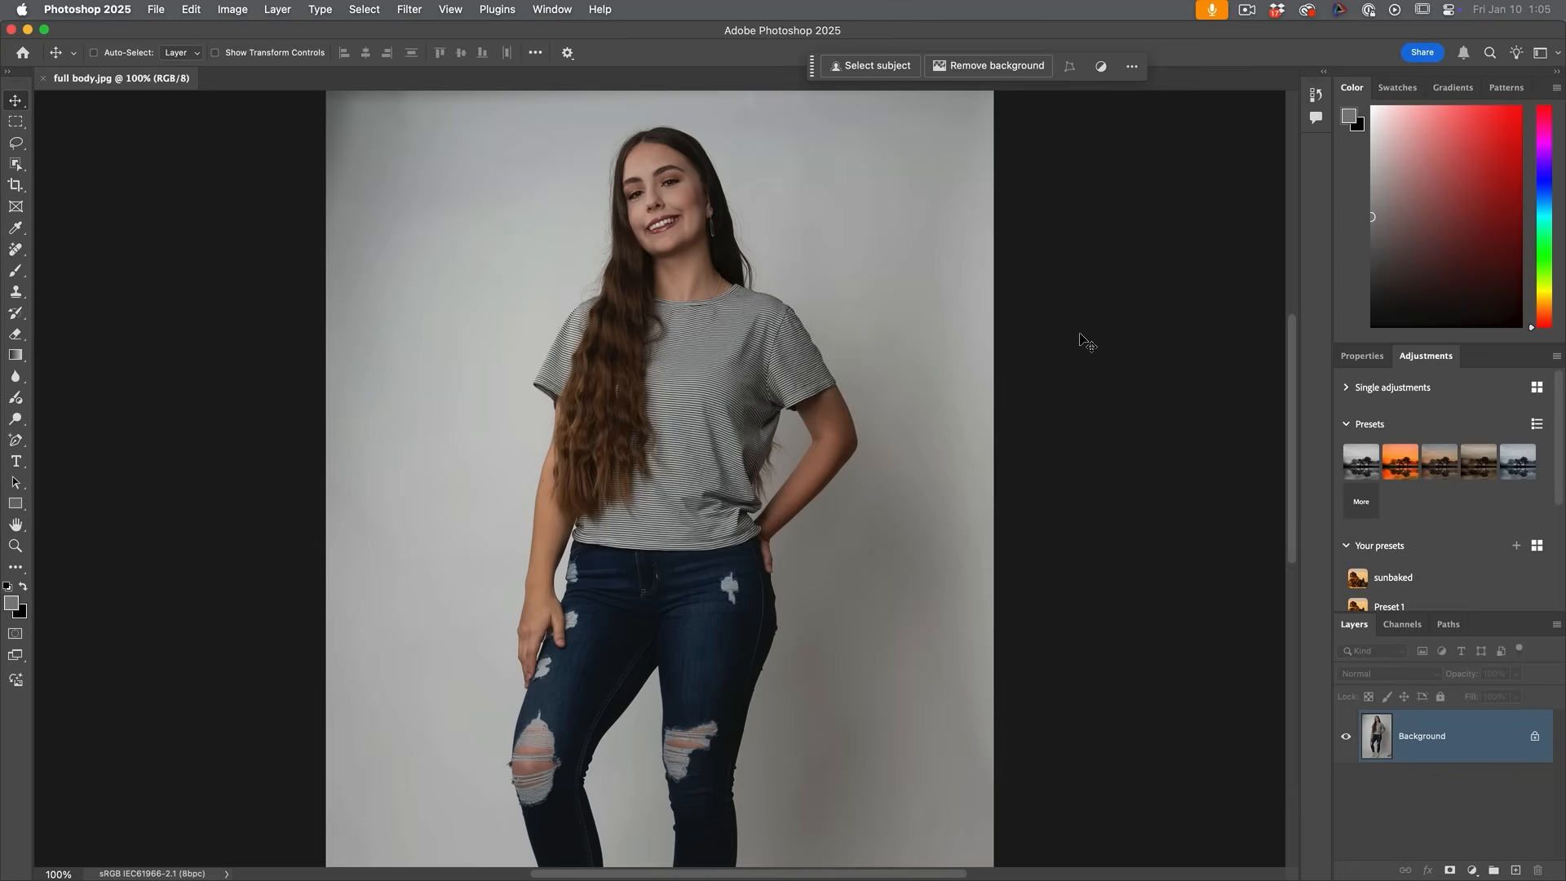
pyautogui.moveTo(548, 23)
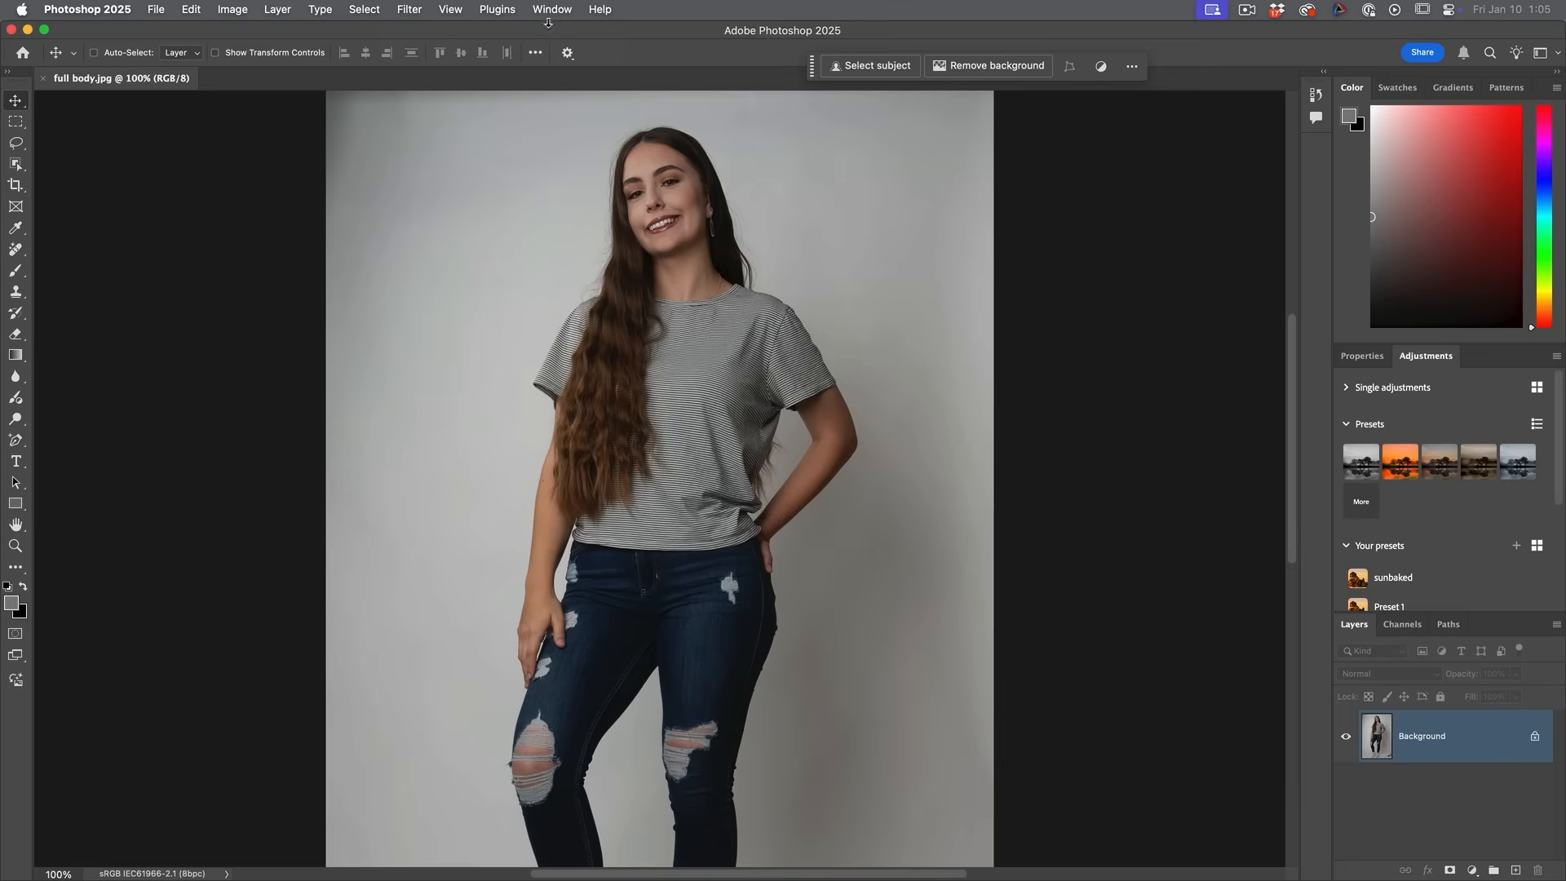
# Open the portrait in the Camera Raw filter and browse its profile groups.
pyautogui.click(408, 9)
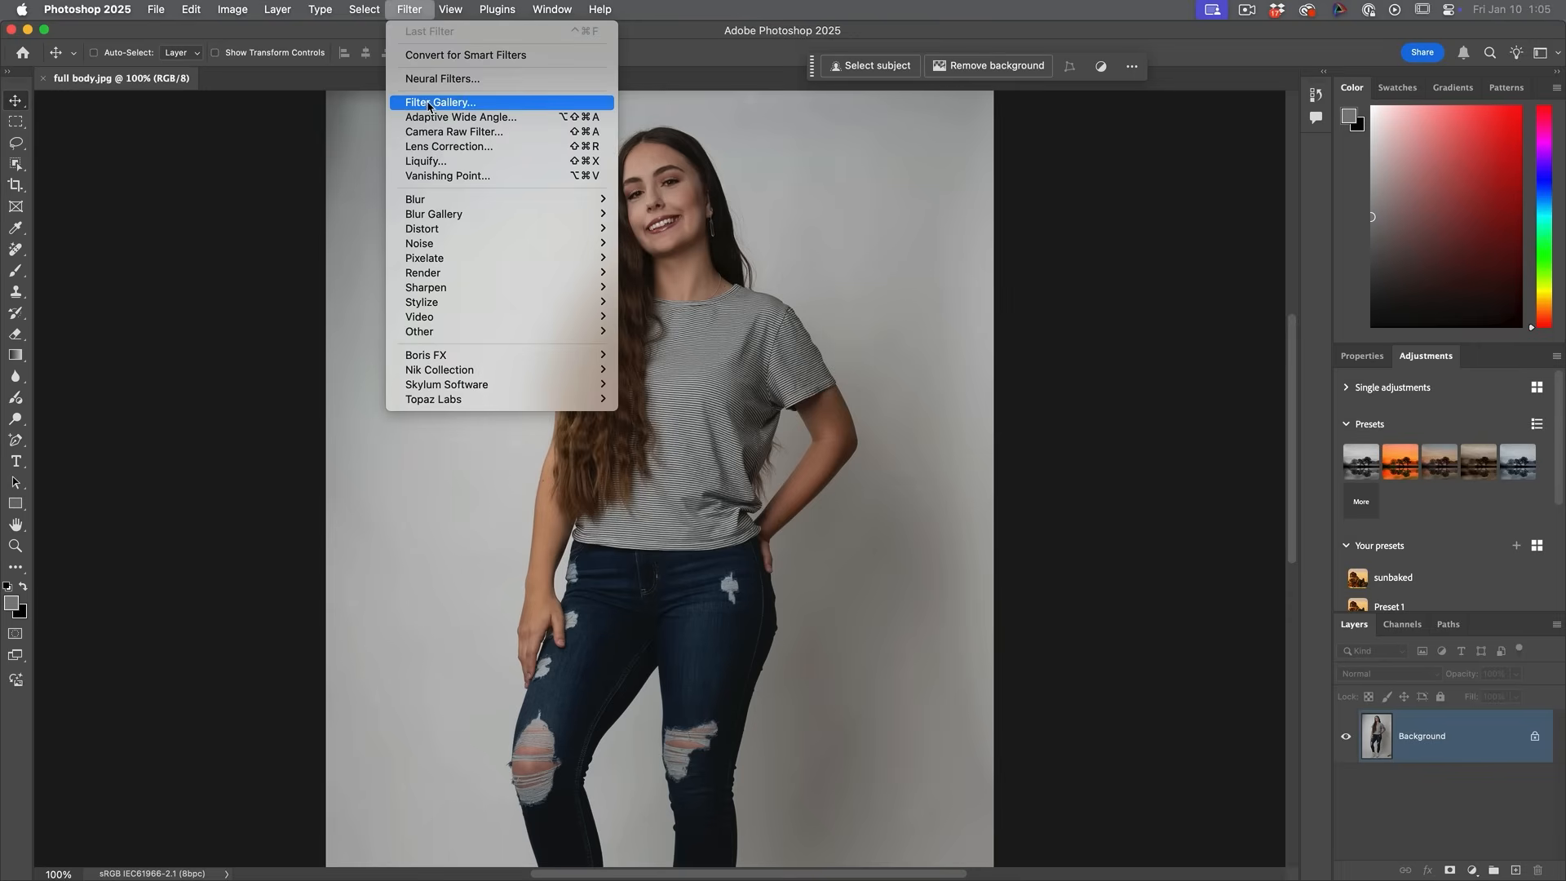
pyautogui.click(454, 132)
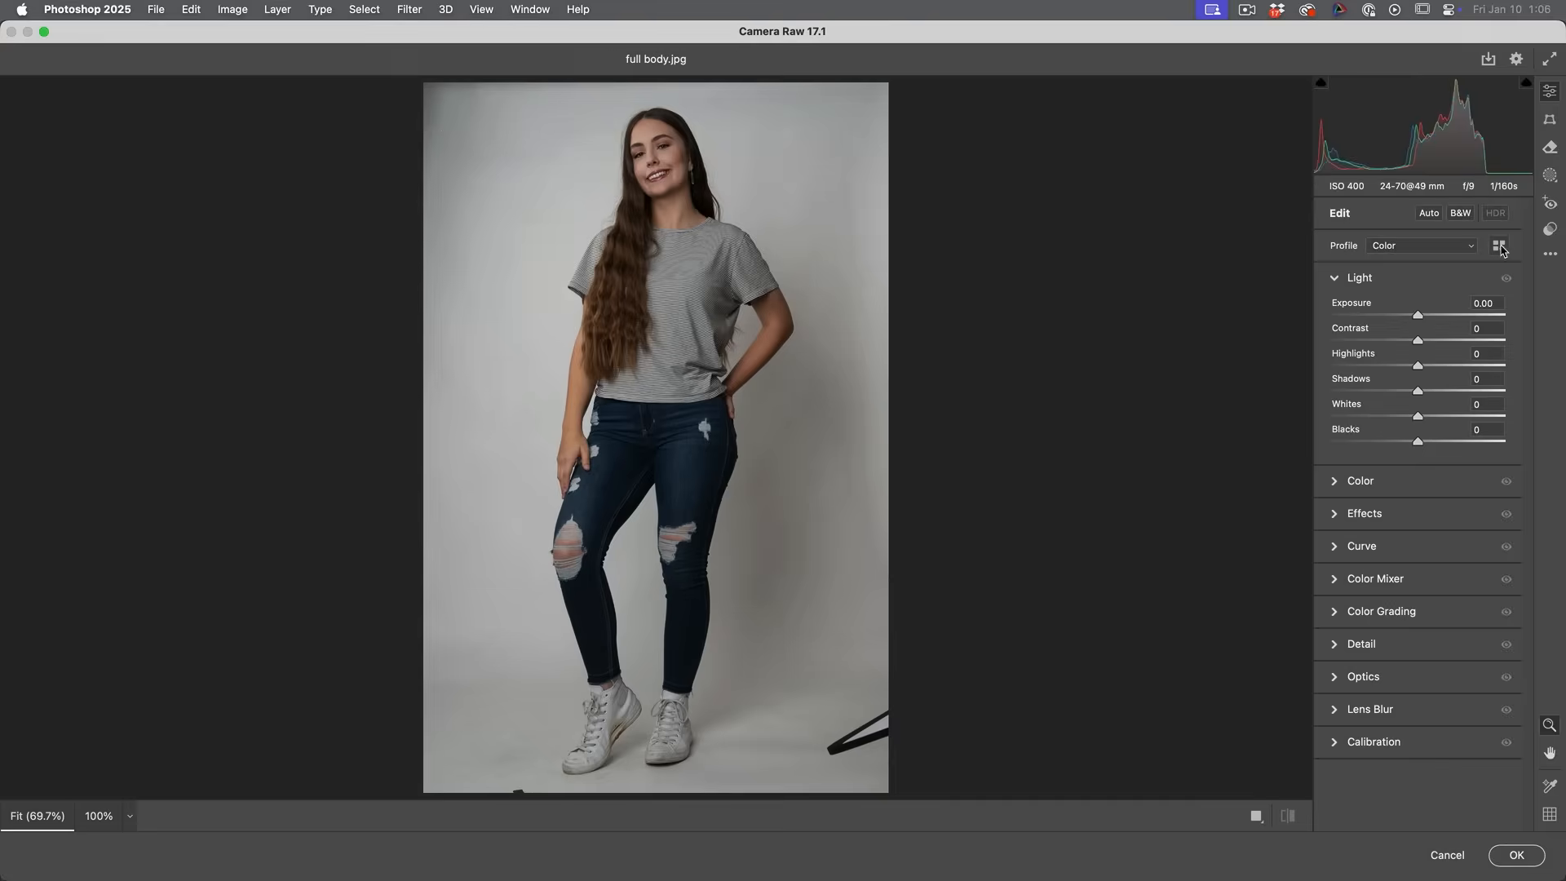
pyautogui.click(1498, 246)
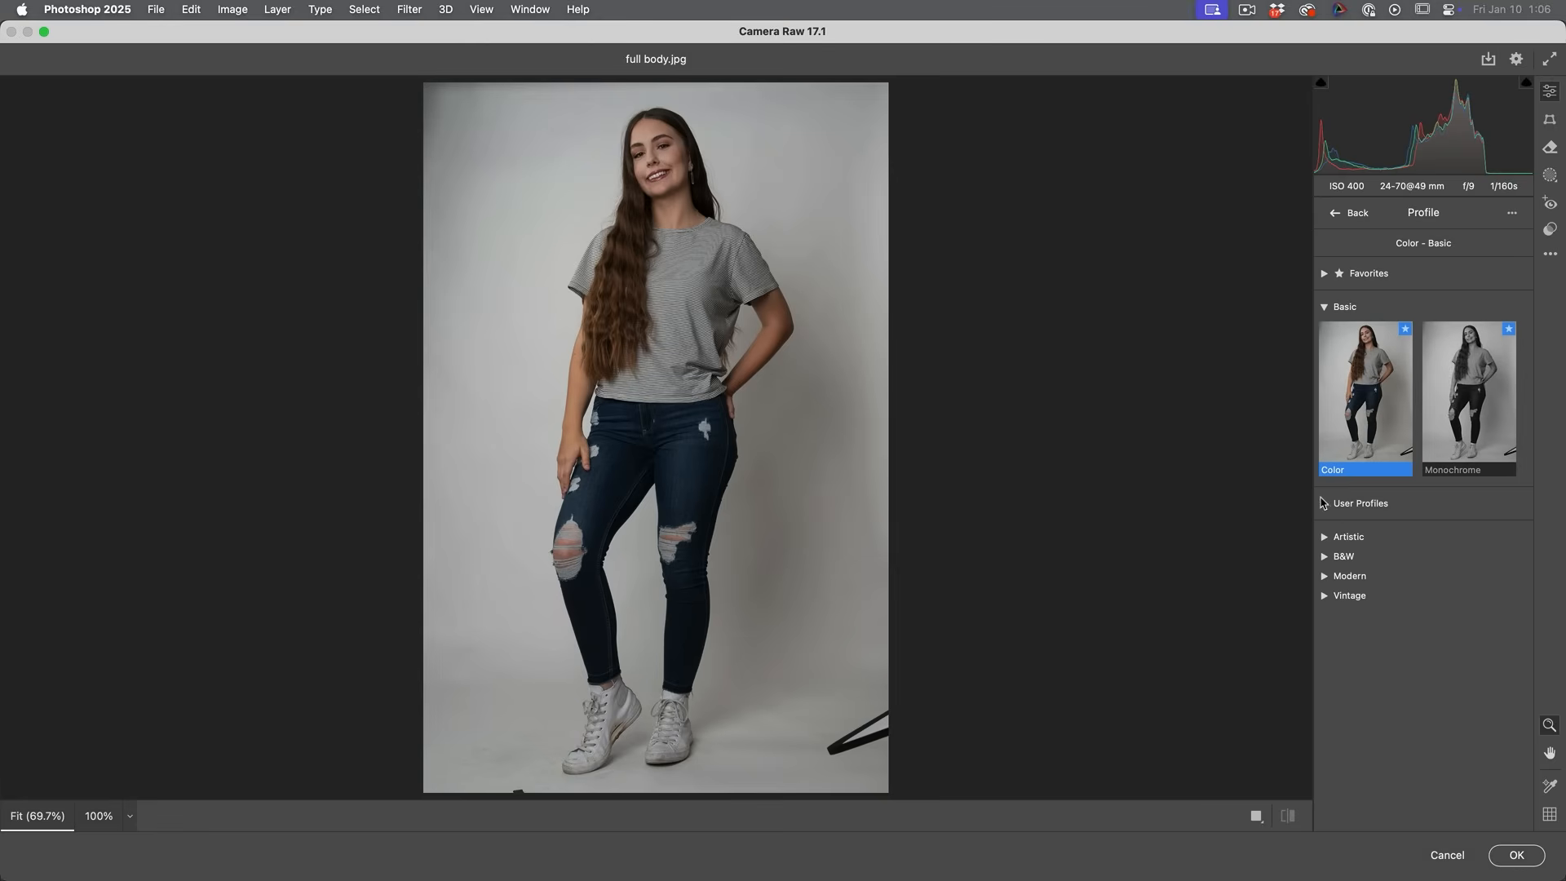
pyautogui.moveTo(682, 61)
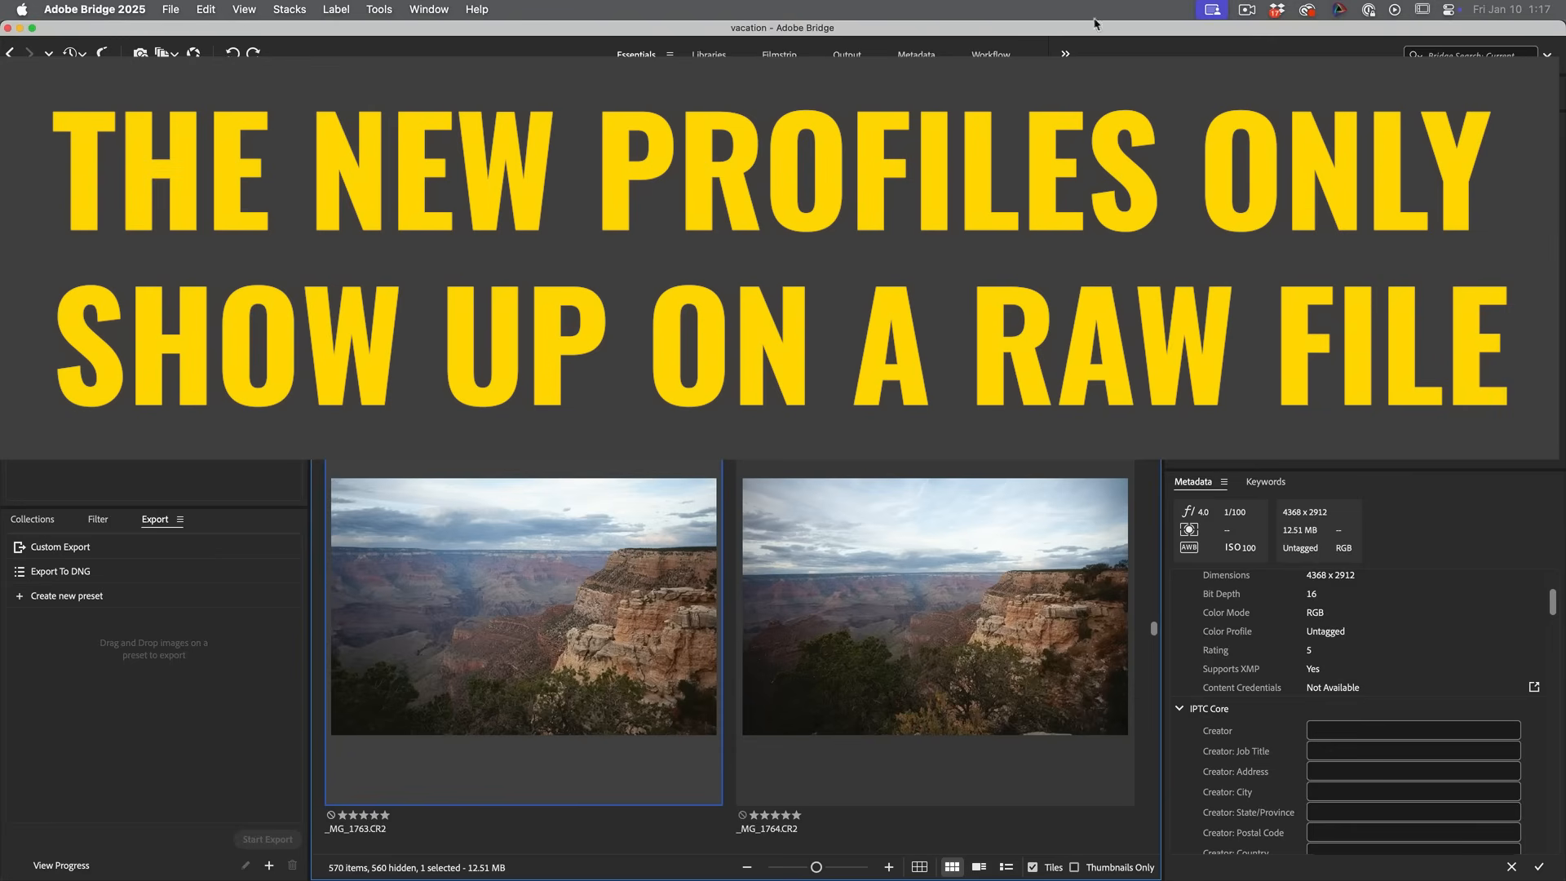
# Open the raw Grand Canyon photo _MG_1763.CR2 from the vacation folder in Camera Raw.
pyautogui.doubleClick(356, 827)
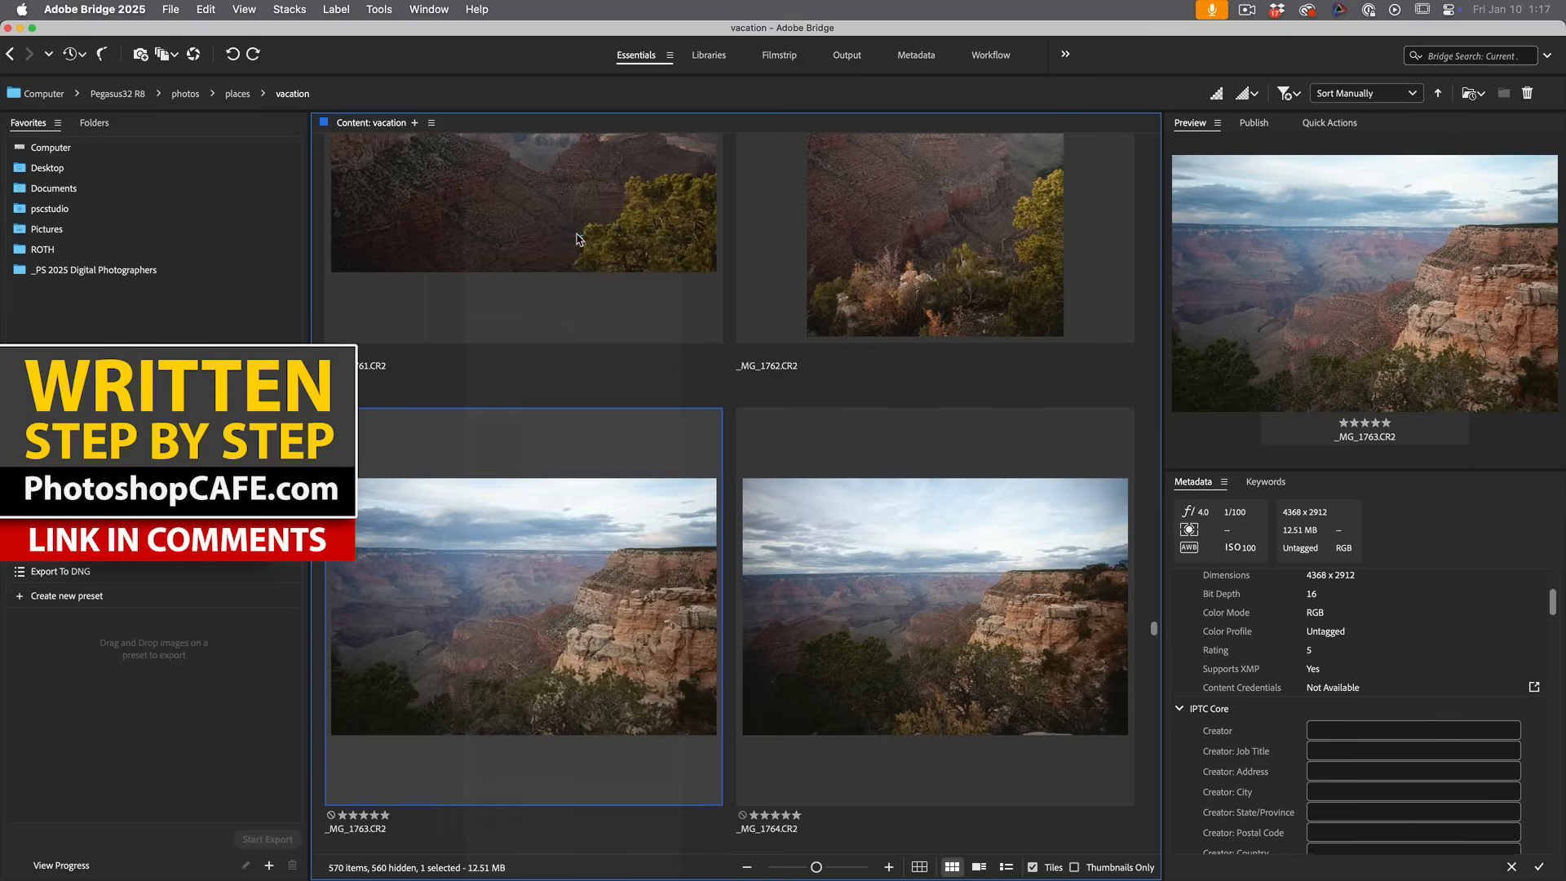
pyautogui.doubleClick(522, 600)
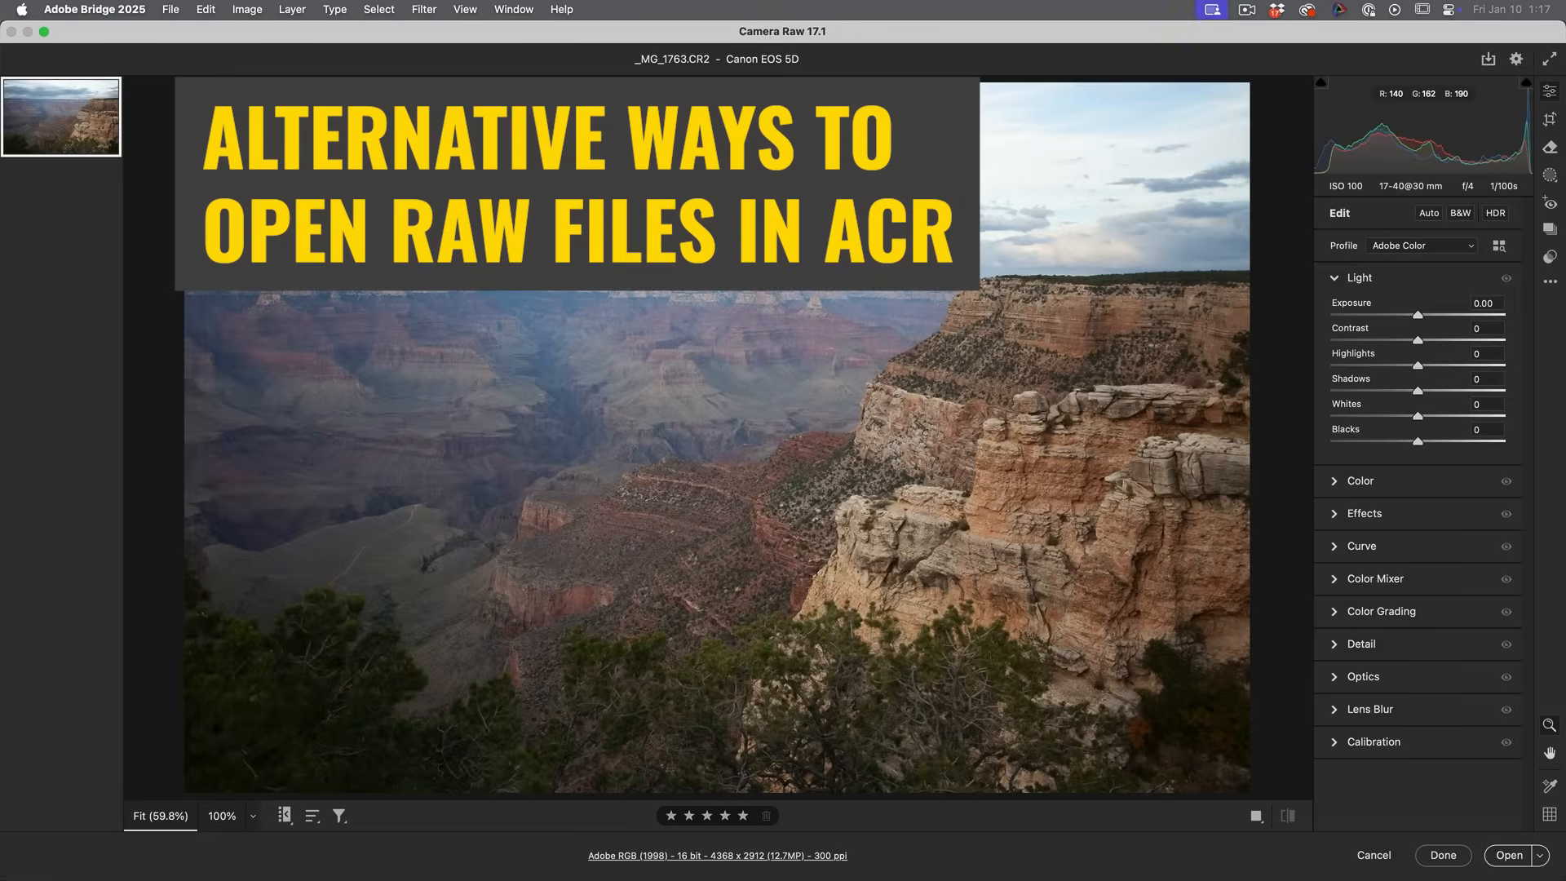
pyautogui.moveTo(903, 74)
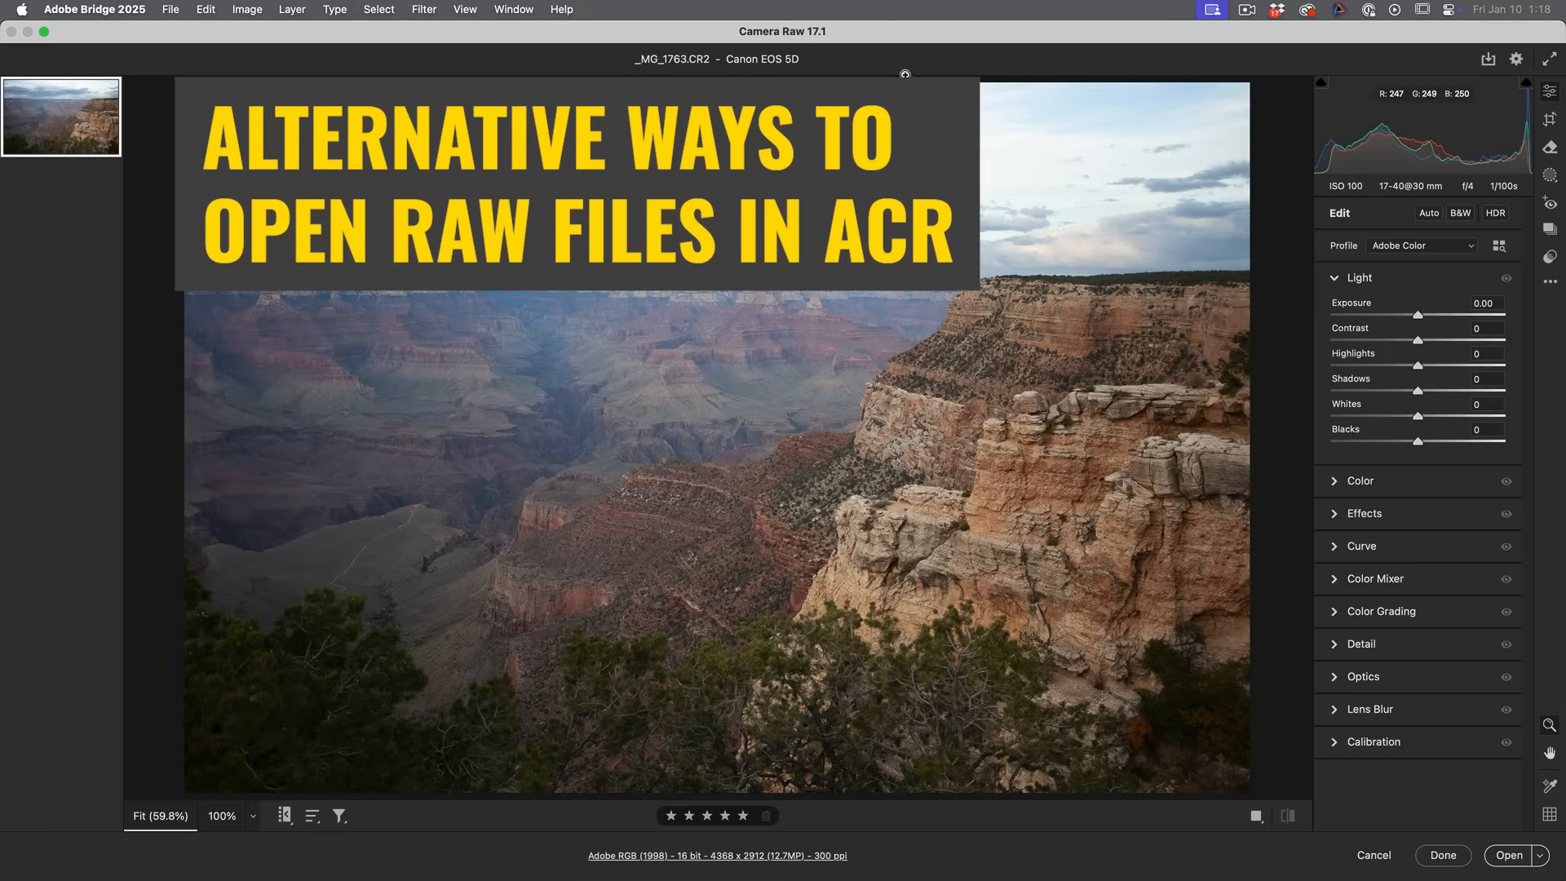
pyautogui.moveTo(862, 313)
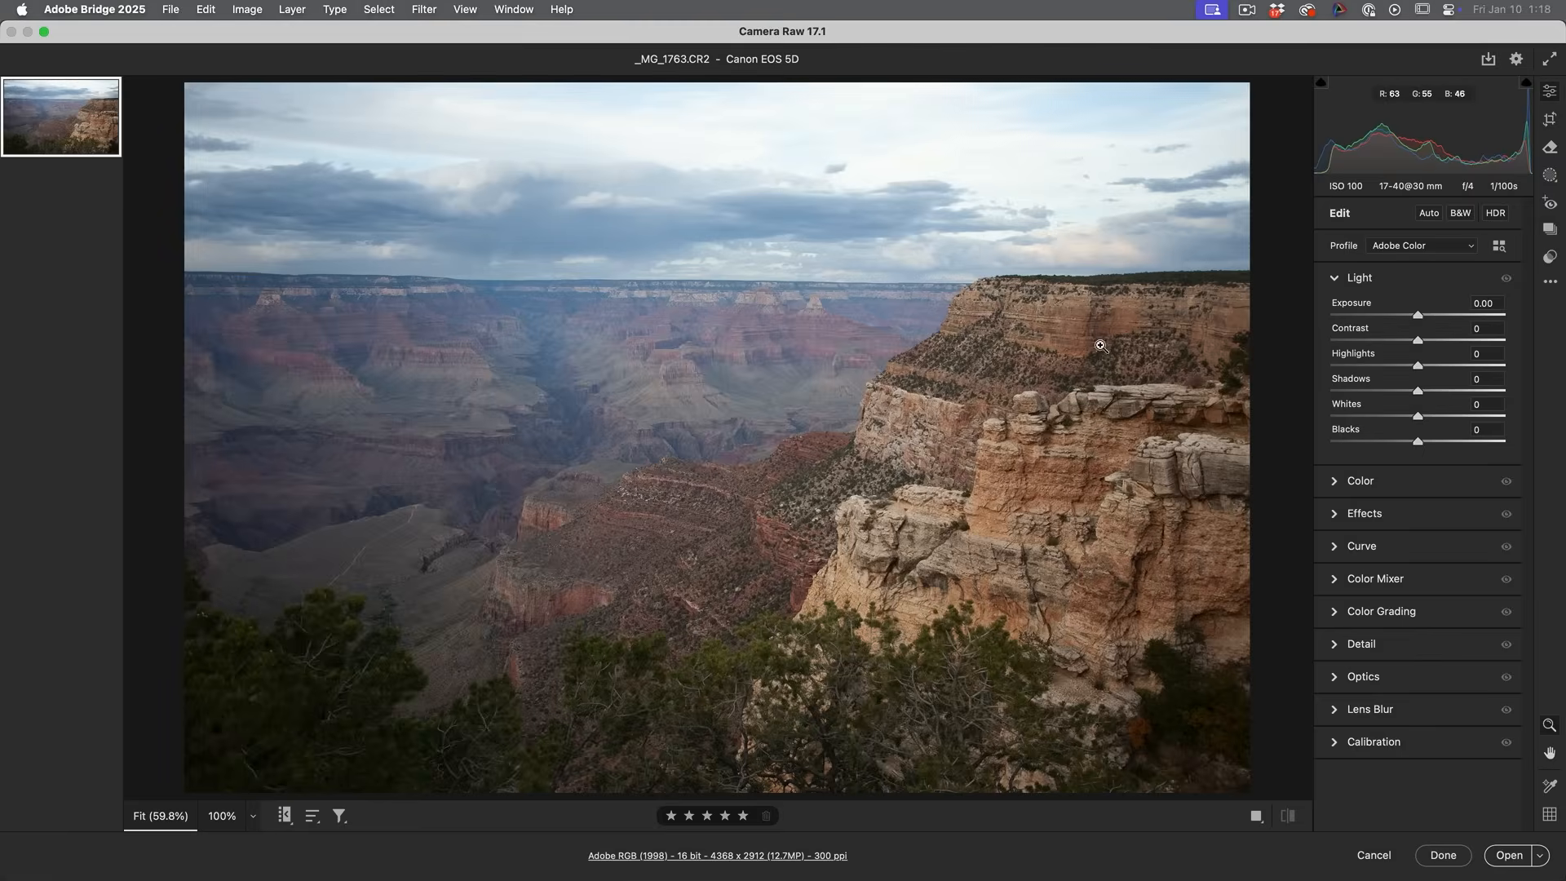
pyautogui.moveTo(987, 406)
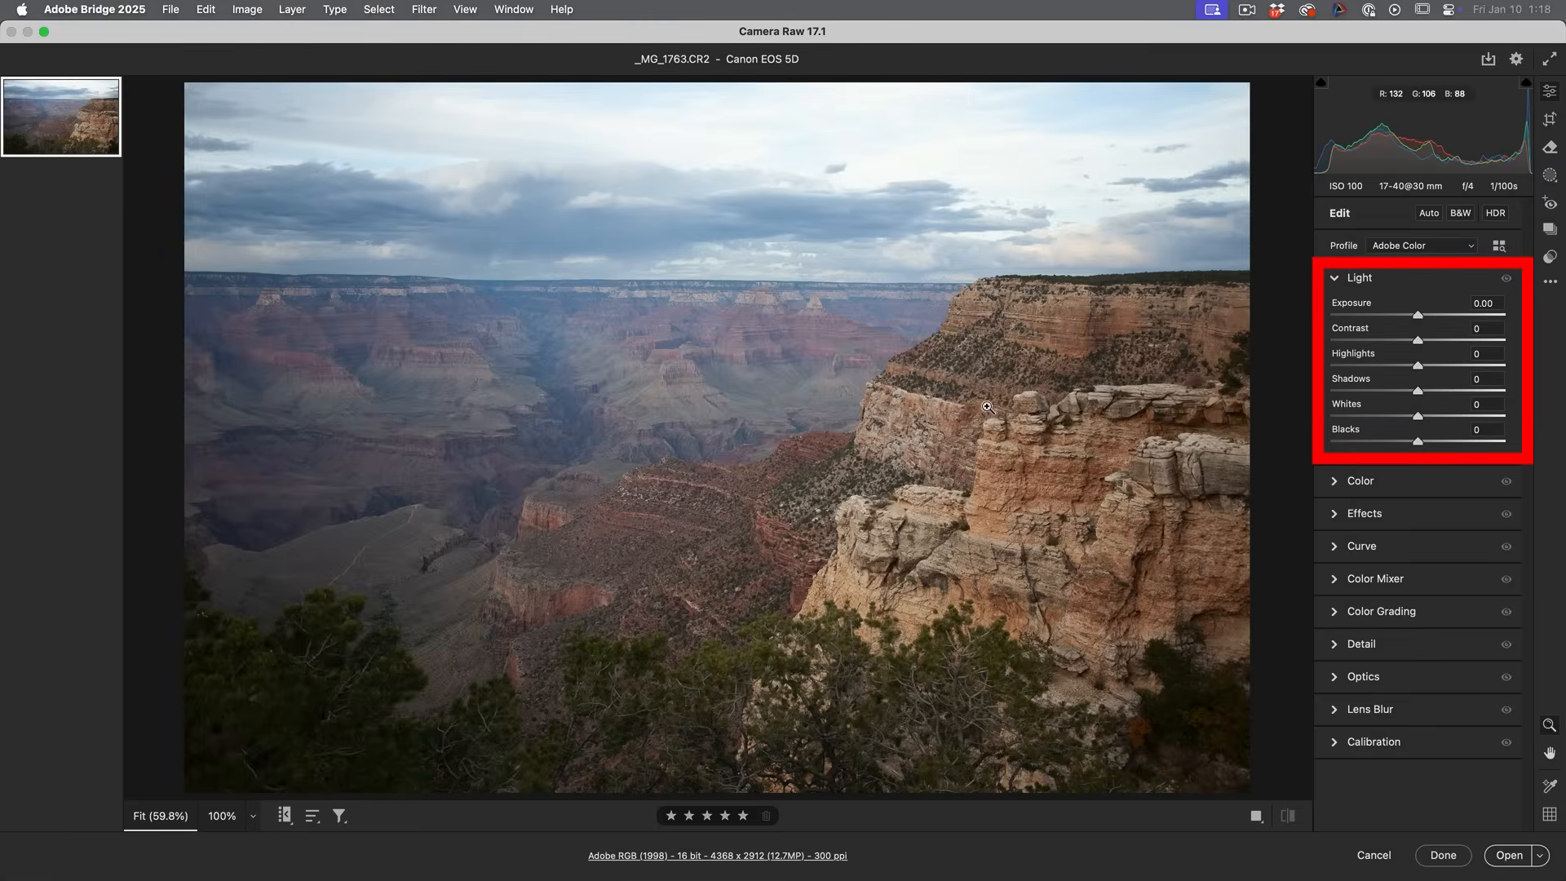
pyautogui.moveTo(1078, 427)
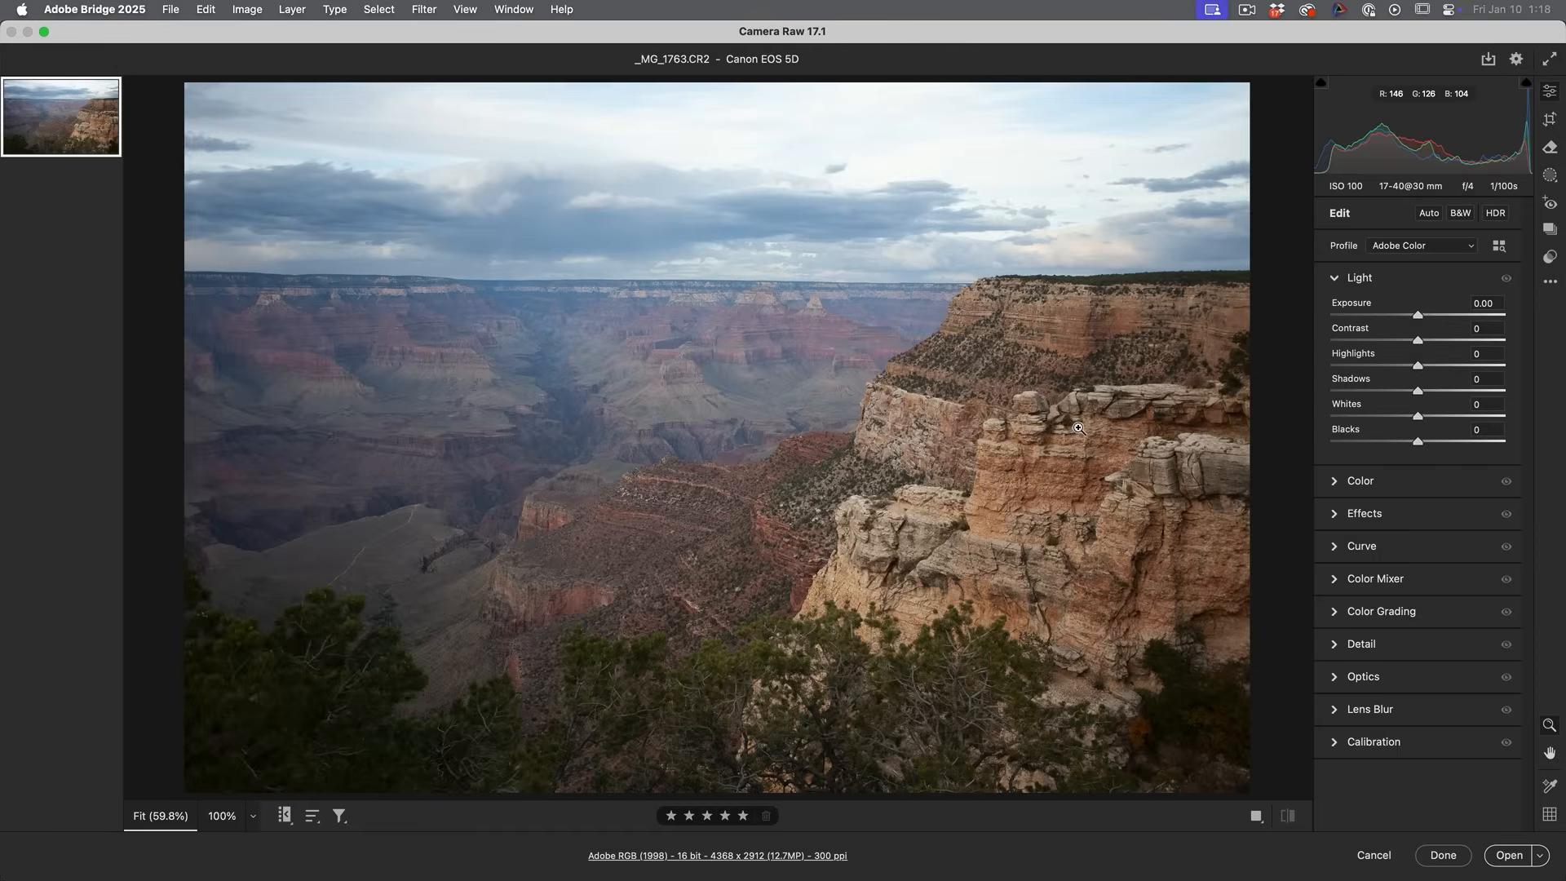
pyautogui.moveTo(946, 286)
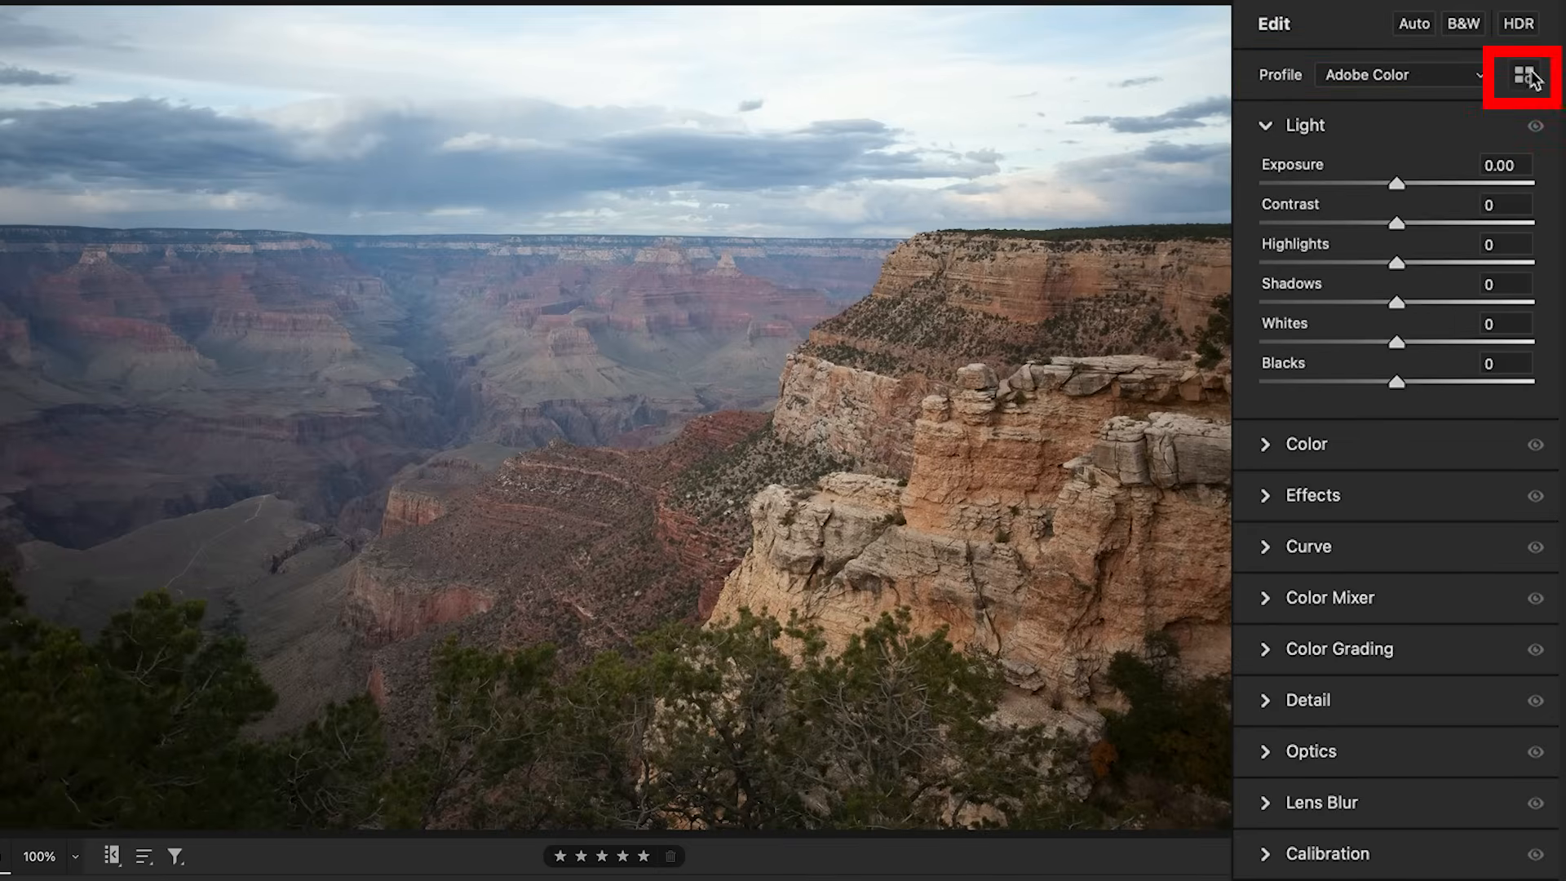
# Browse the canyon's Adobe Raw profiles and scroll down to the Camera Matching group.
pyautogui.click(1522, 76)
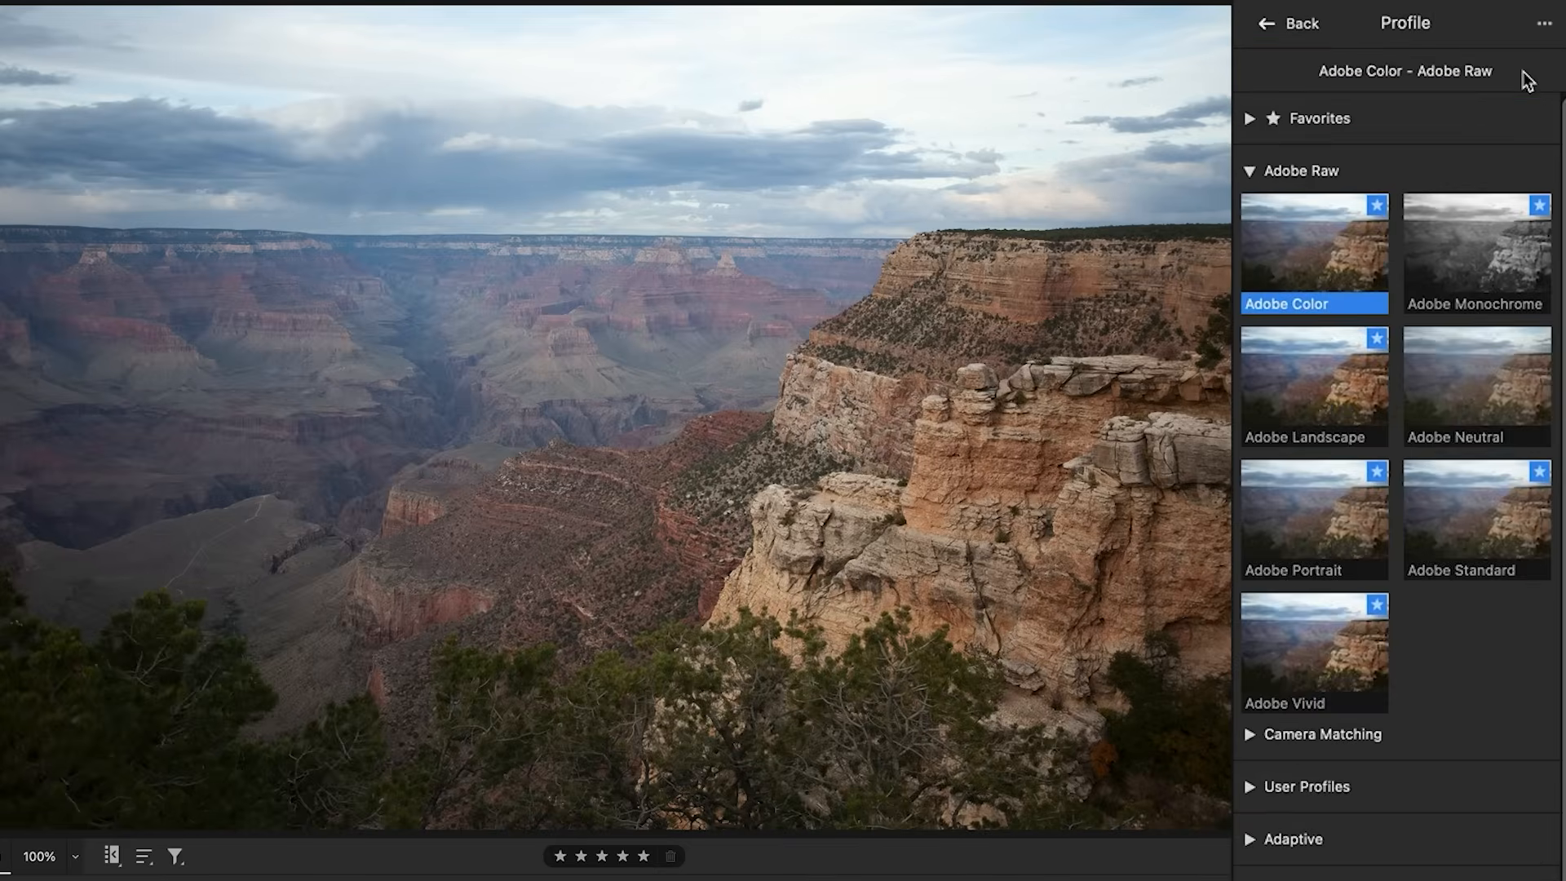
pyautogui.moveTo(1373, 124)
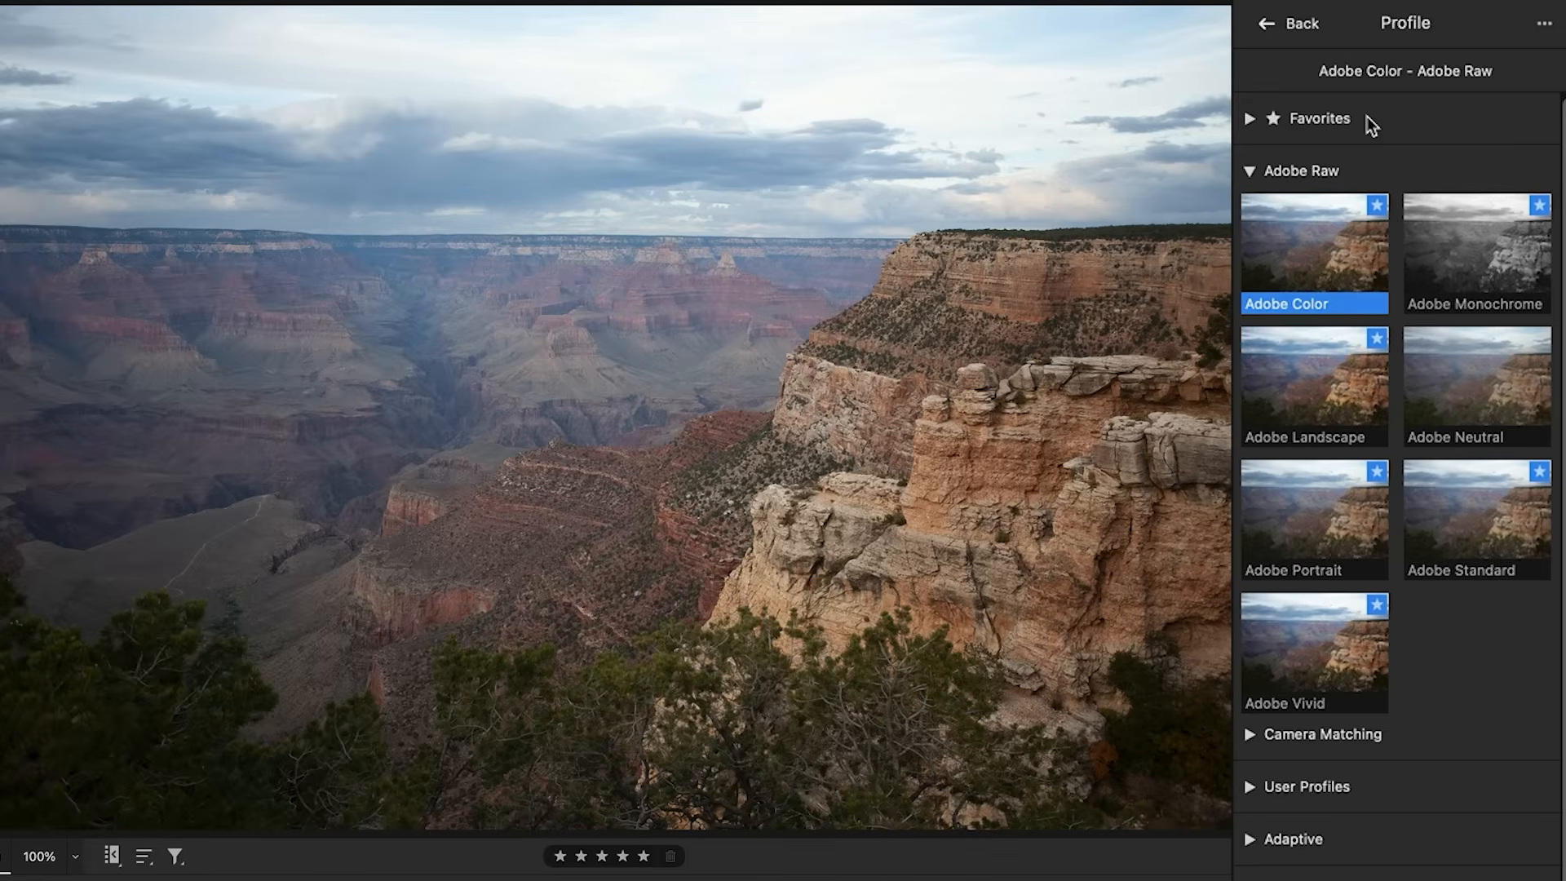
pyautogui.moveTo(1459, 108)
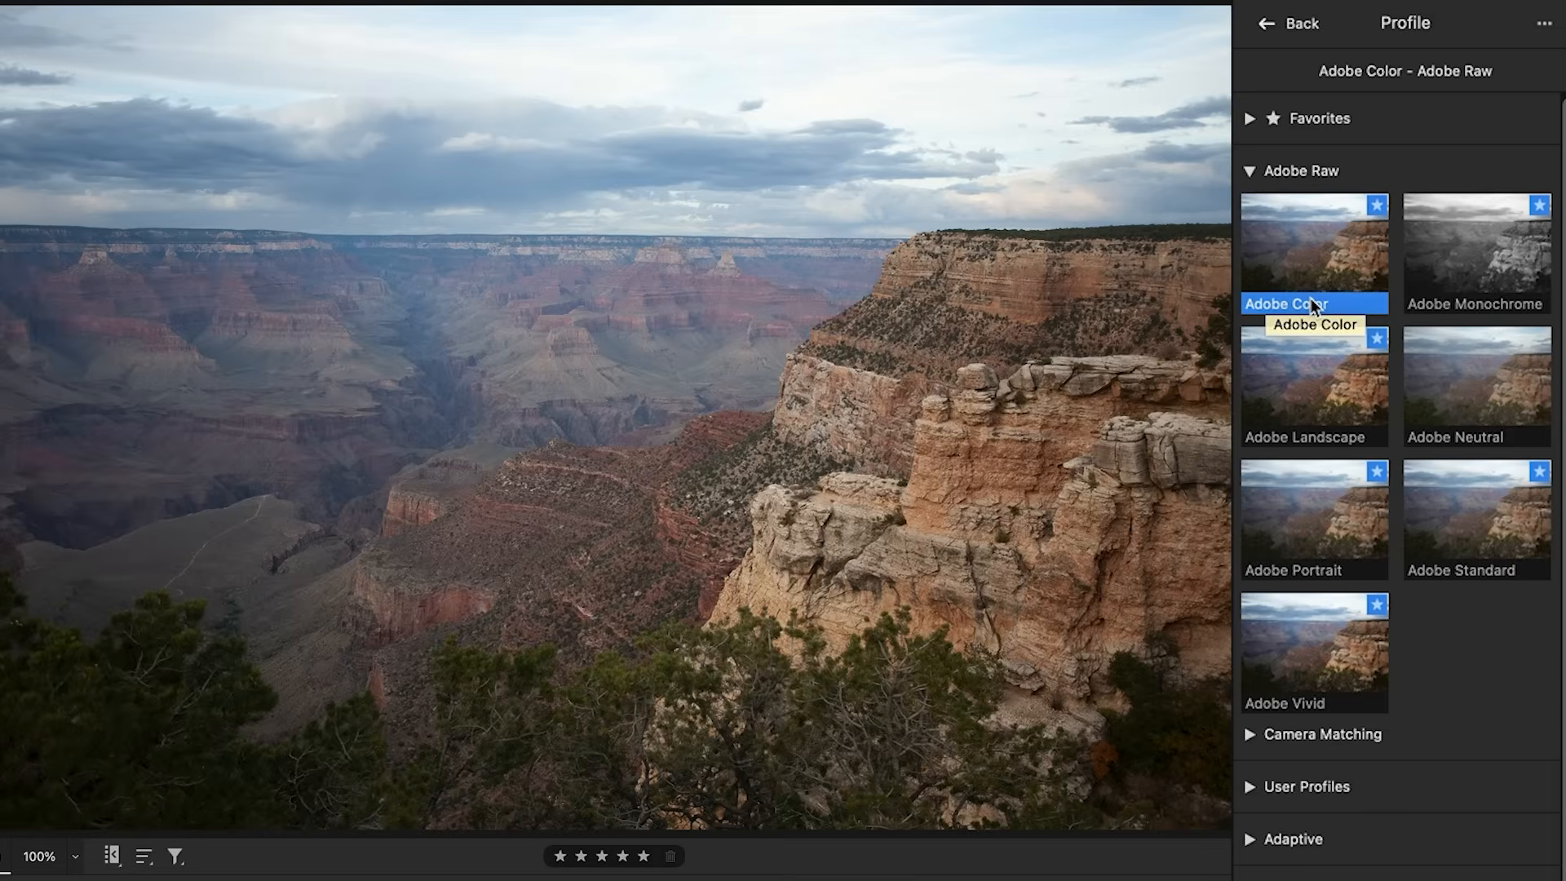
pyautogui.moveTo(1313, 299)
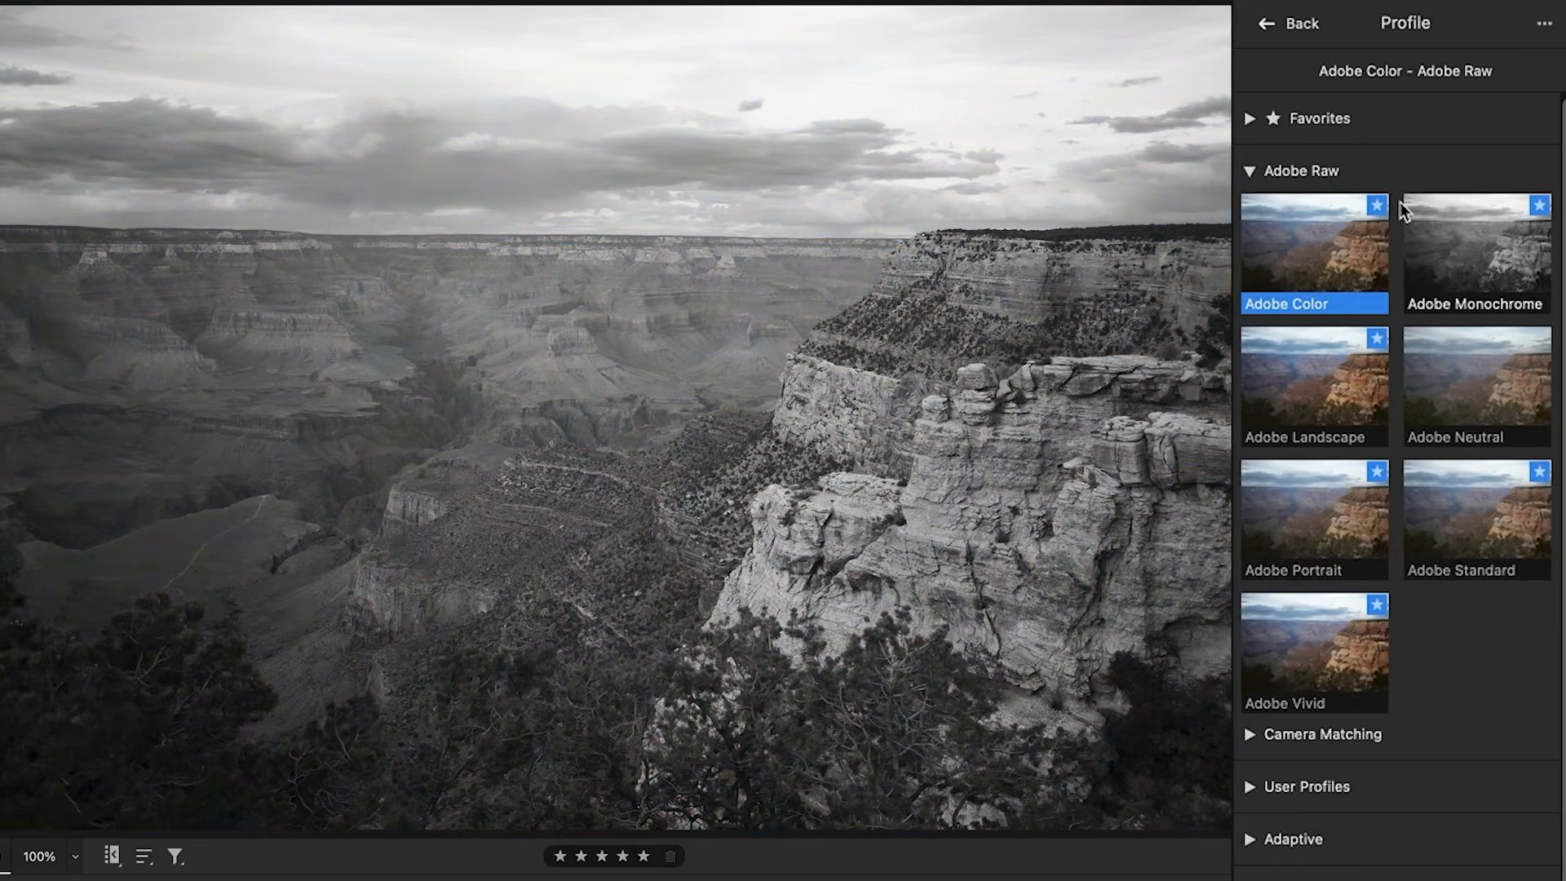
pyautogui.click(1313, 240)
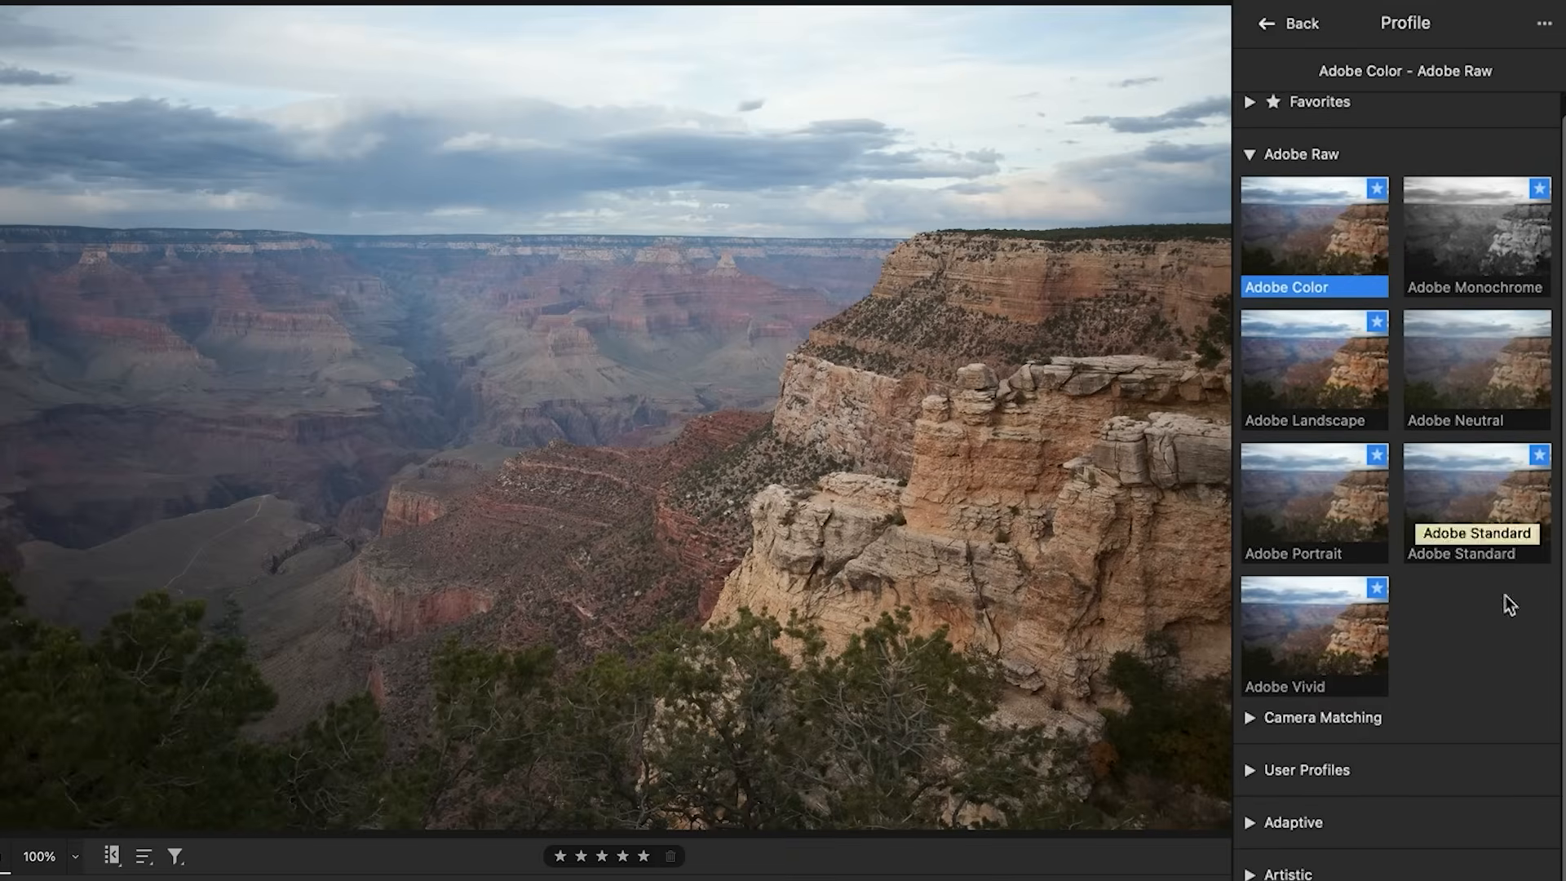
pyautogui.scroll(-3)
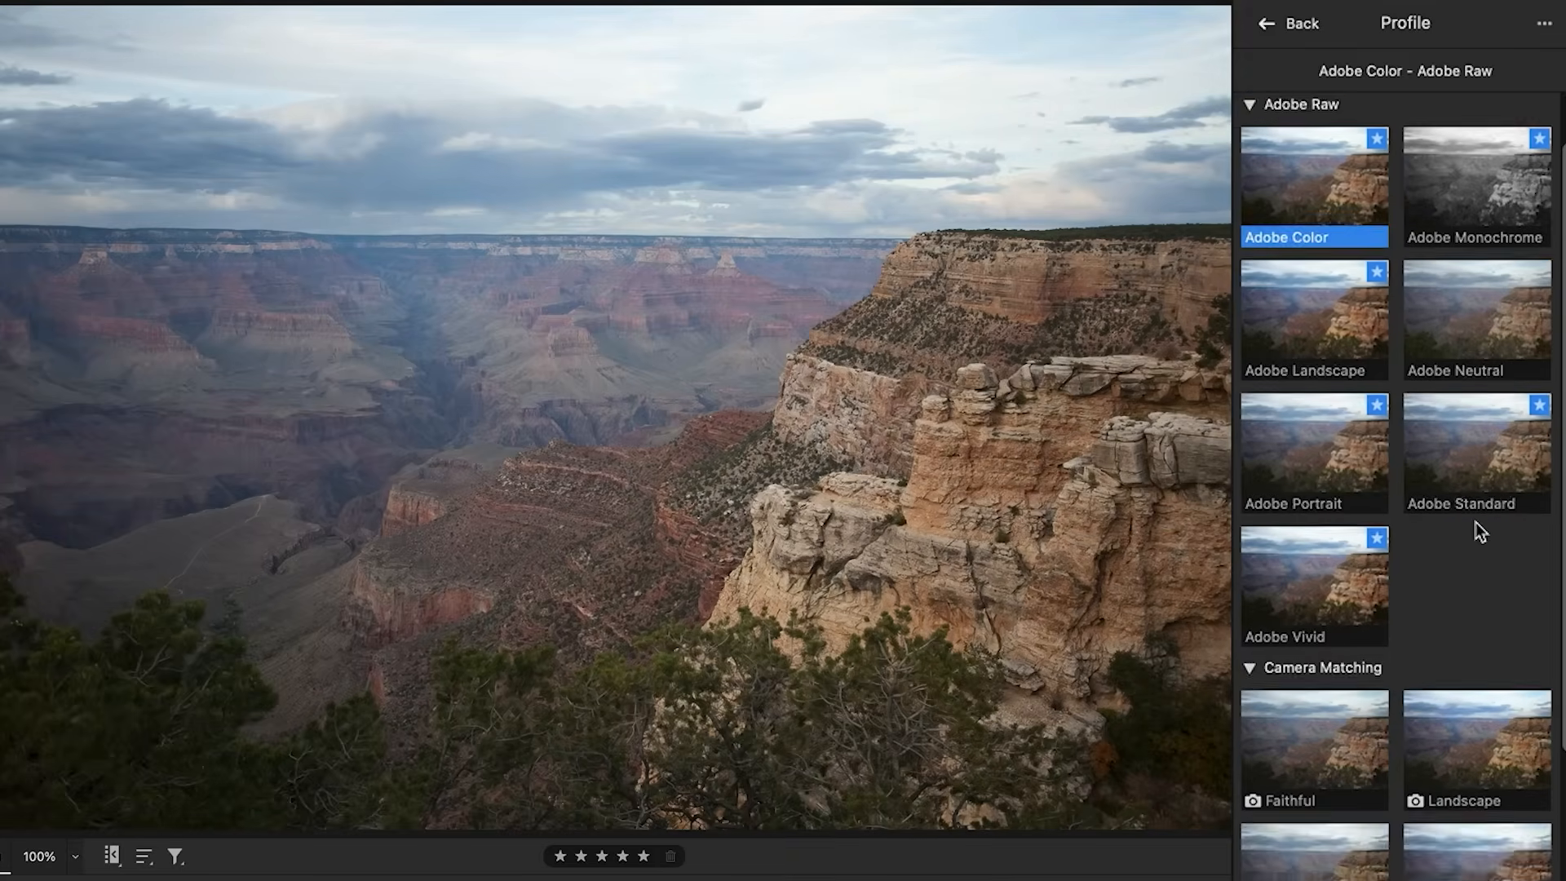
pyautogui.scroll(-3)
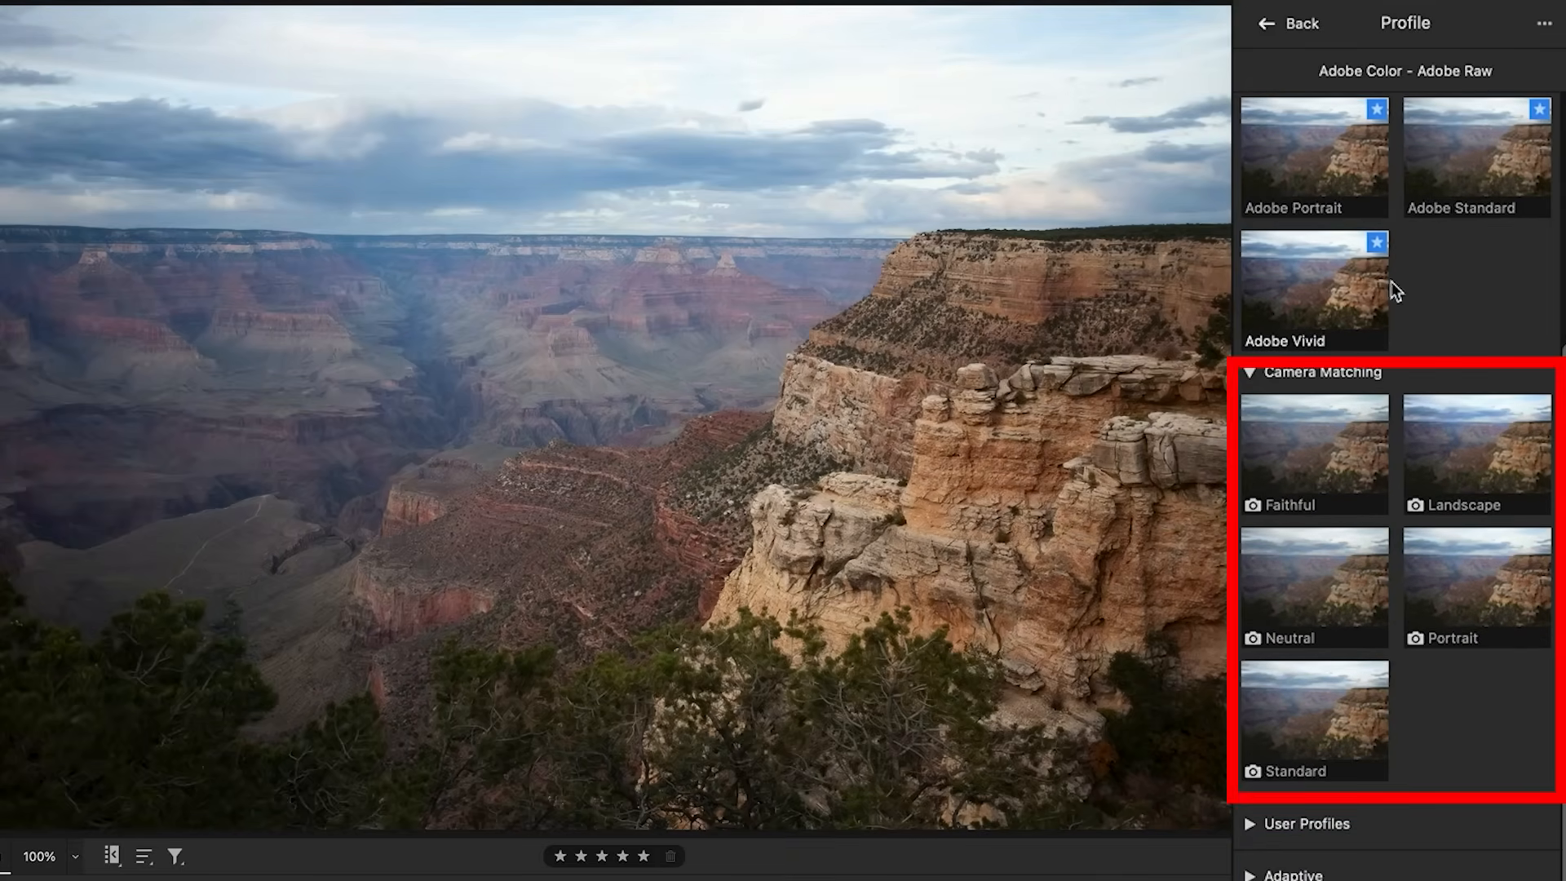
pyautogui.moveTo(1476, 579)
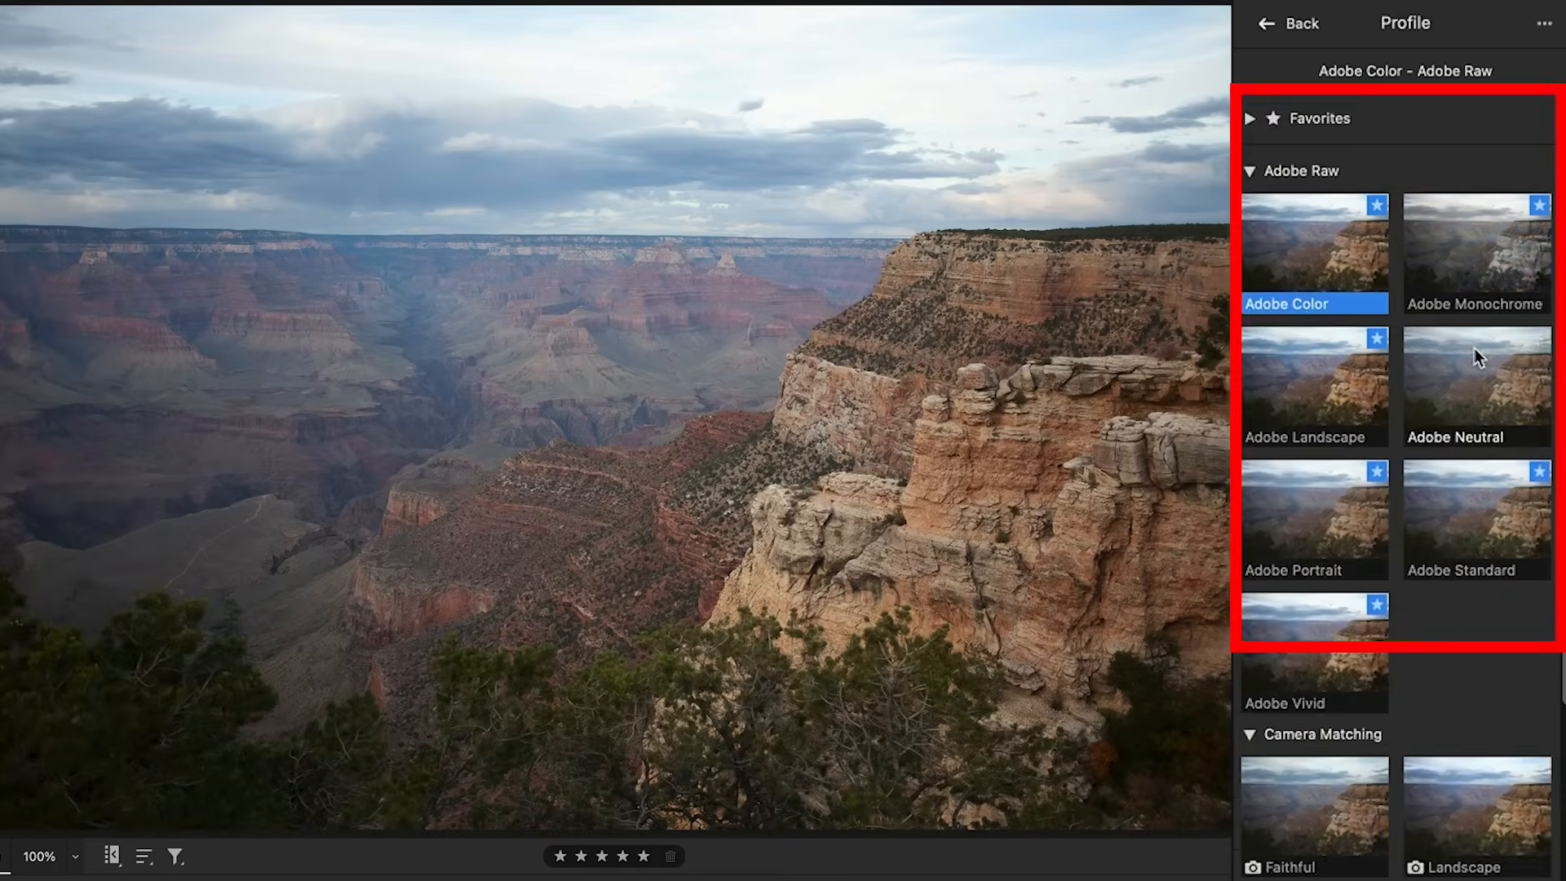
pyautogui.moveTo(1282, 236)
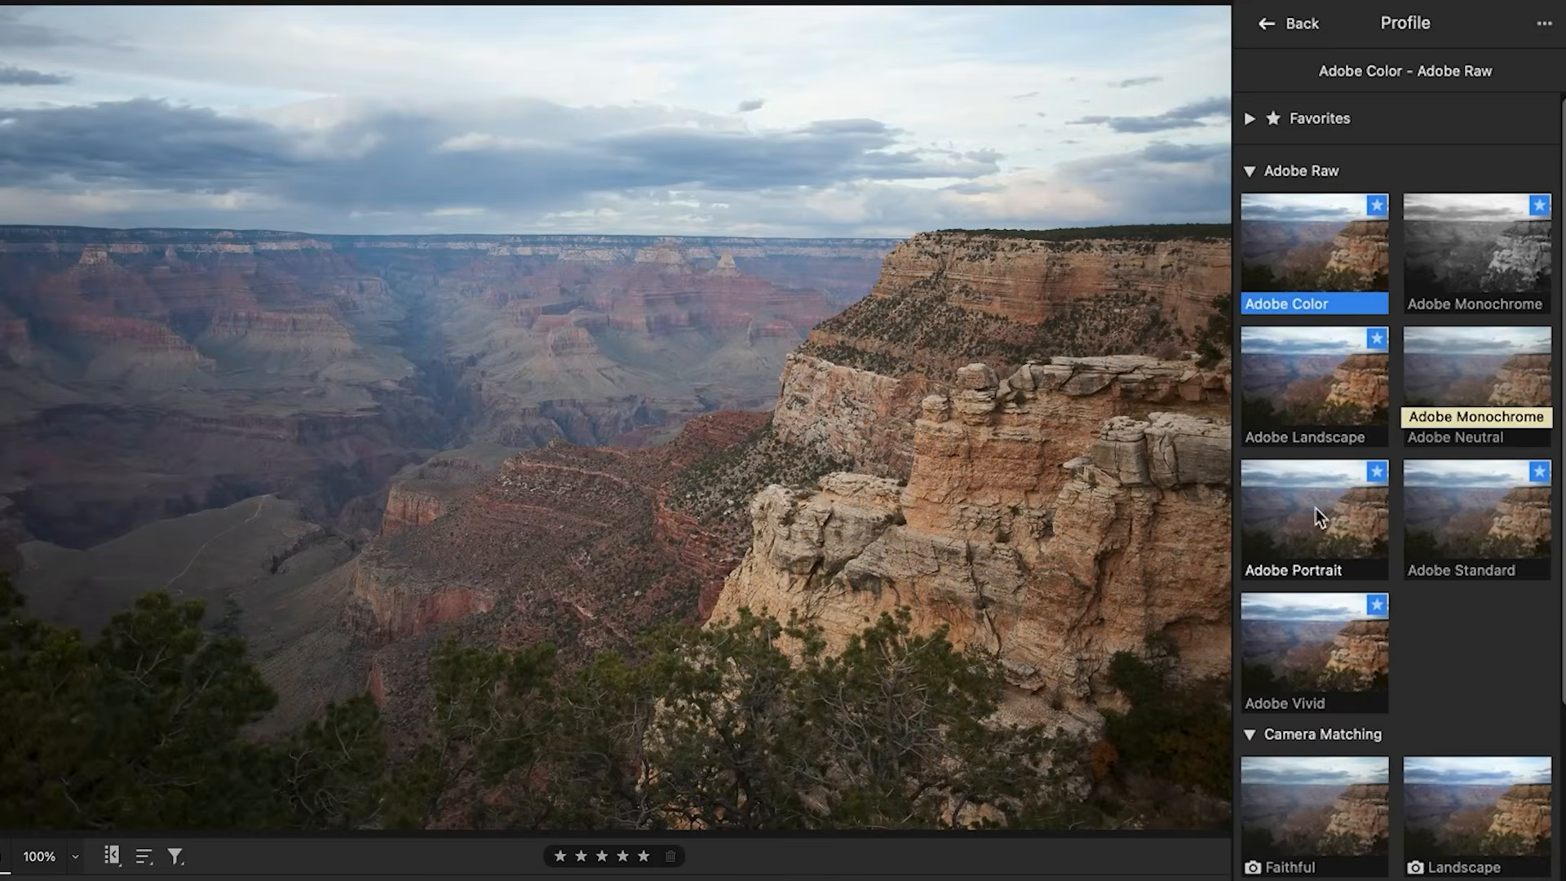
pyautogui.moveTo(1311, 653)
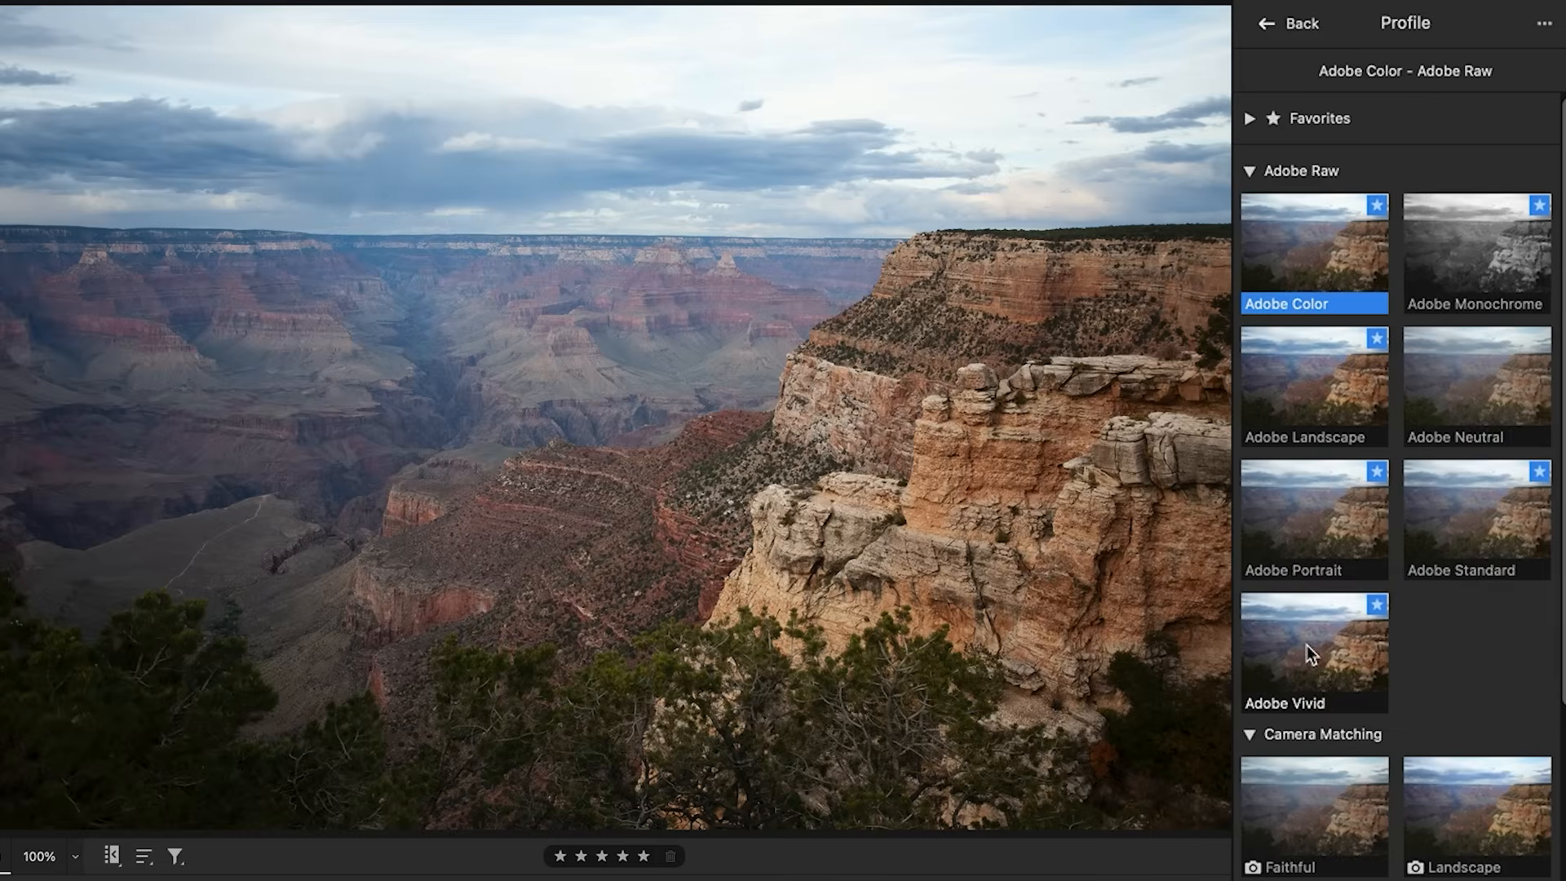
pyautogui.moveTo(1451, 574)
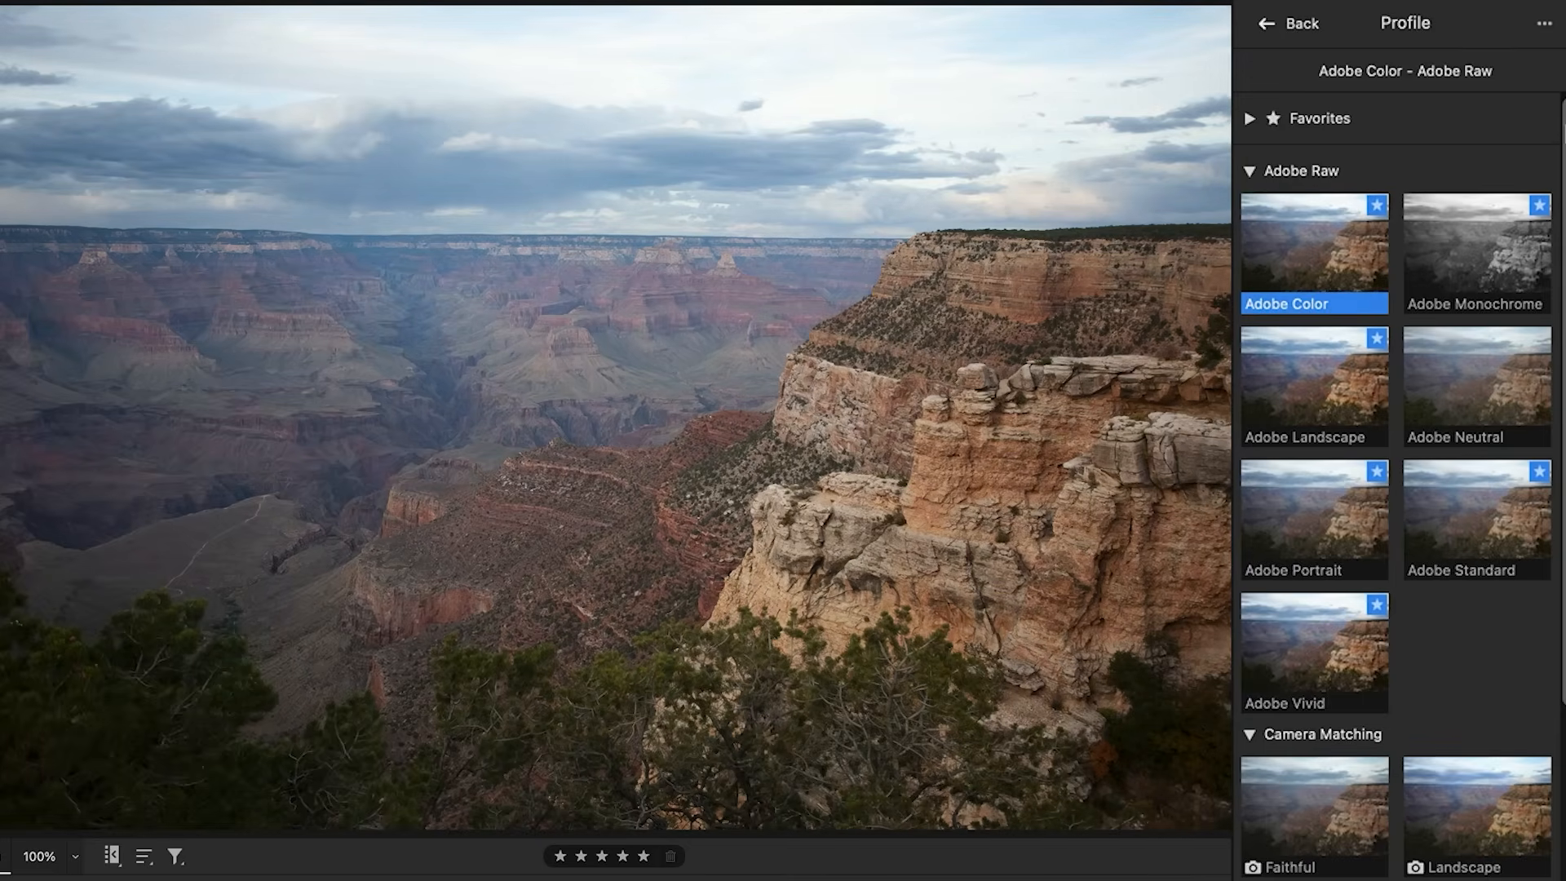
# Scroll the profile browser to preview Adobe Monochrome and the Adaptive (beta) profiles.
pyautogui.scroll(-3)
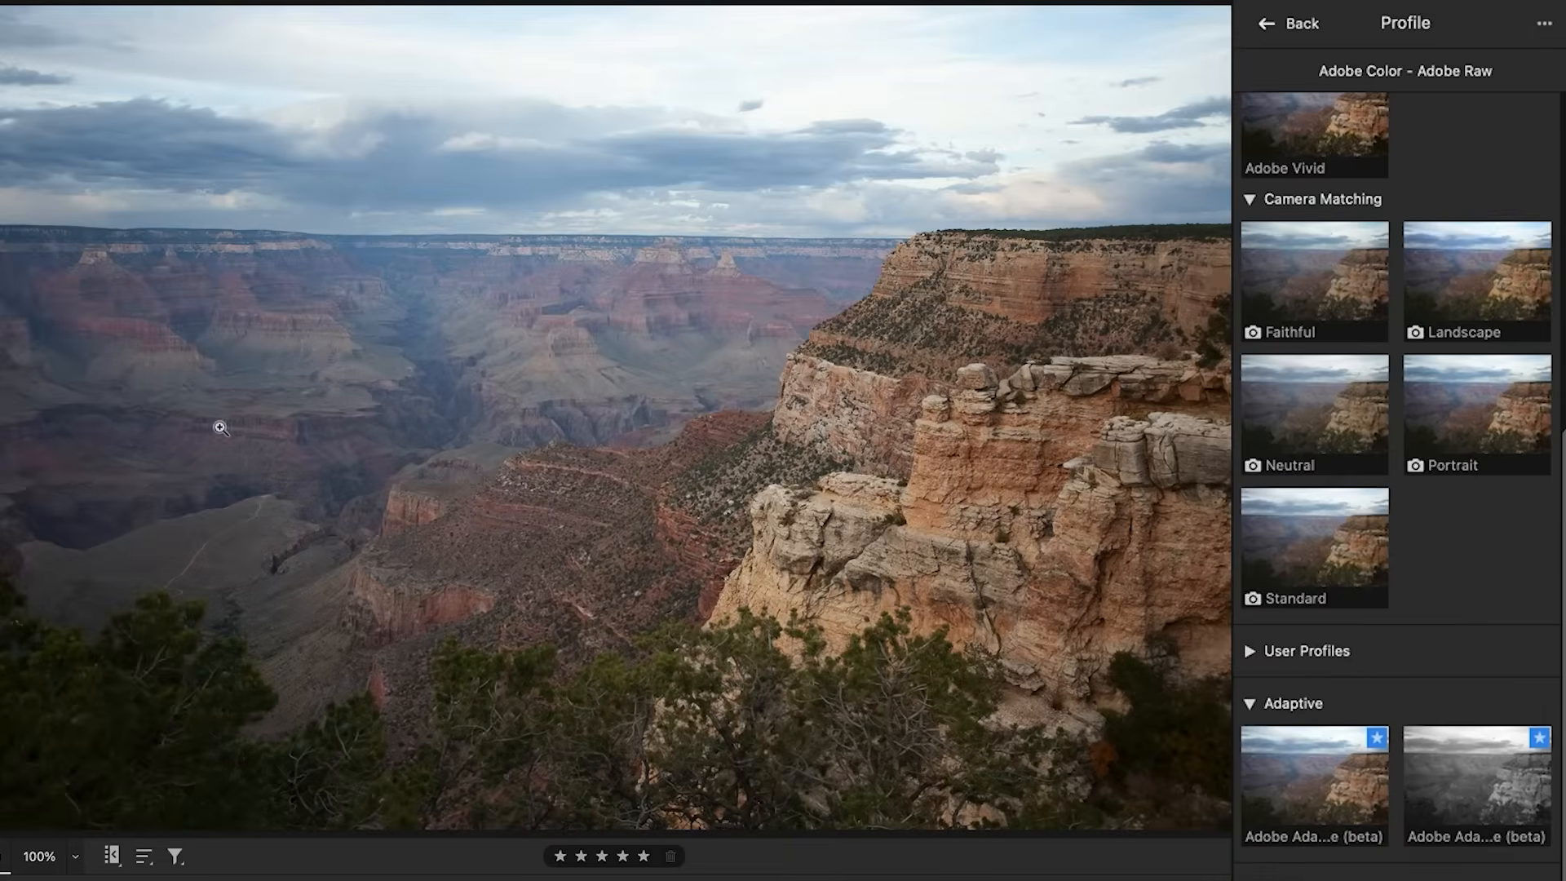
pyautogui.moveTo(453, 196)
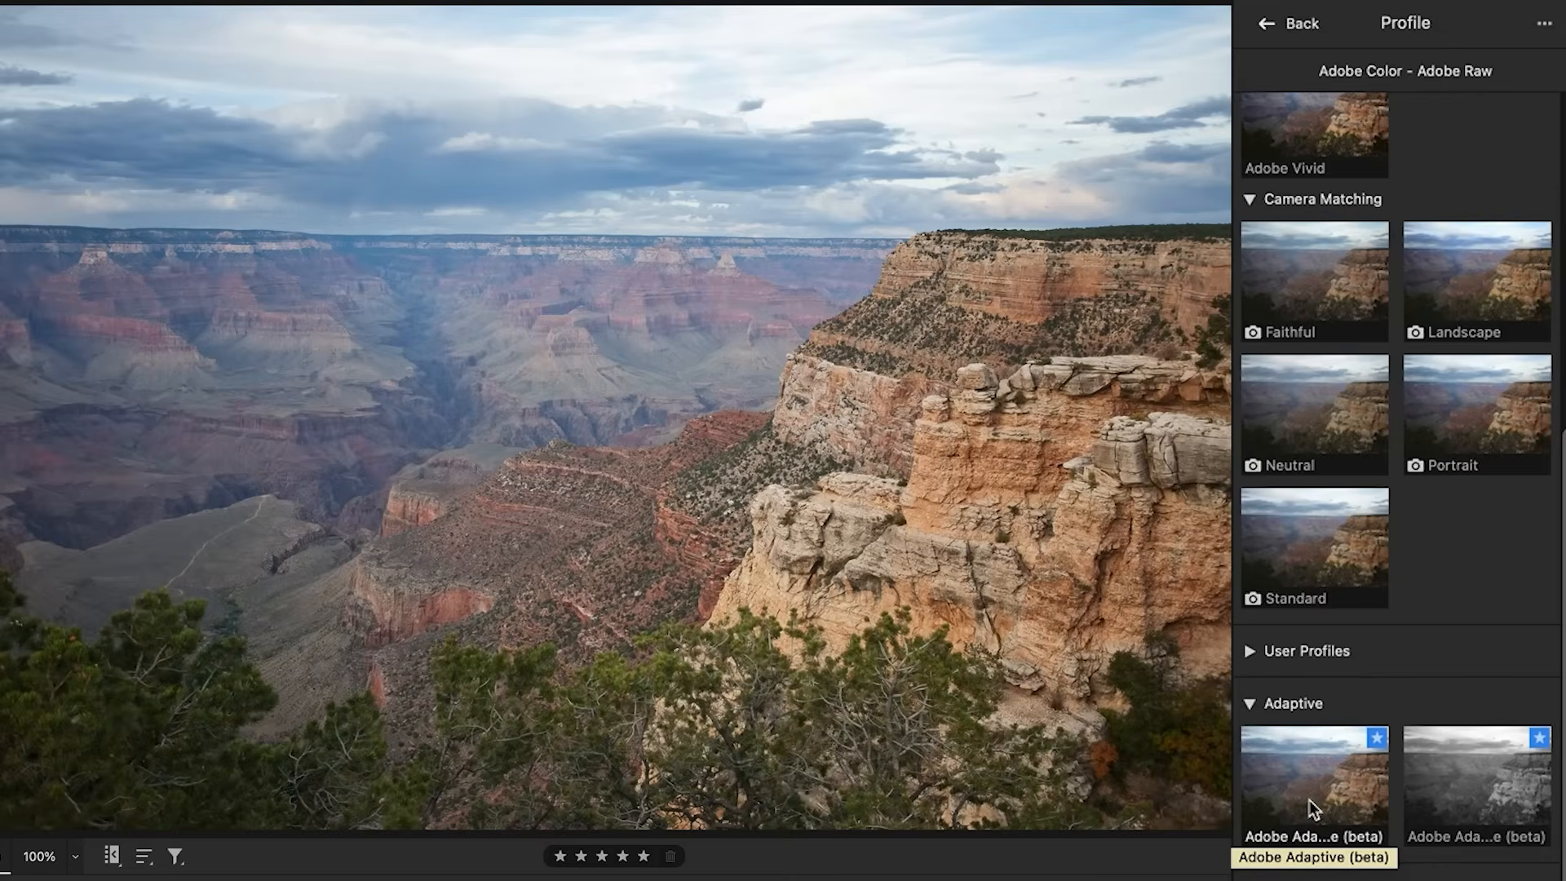
pyautogui.moveTo(1076, 676)
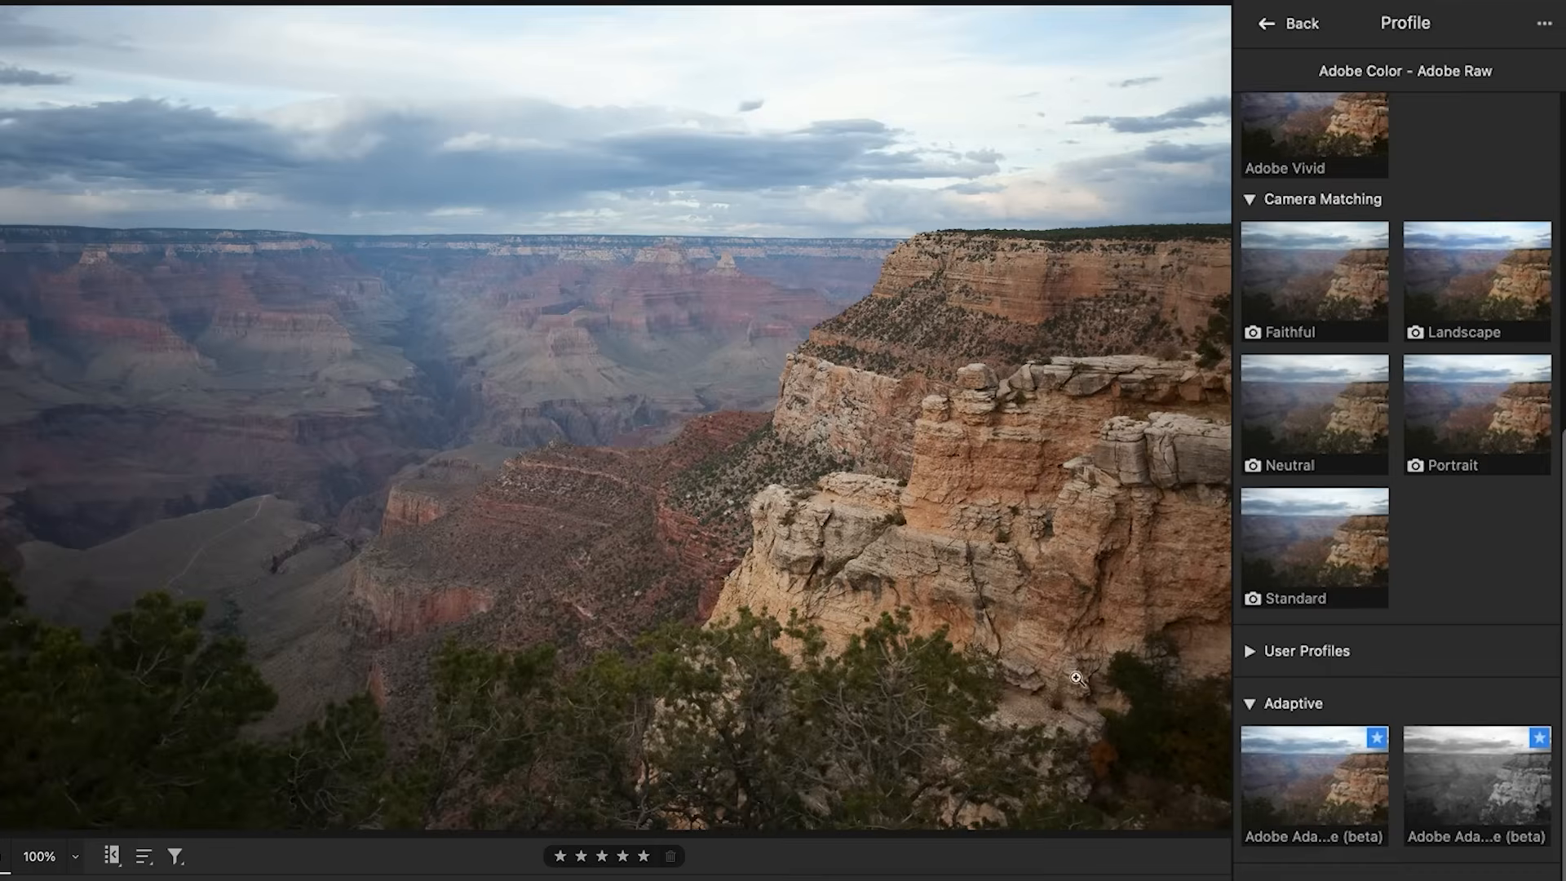
pyautogui.scroll(3)
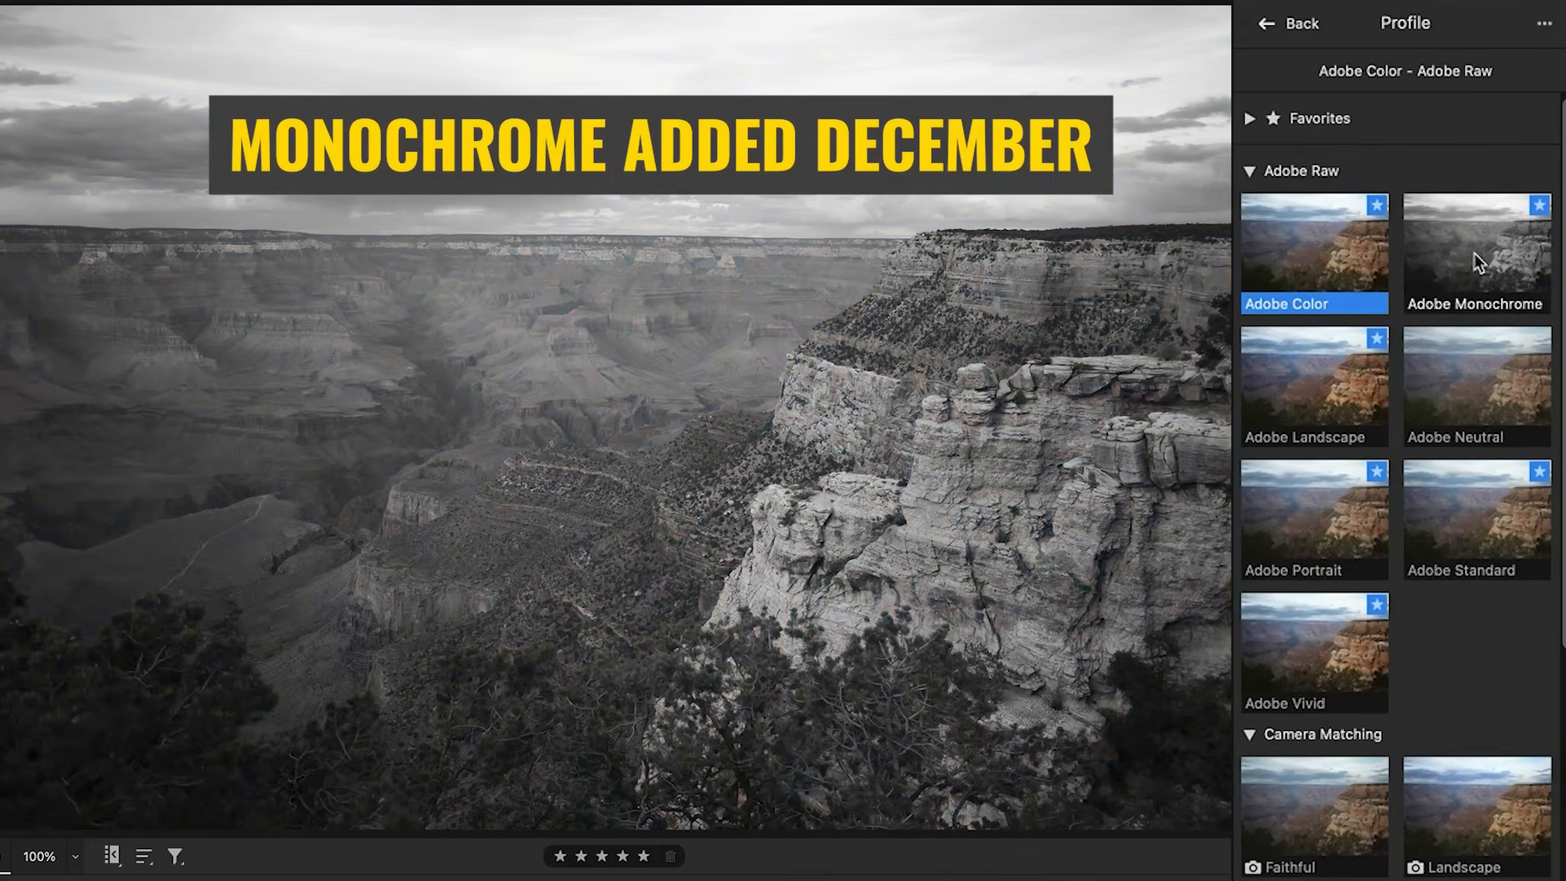
# Apply Adobe Monochrome to the canyon, then scroll toward the Adaptive group.
pyautogui.click(1475, 250)
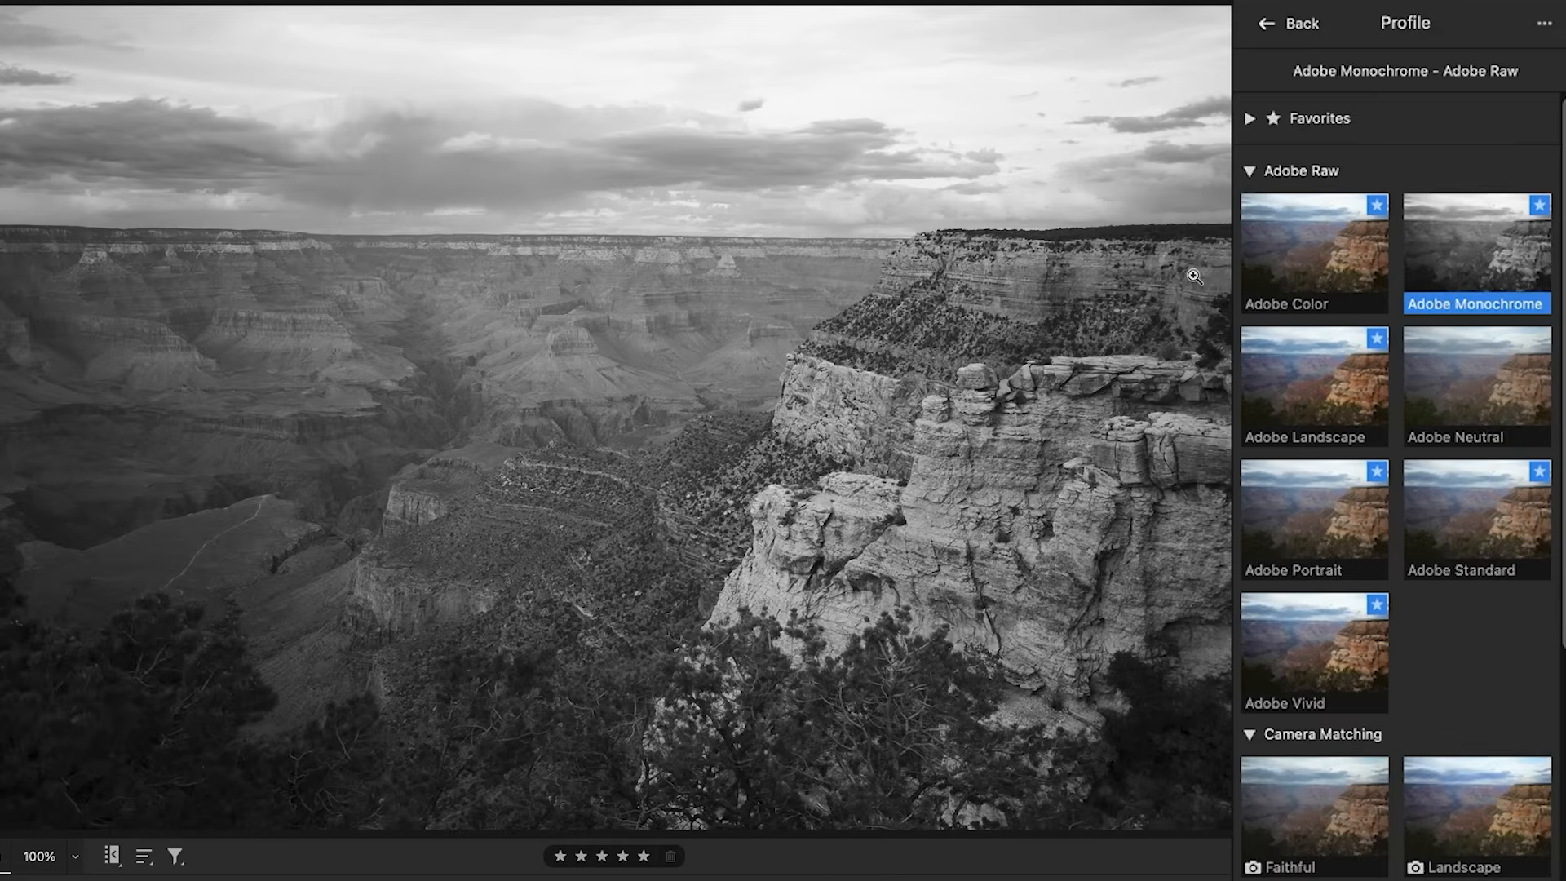
pyautogui.moveTo(222, 623)
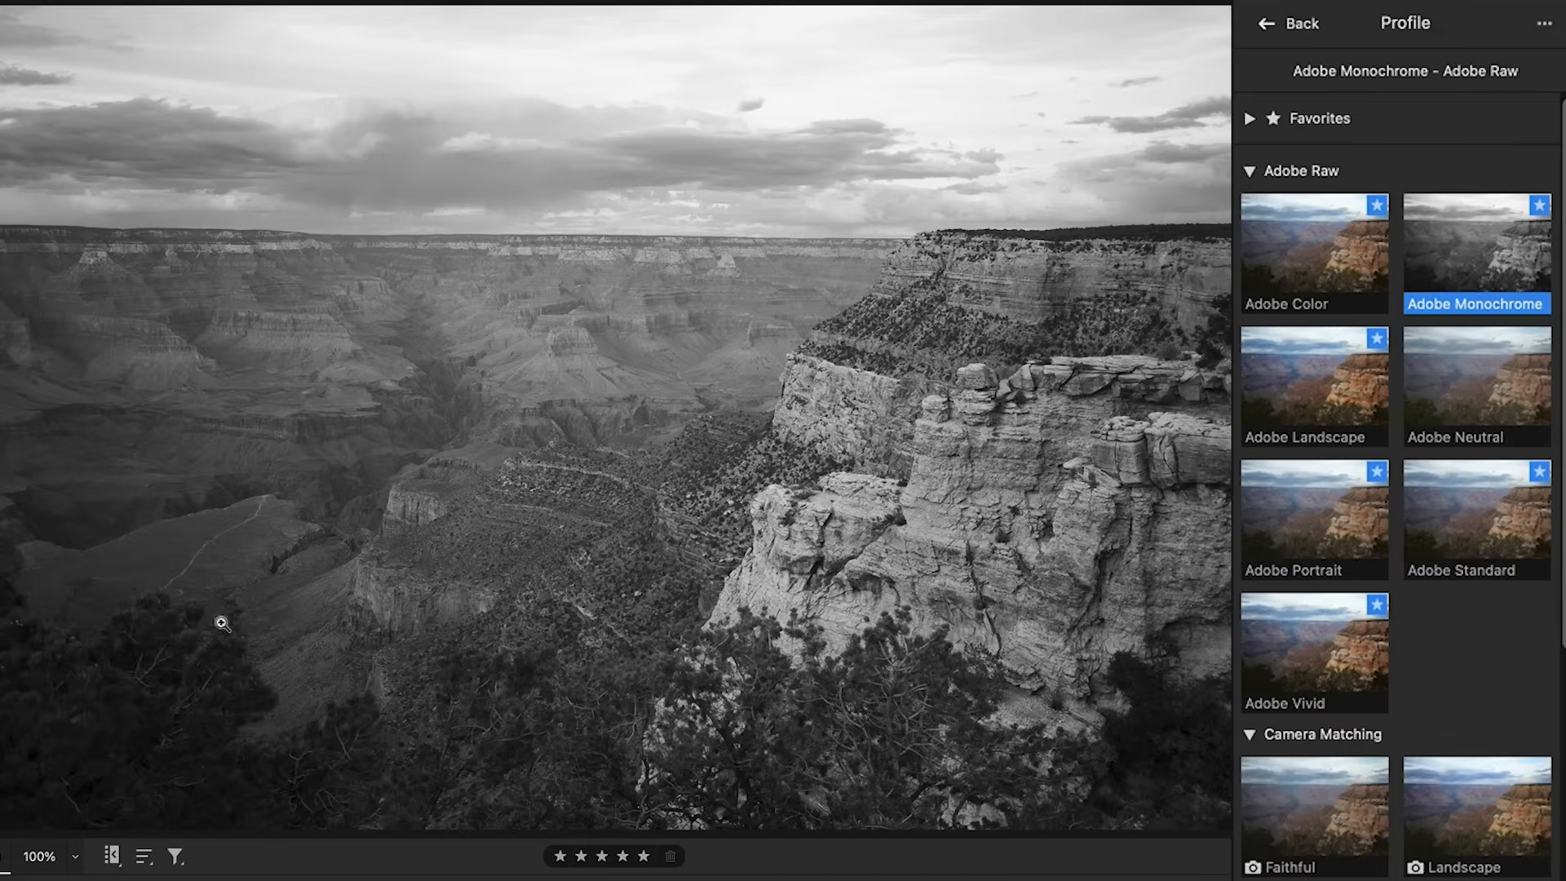
pyautogui.moveTo(222, 622)
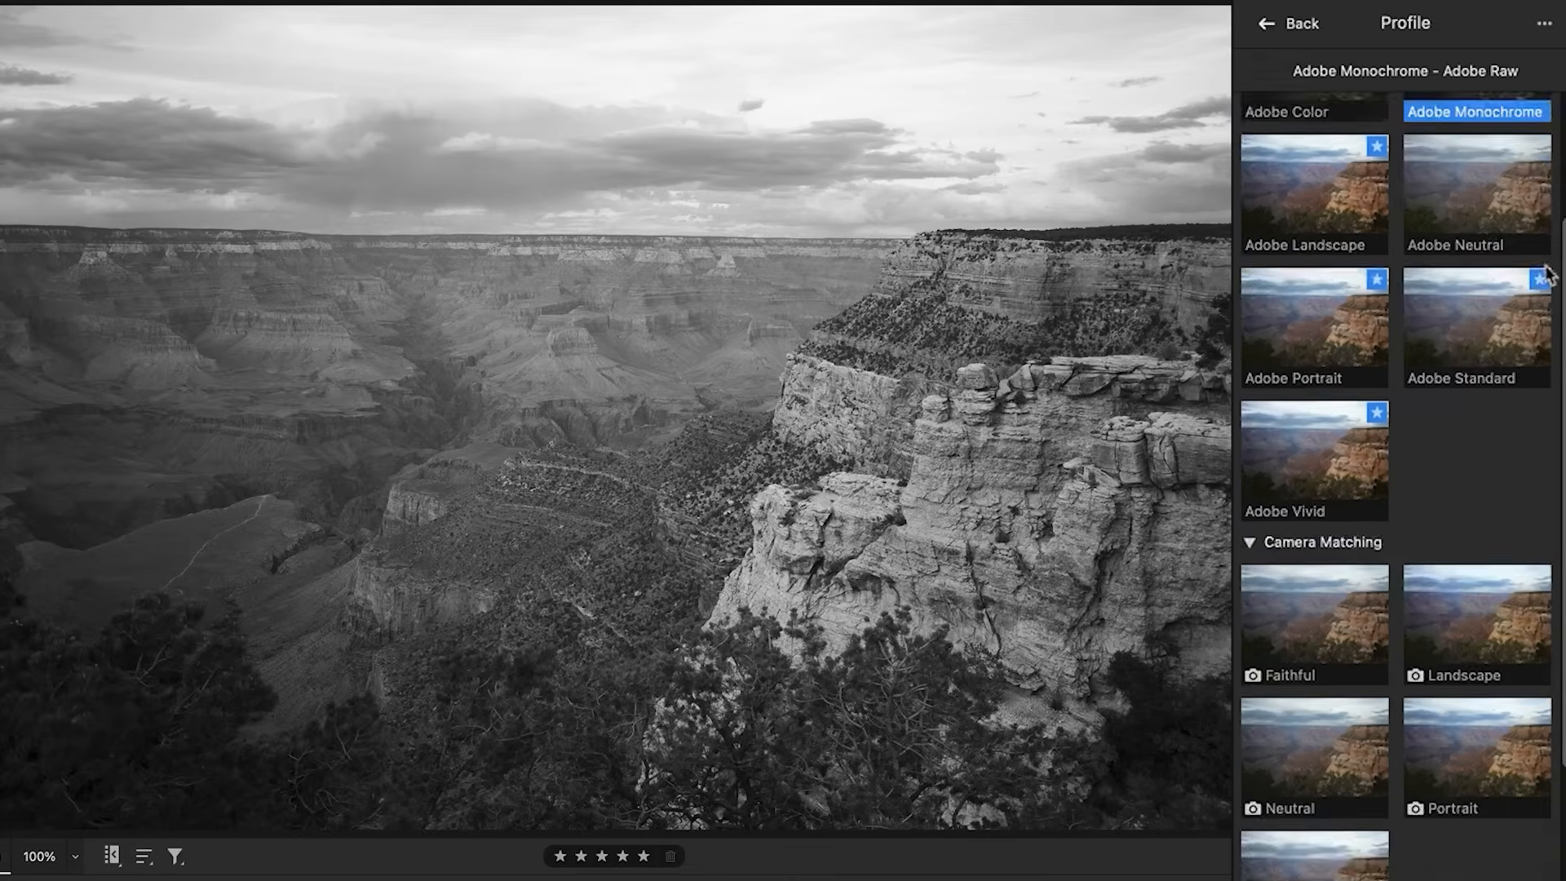
pyautogui.scroll(-3)
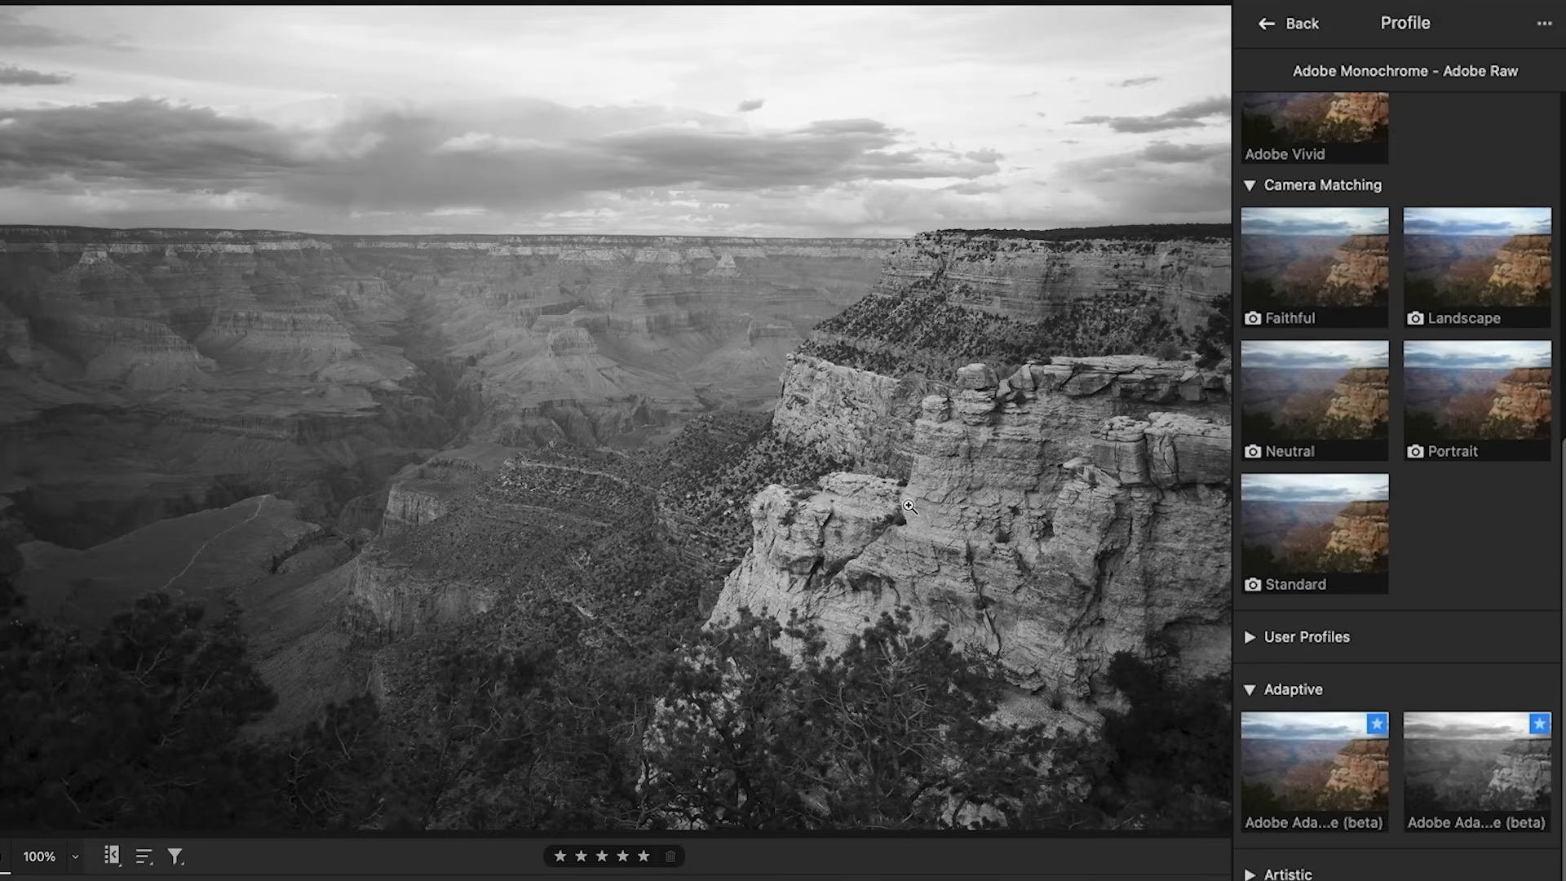
pyautogui.moveTo(536, 425)
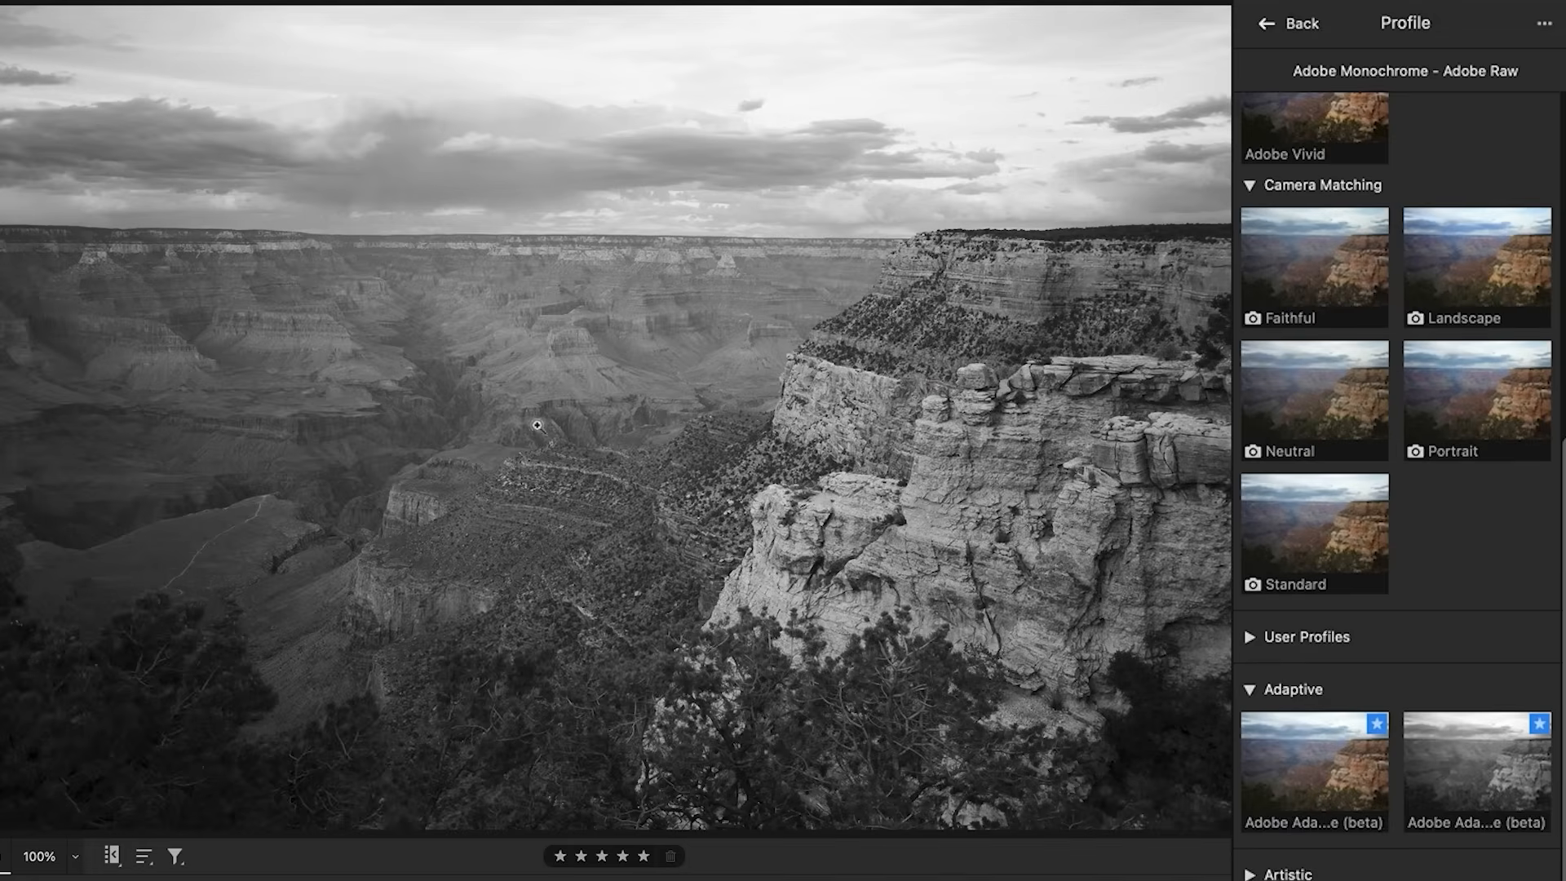
pyautogui.moveTo(649, 503)
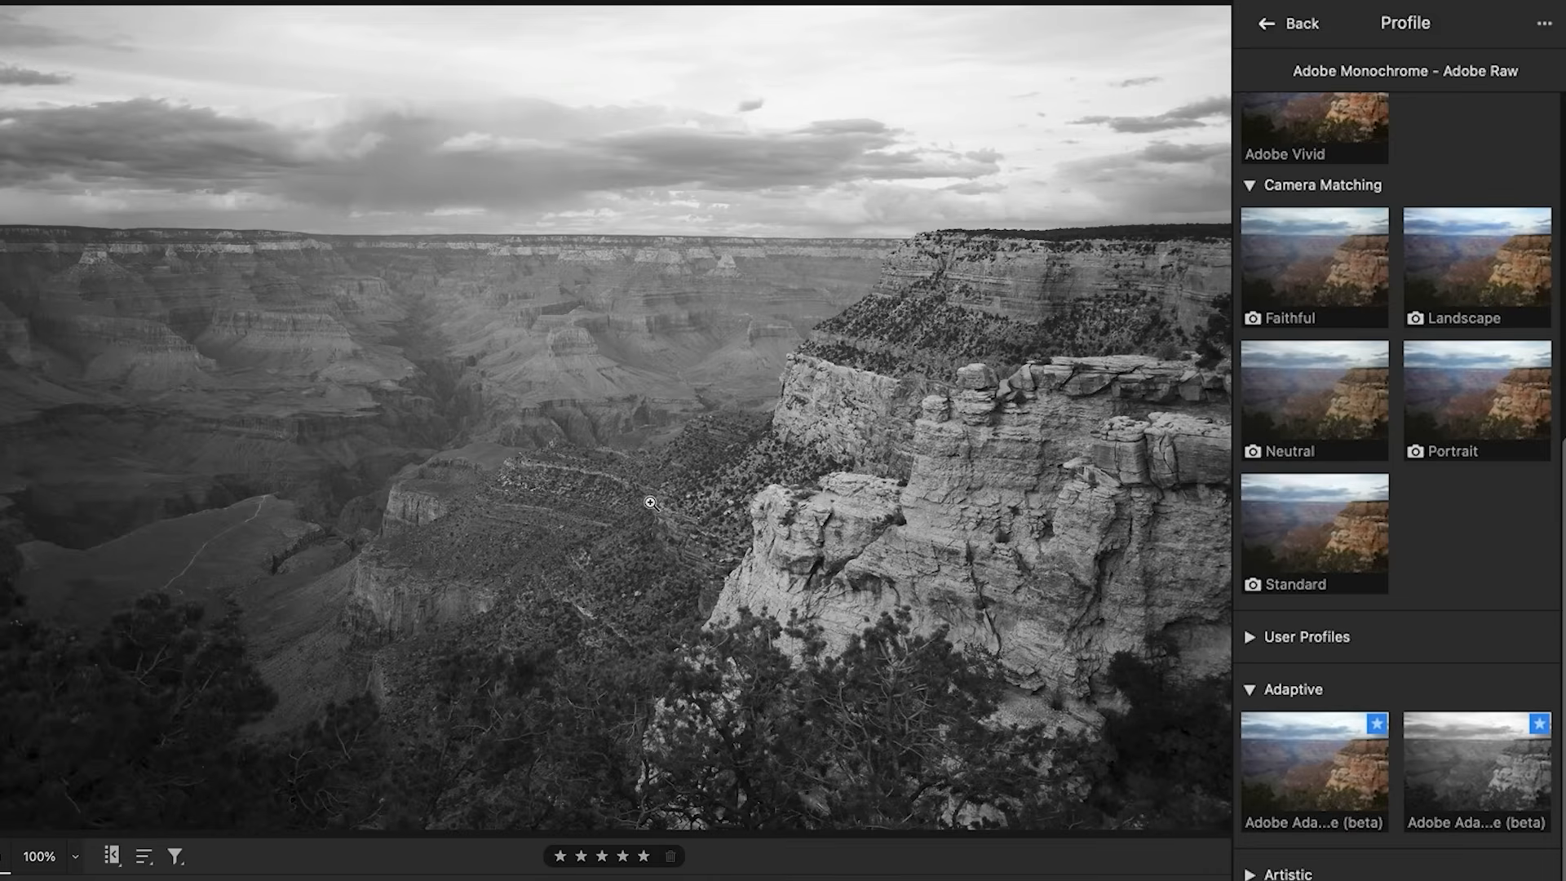
pyautogui.moveTo(703, 298)
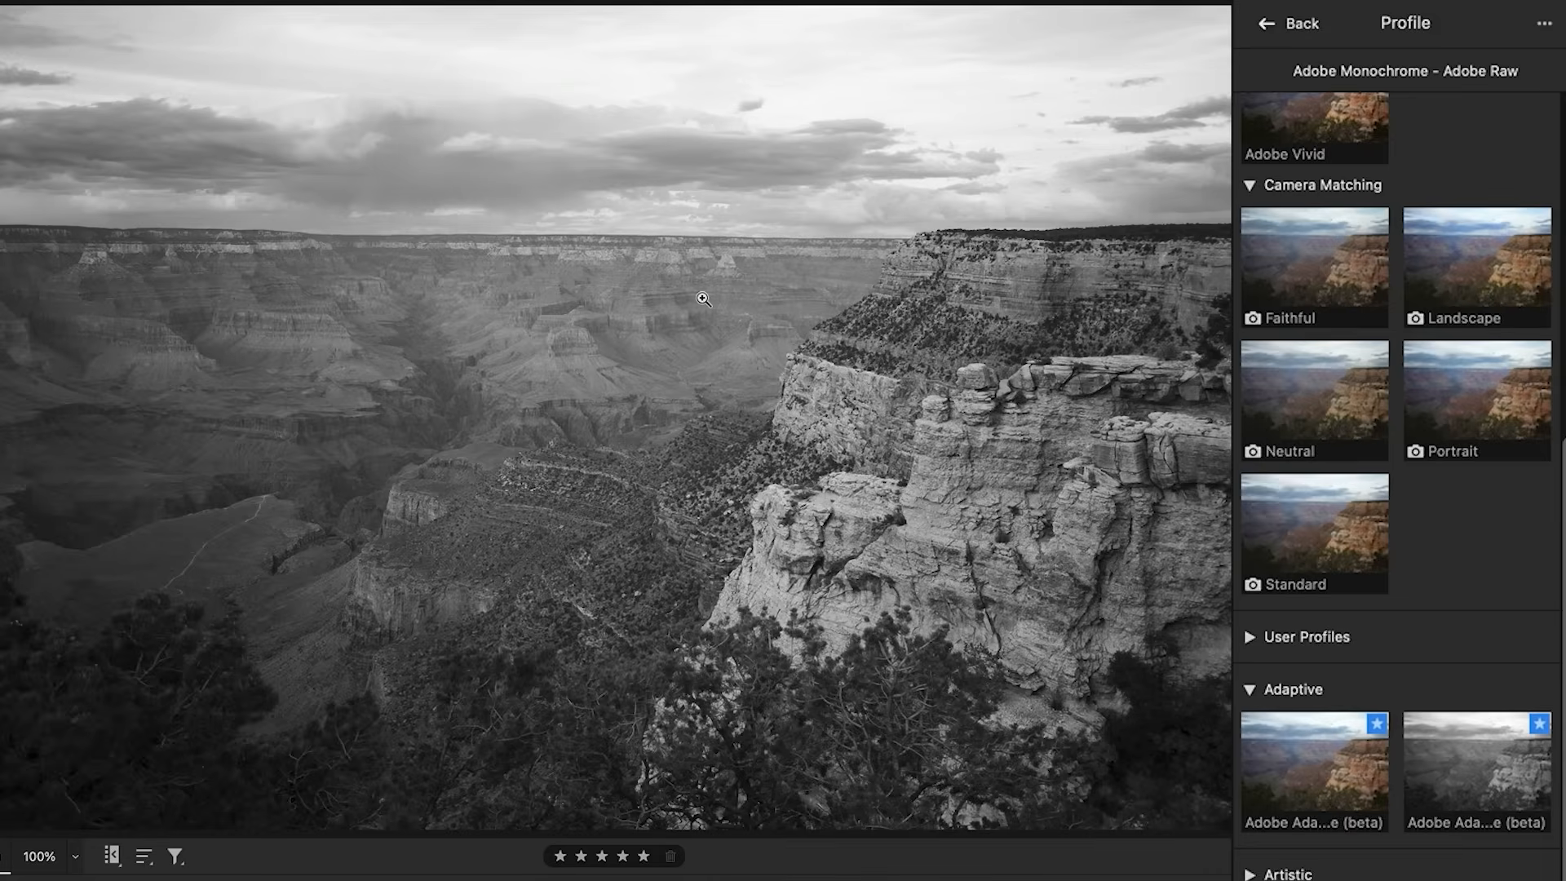
pyautogui.moveTo(769, 523)
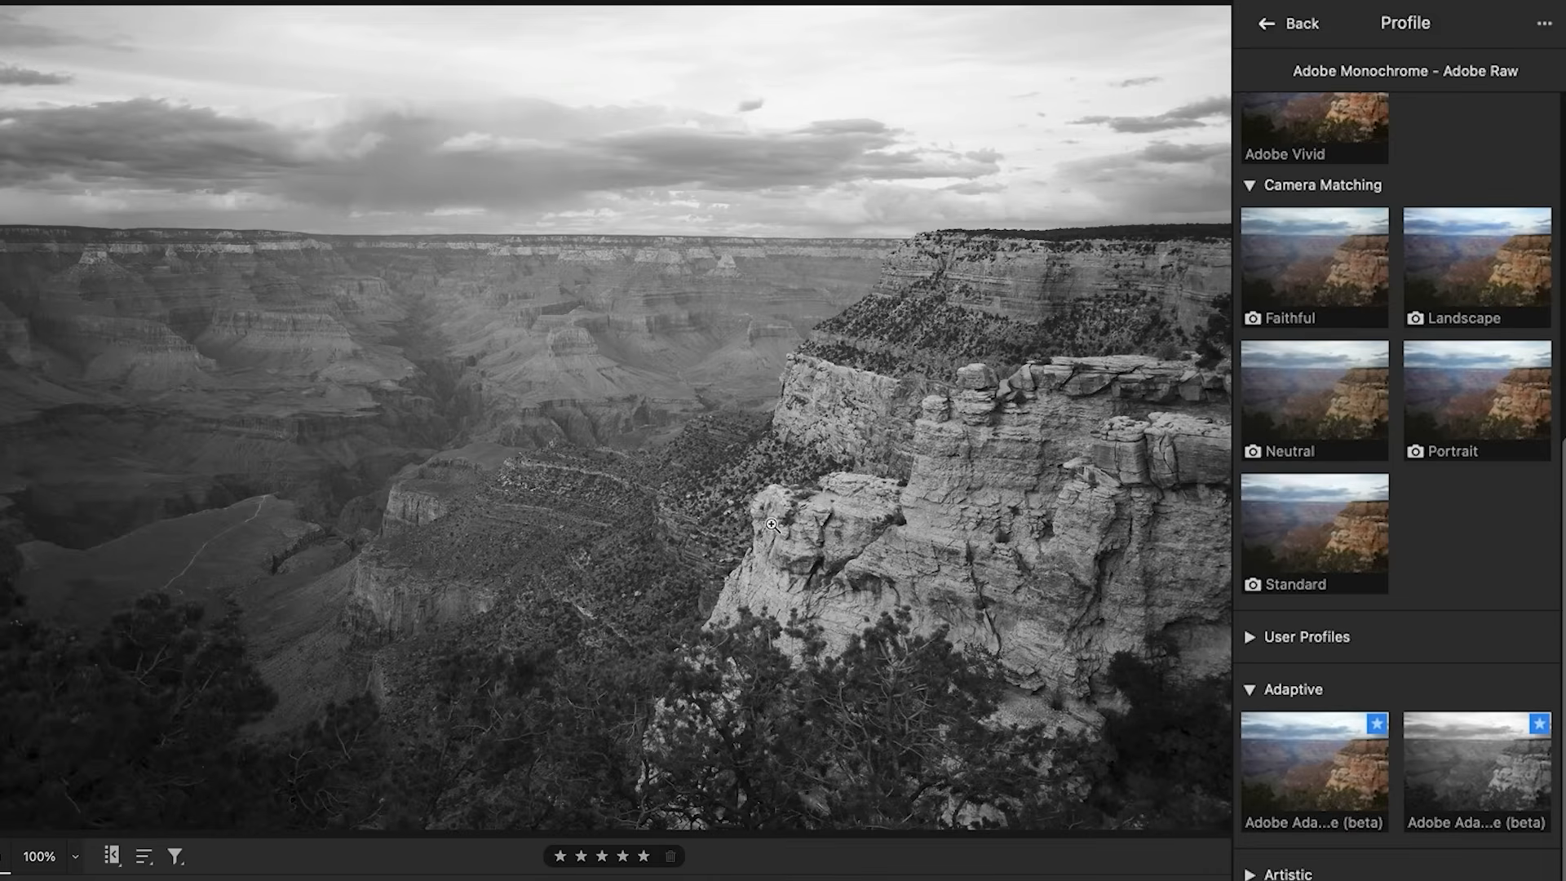
pyautogui.moveTo(721, 575)
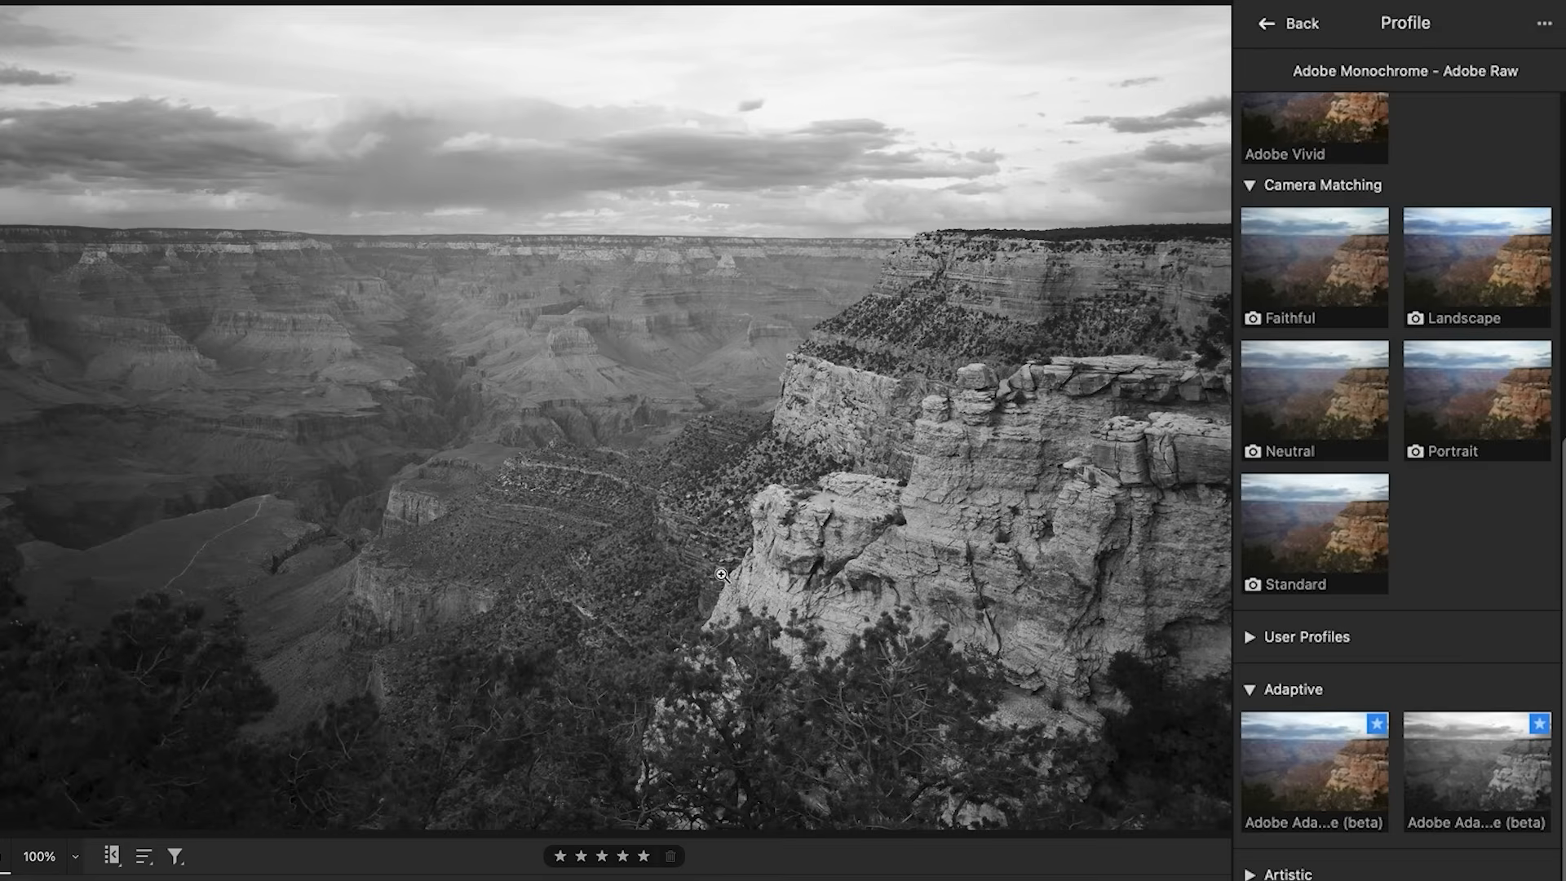
pyautogui.moveTo(572, 535)
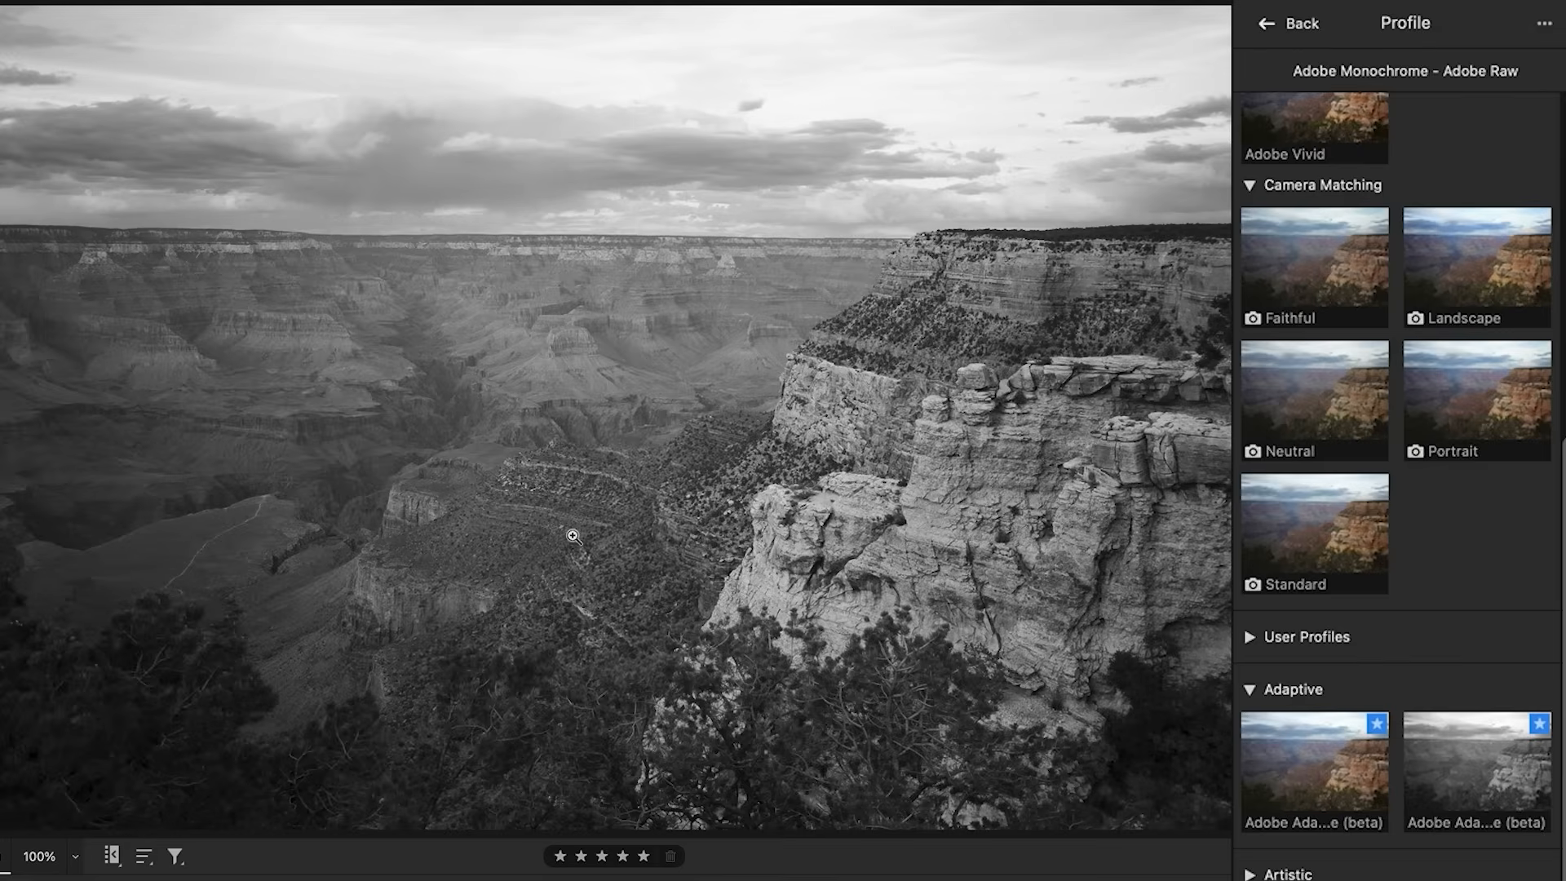
pyautogui.moveTo(1094, 680)
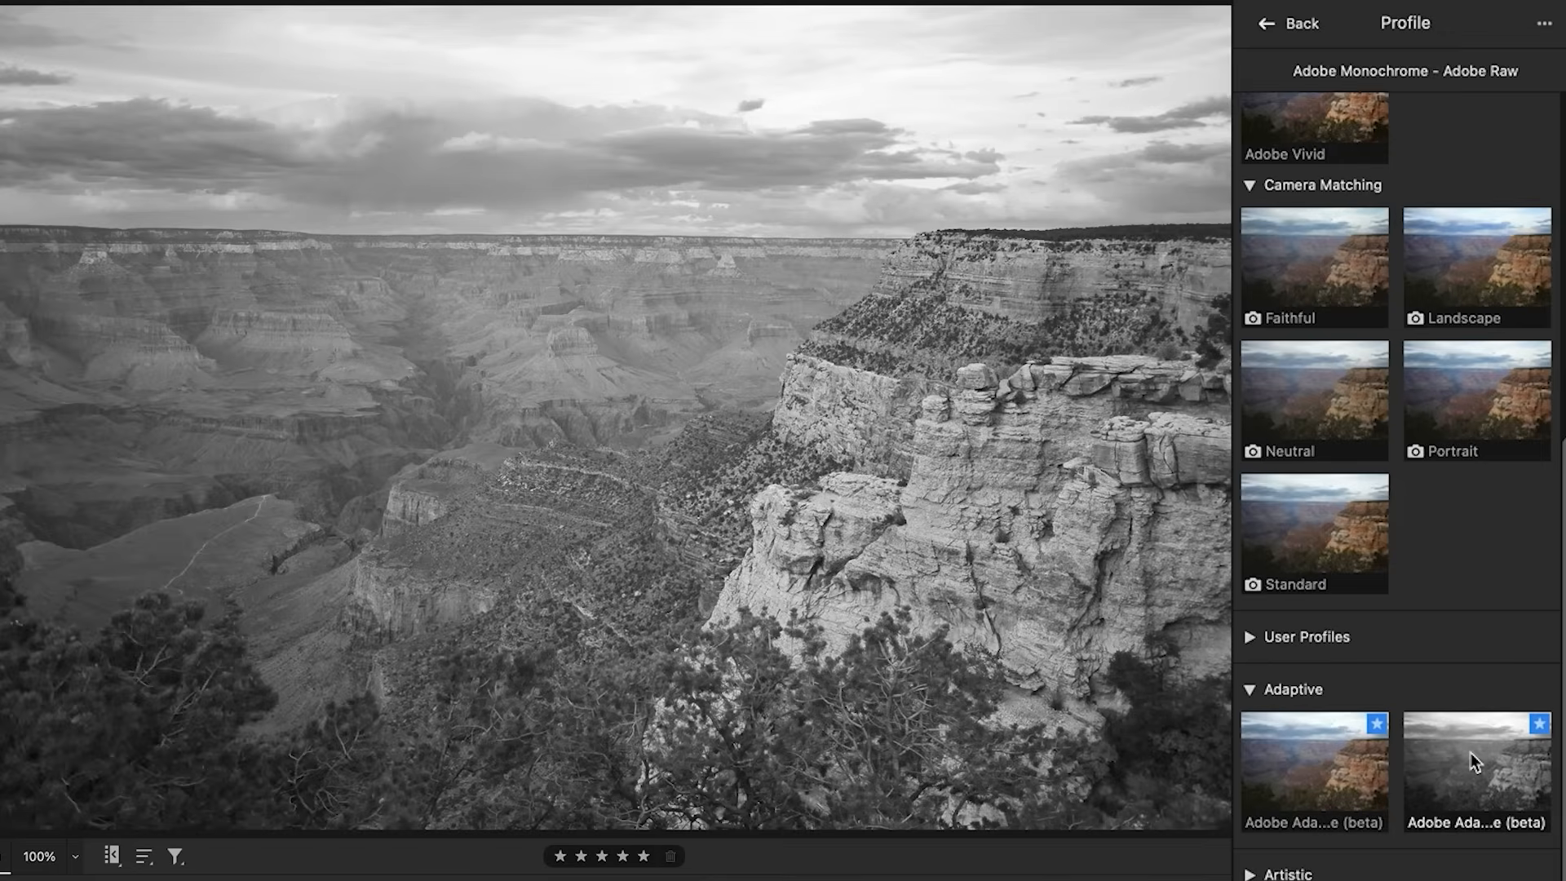
pyautogui.moveTo(1478, 761)
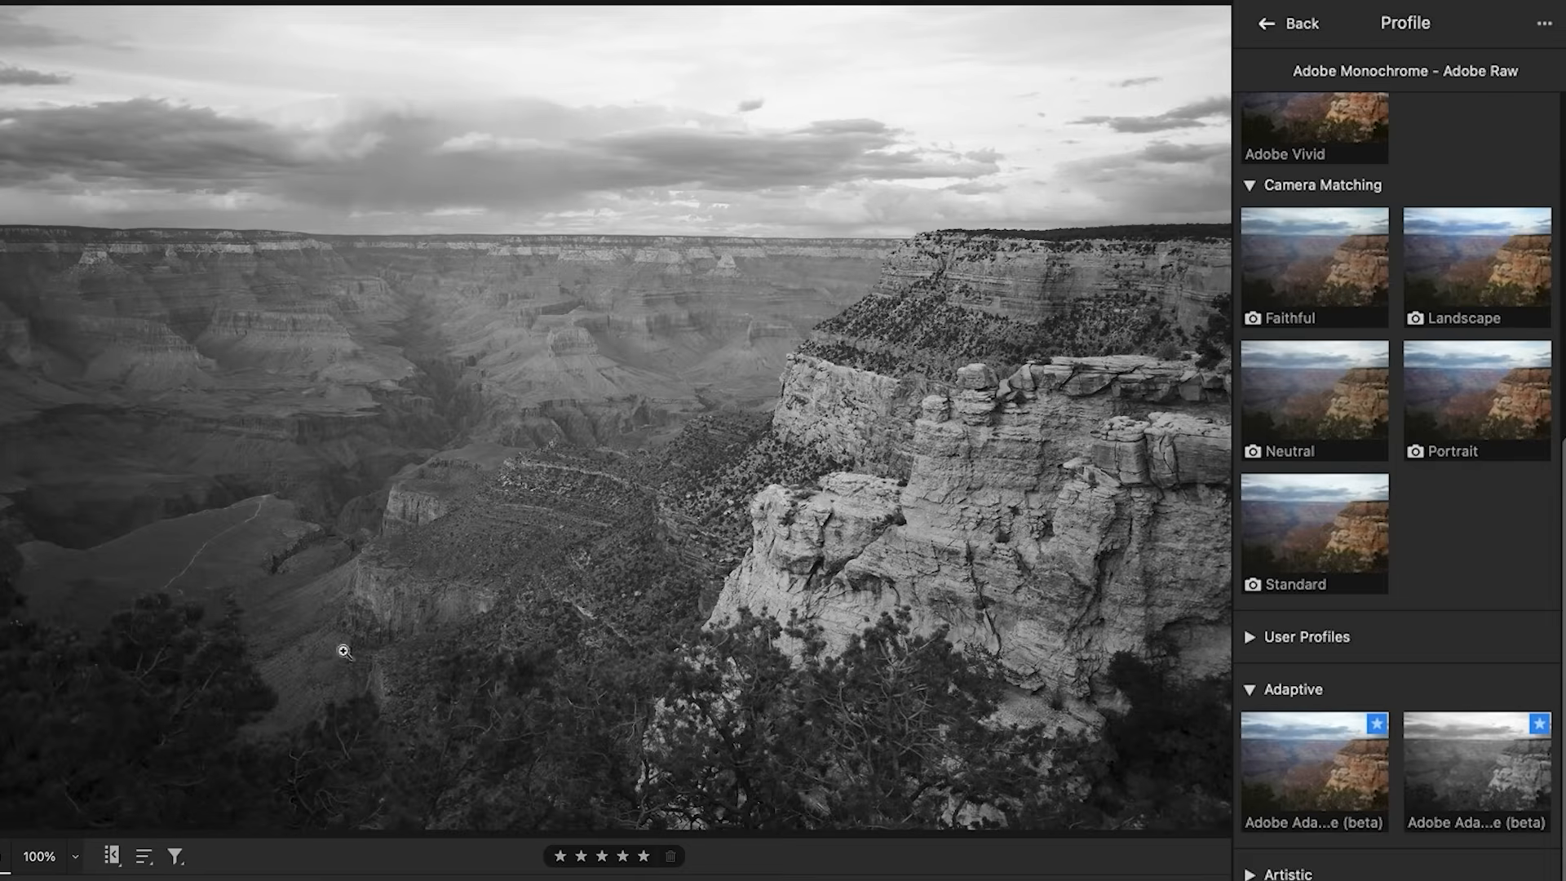
pyautogui.moveTo(111, 633)
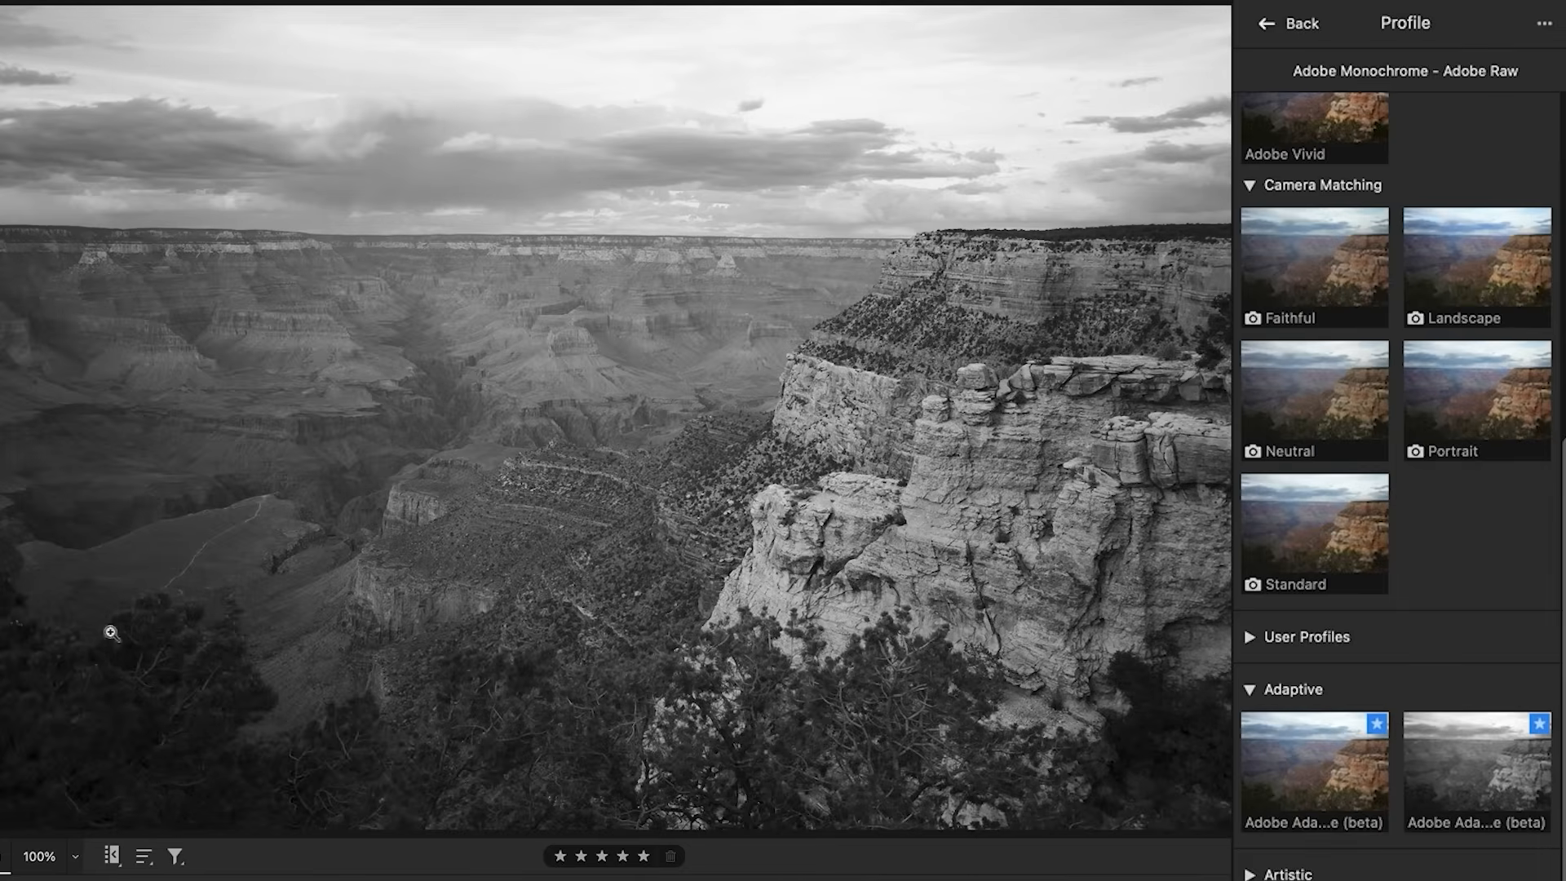
pyautogui.moveTo(1425, 698)
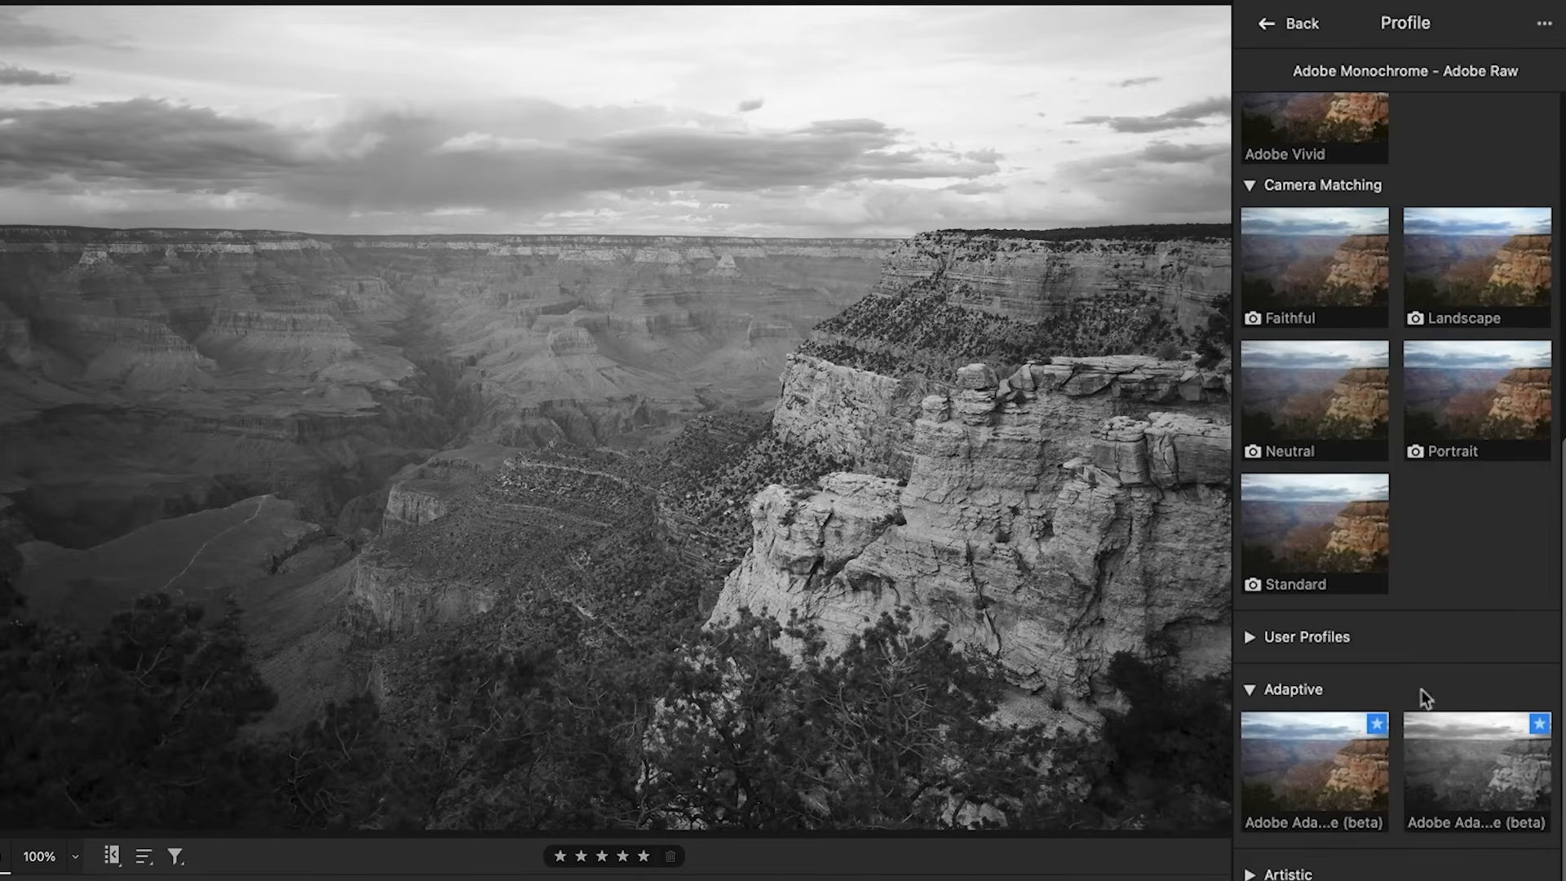
pyautogui.moveTo(1476, 761)
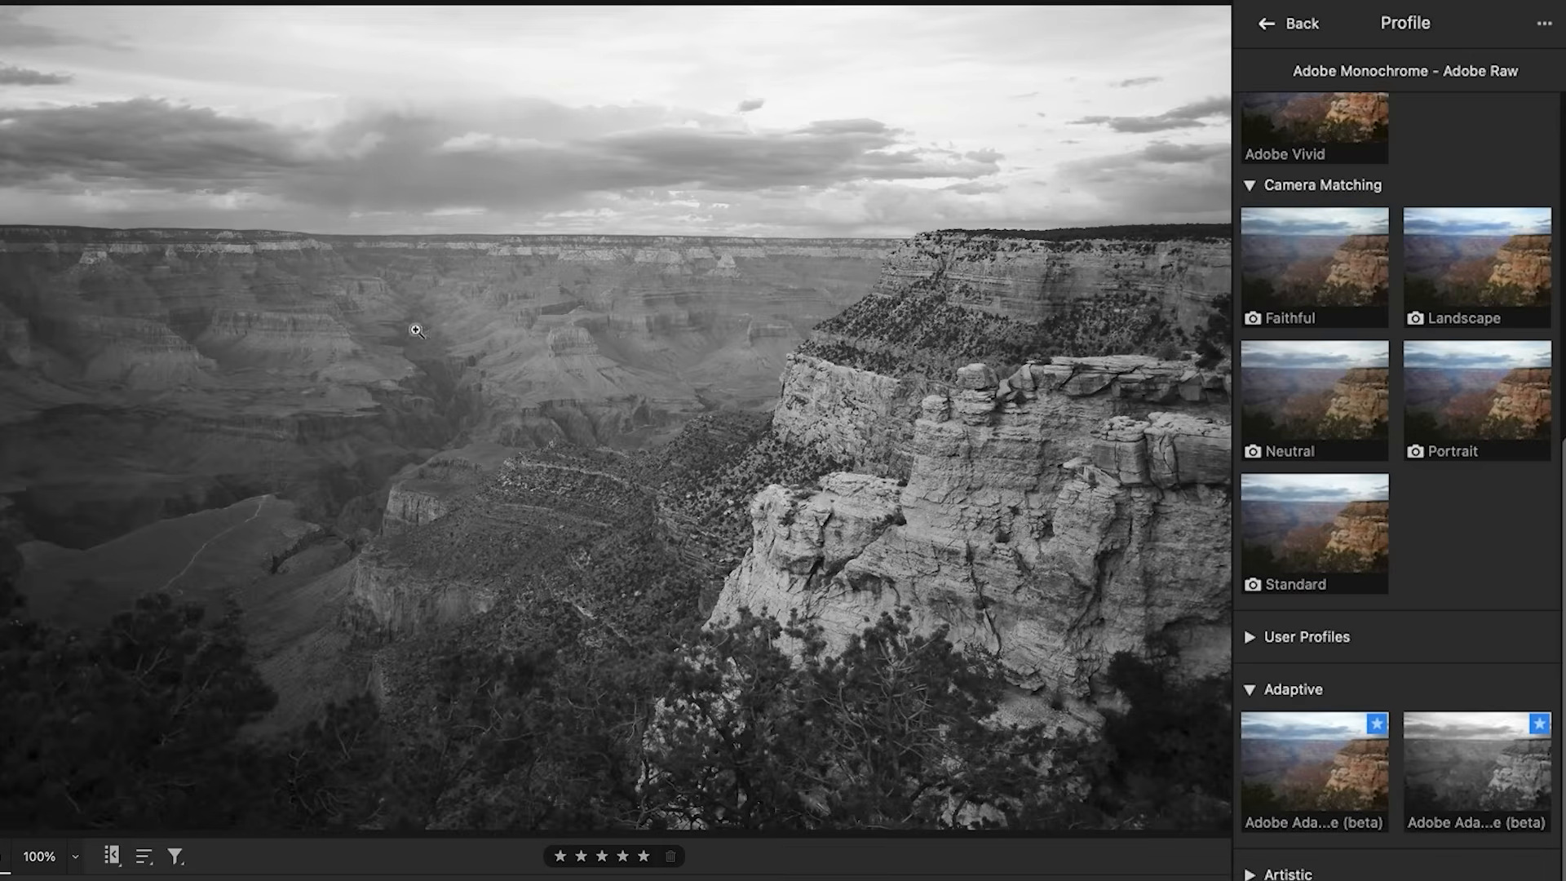
pyautogui.moveTo(1436, 82)
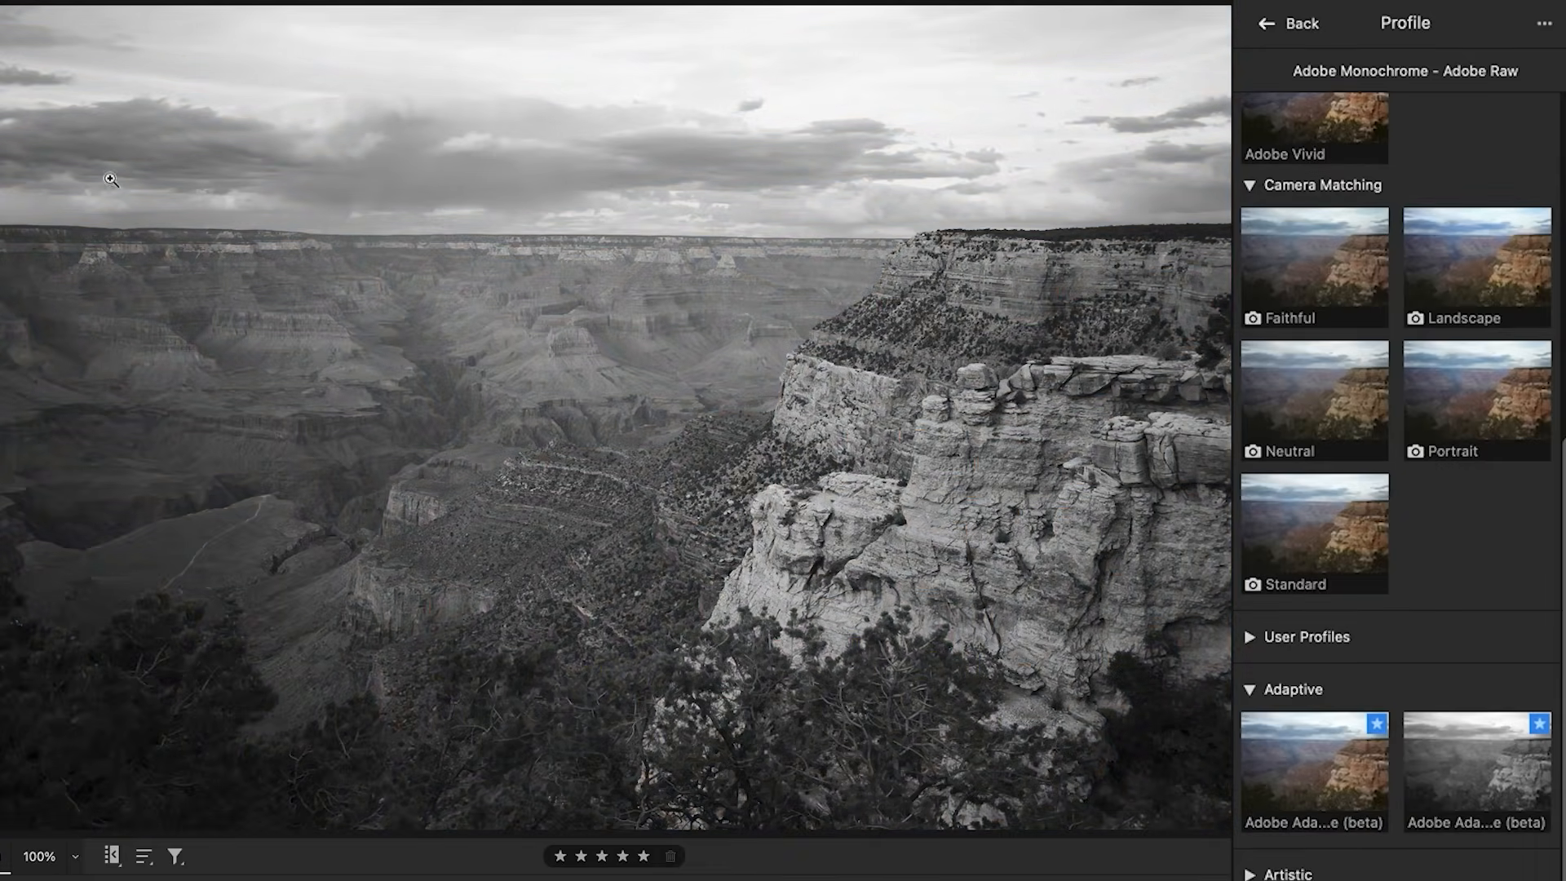
pyautogui.moveTo(881, 110)
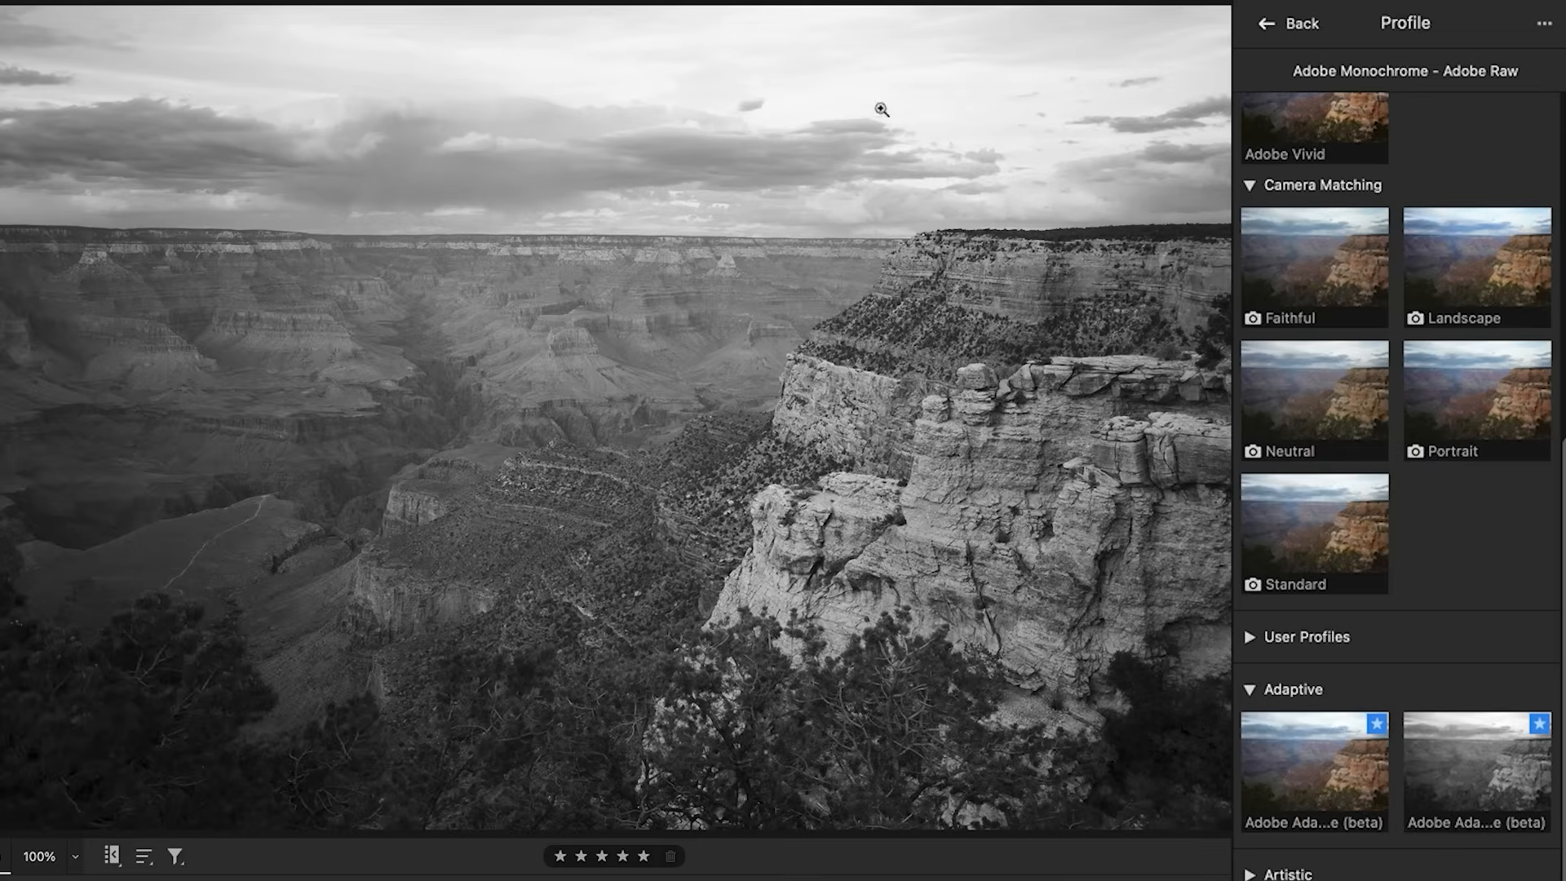
pyautogui.moveTo(1136, 712)
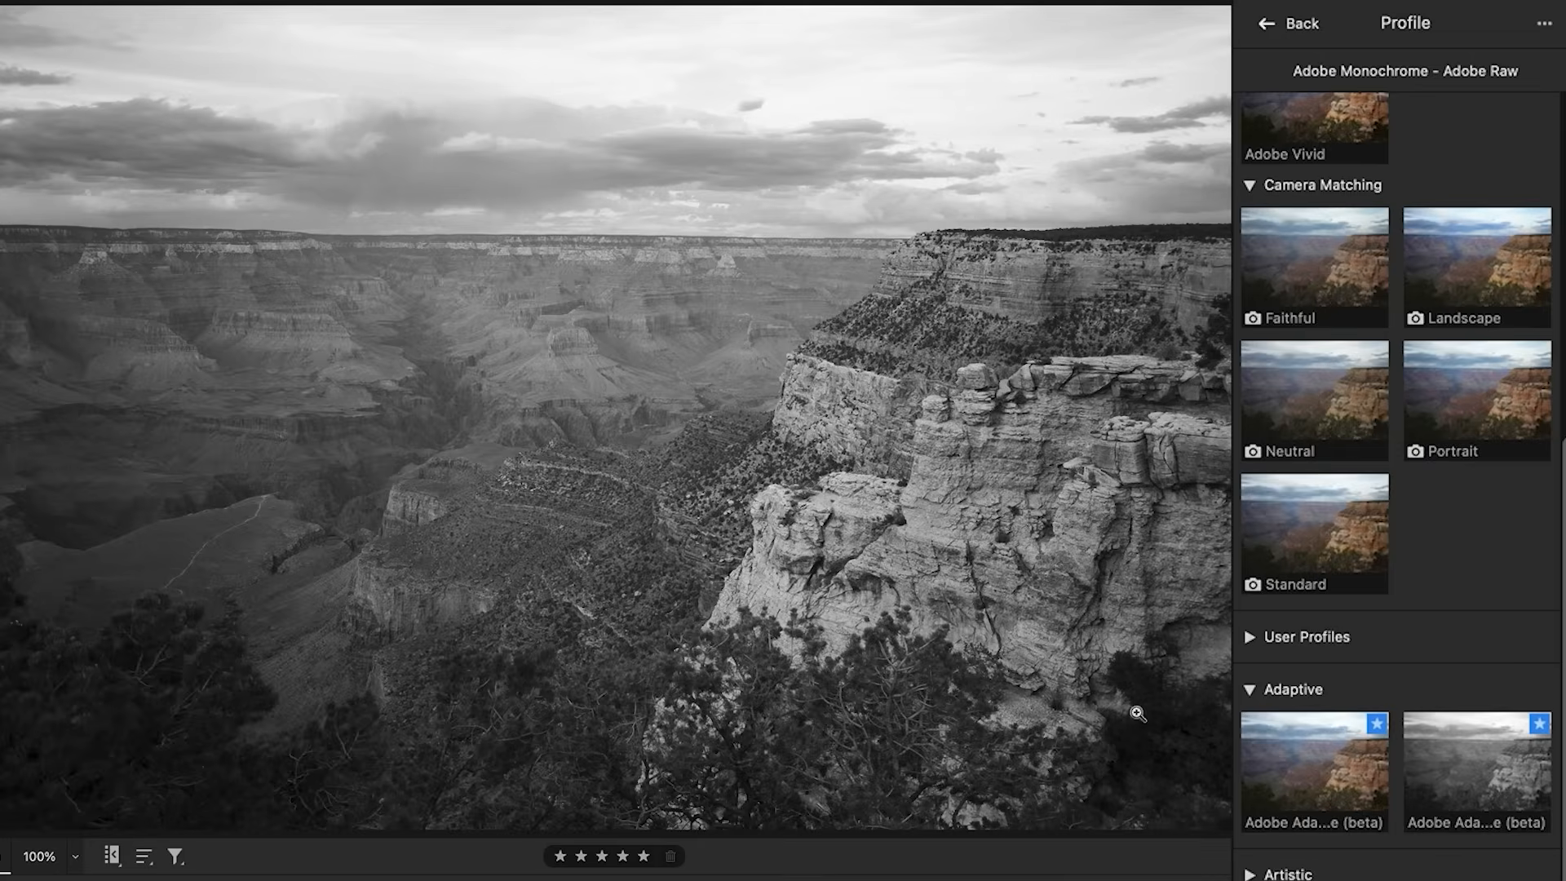
pyautogui.moveTo(1476, 764)
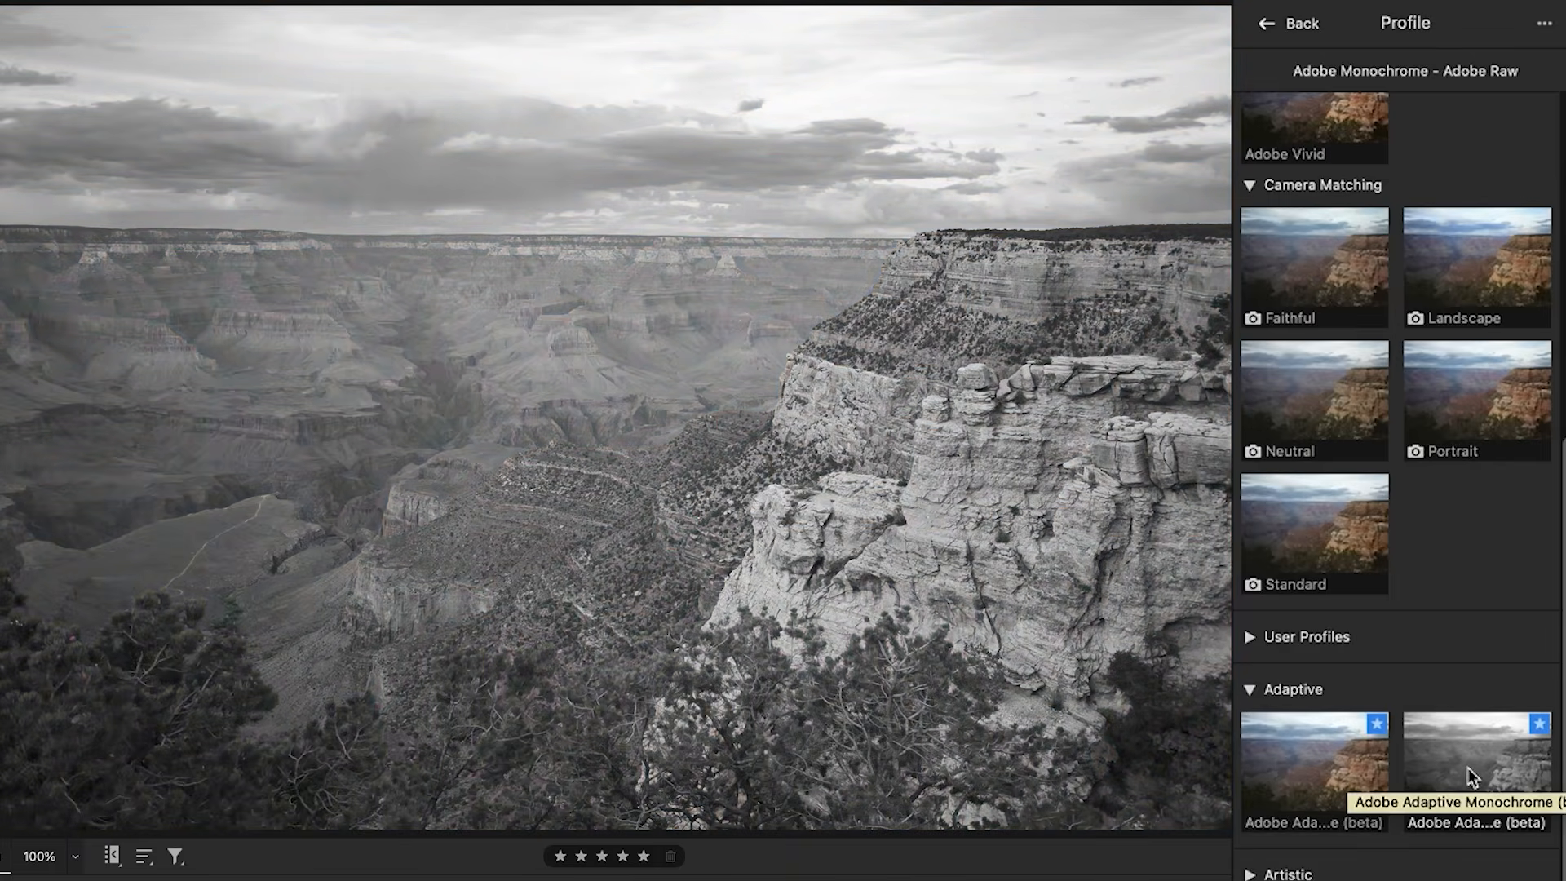
pyautogui.moveTo(1500, 806)
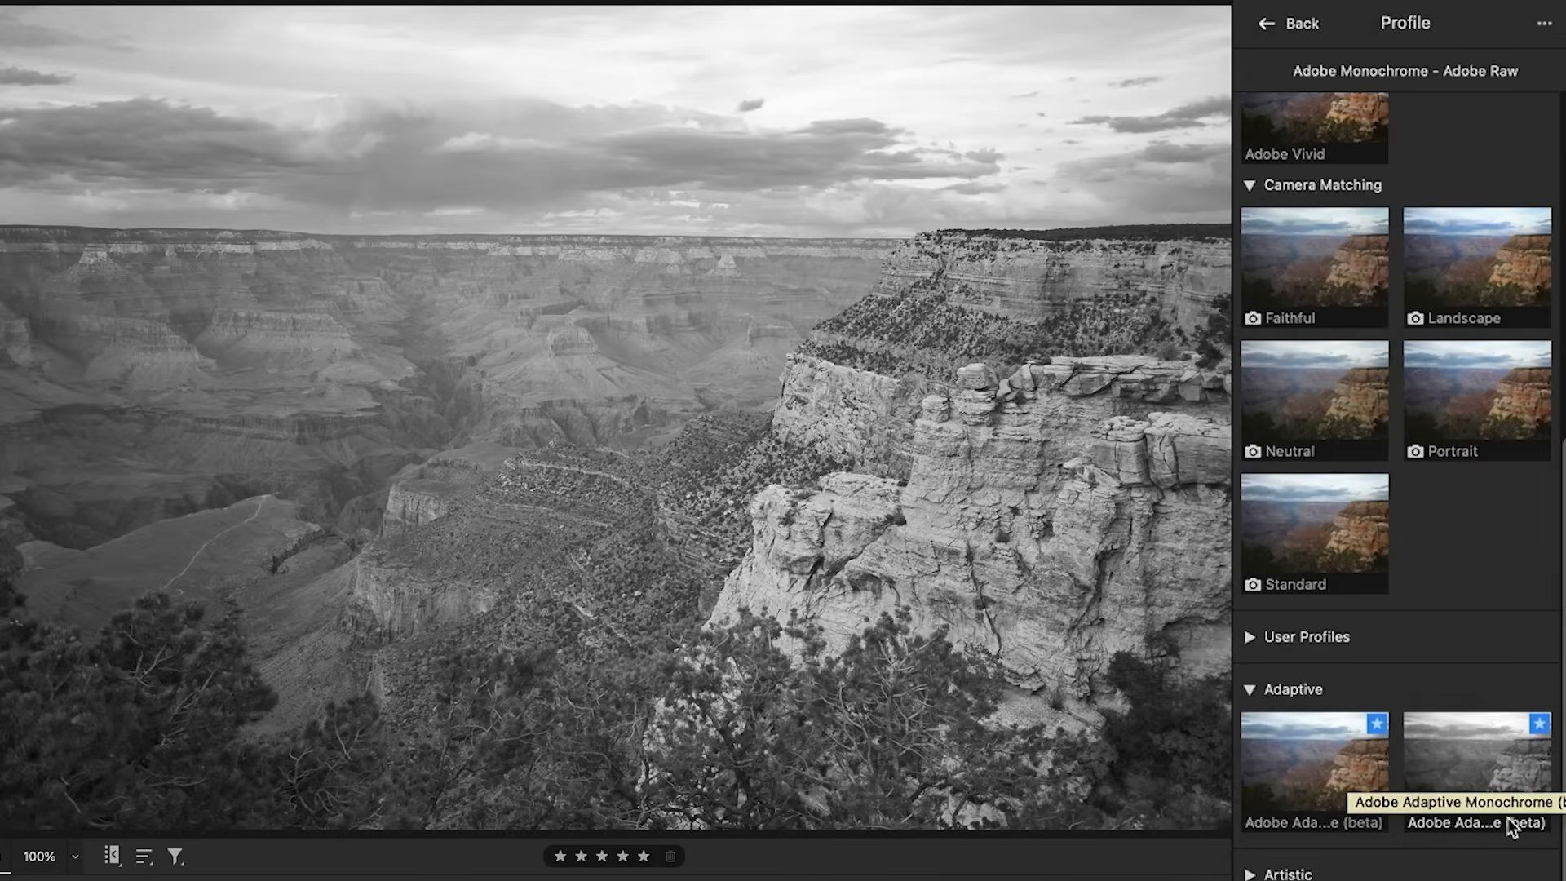
pyautogui.moveTo(649, 602)
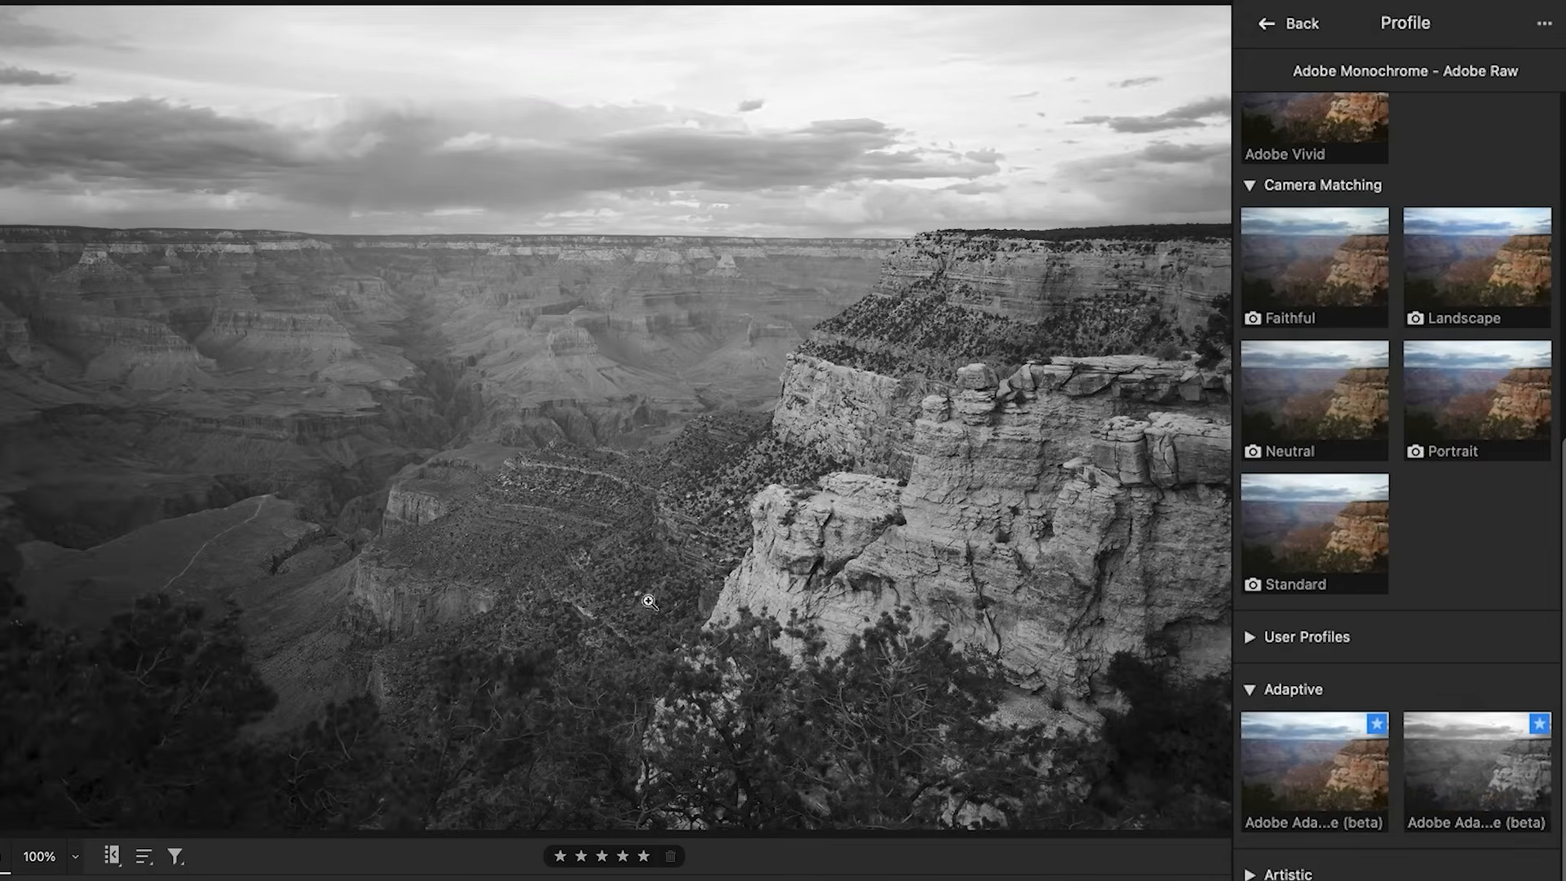
pyautogui.moveTo(1013, 549)
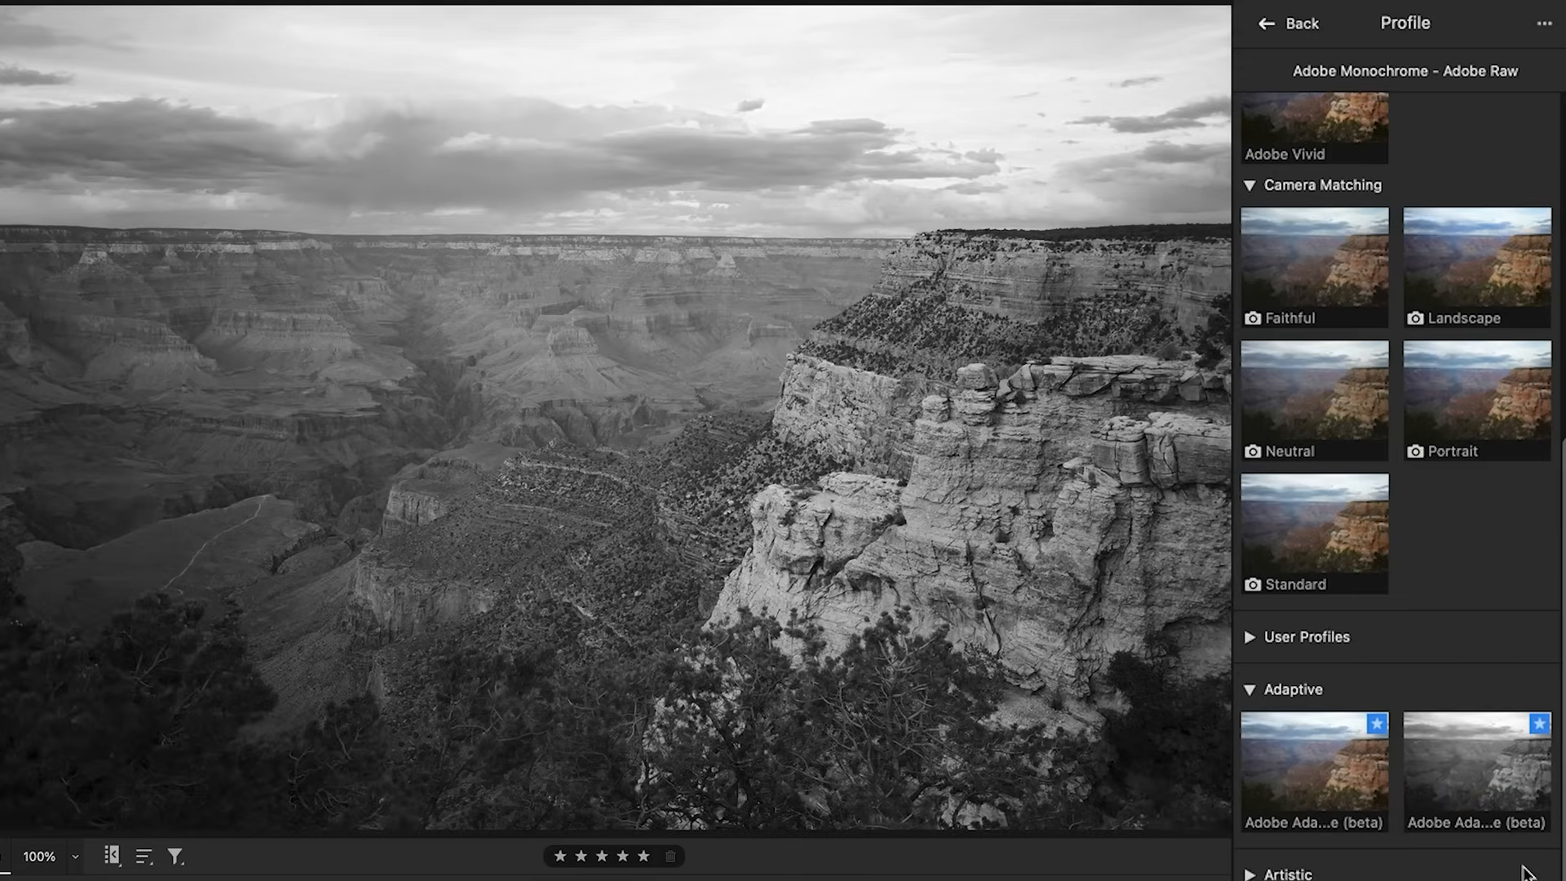
# Apply Adobe Adaptive Monochrome (beta) at amount 100 and return to the editing panels.
pyautogui.click(1475, 769)
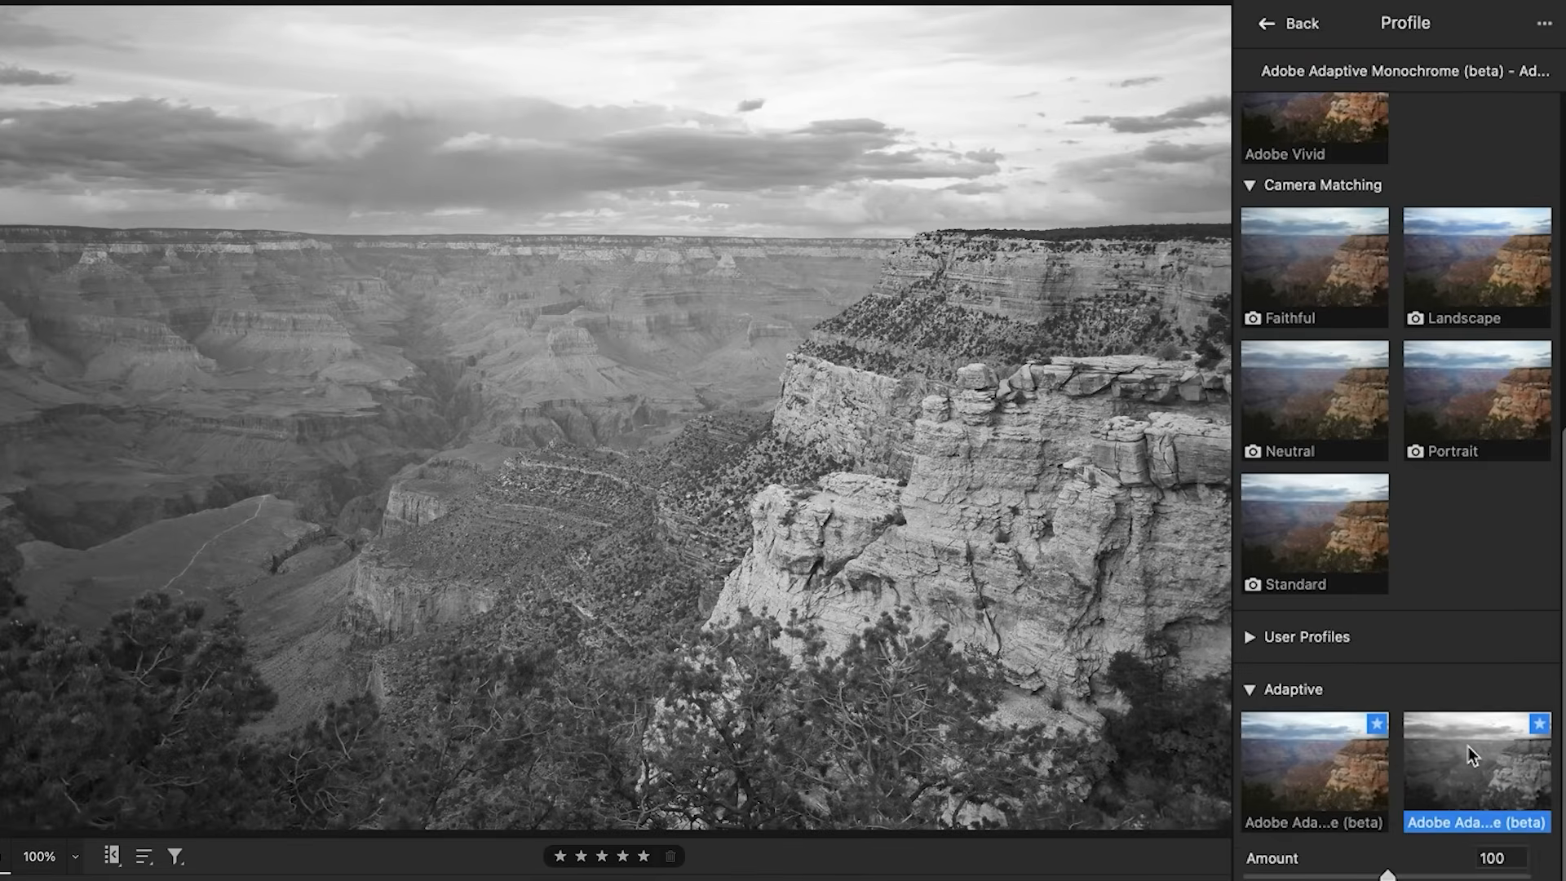
pyautogui.moveTo(1038, 716)
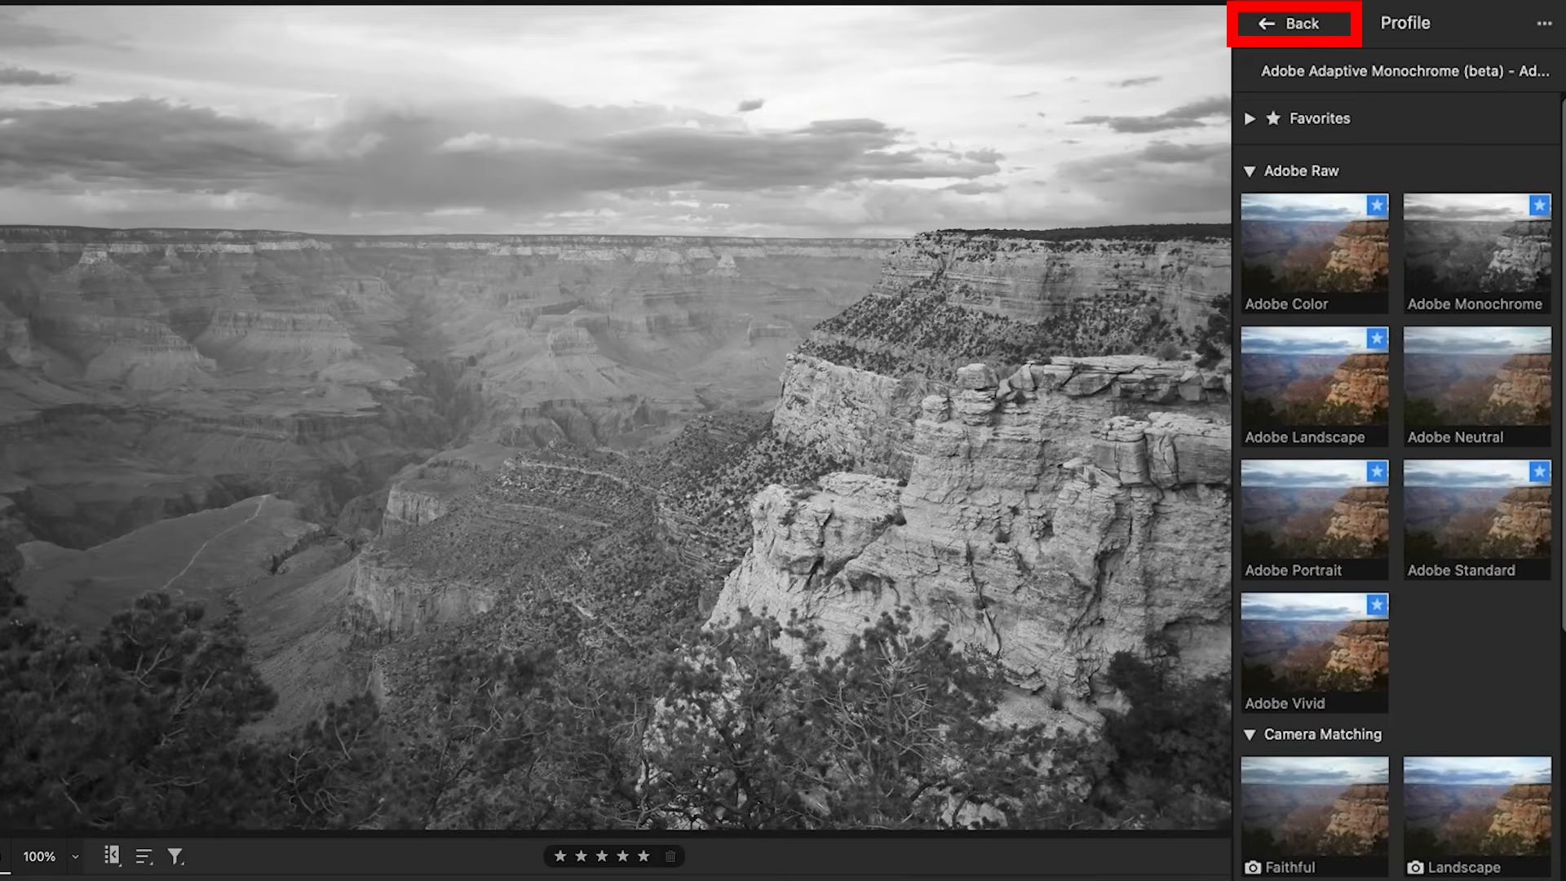
pyautogui.click(1294, 23)
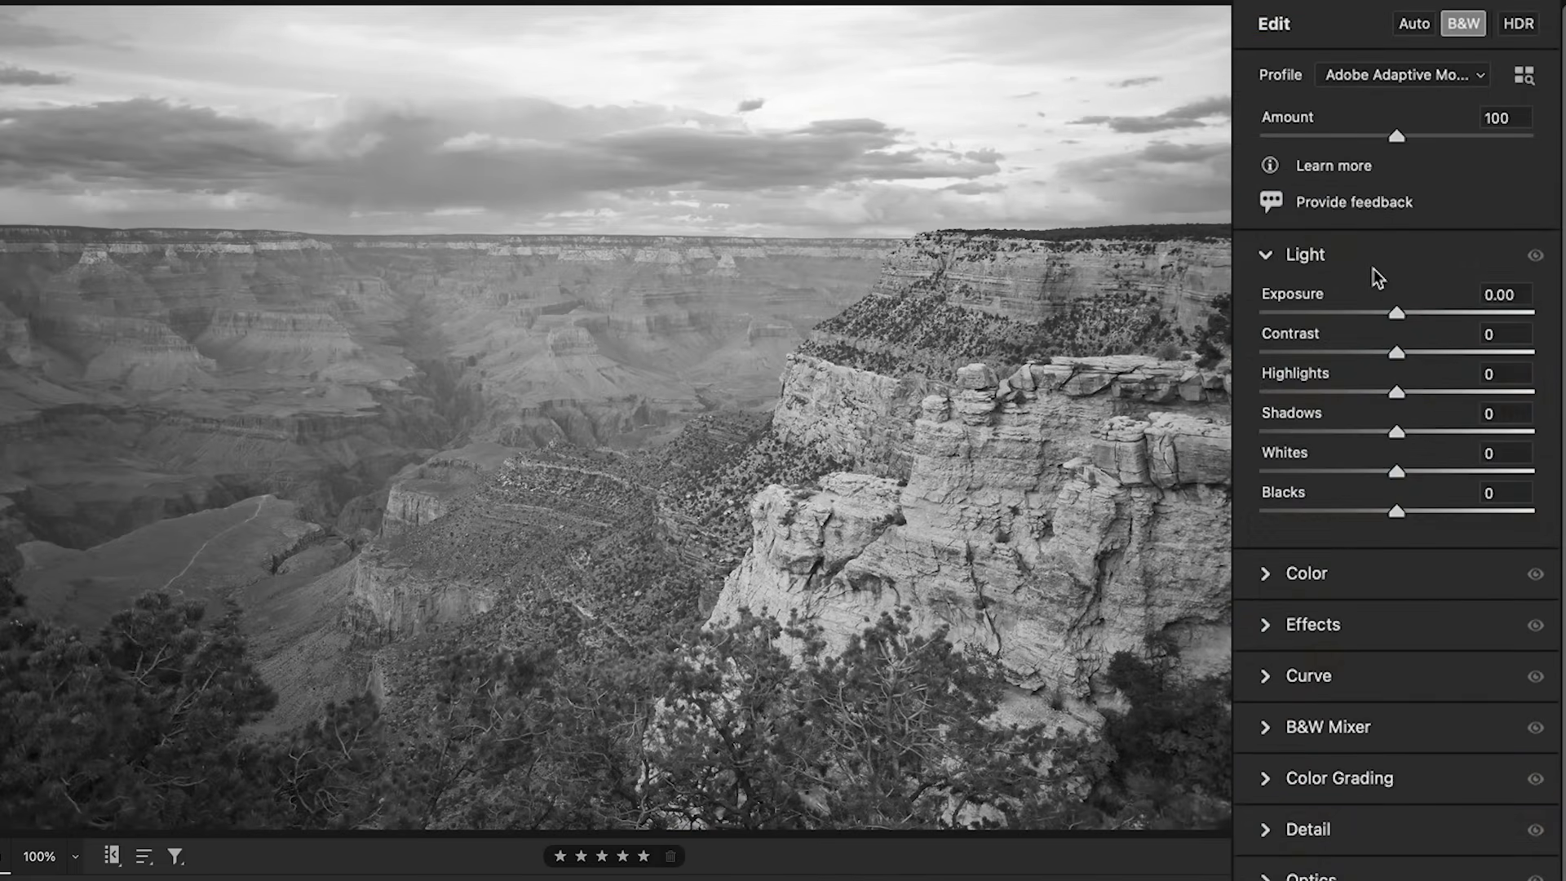
pyautogui.moveTo(1193, 333)
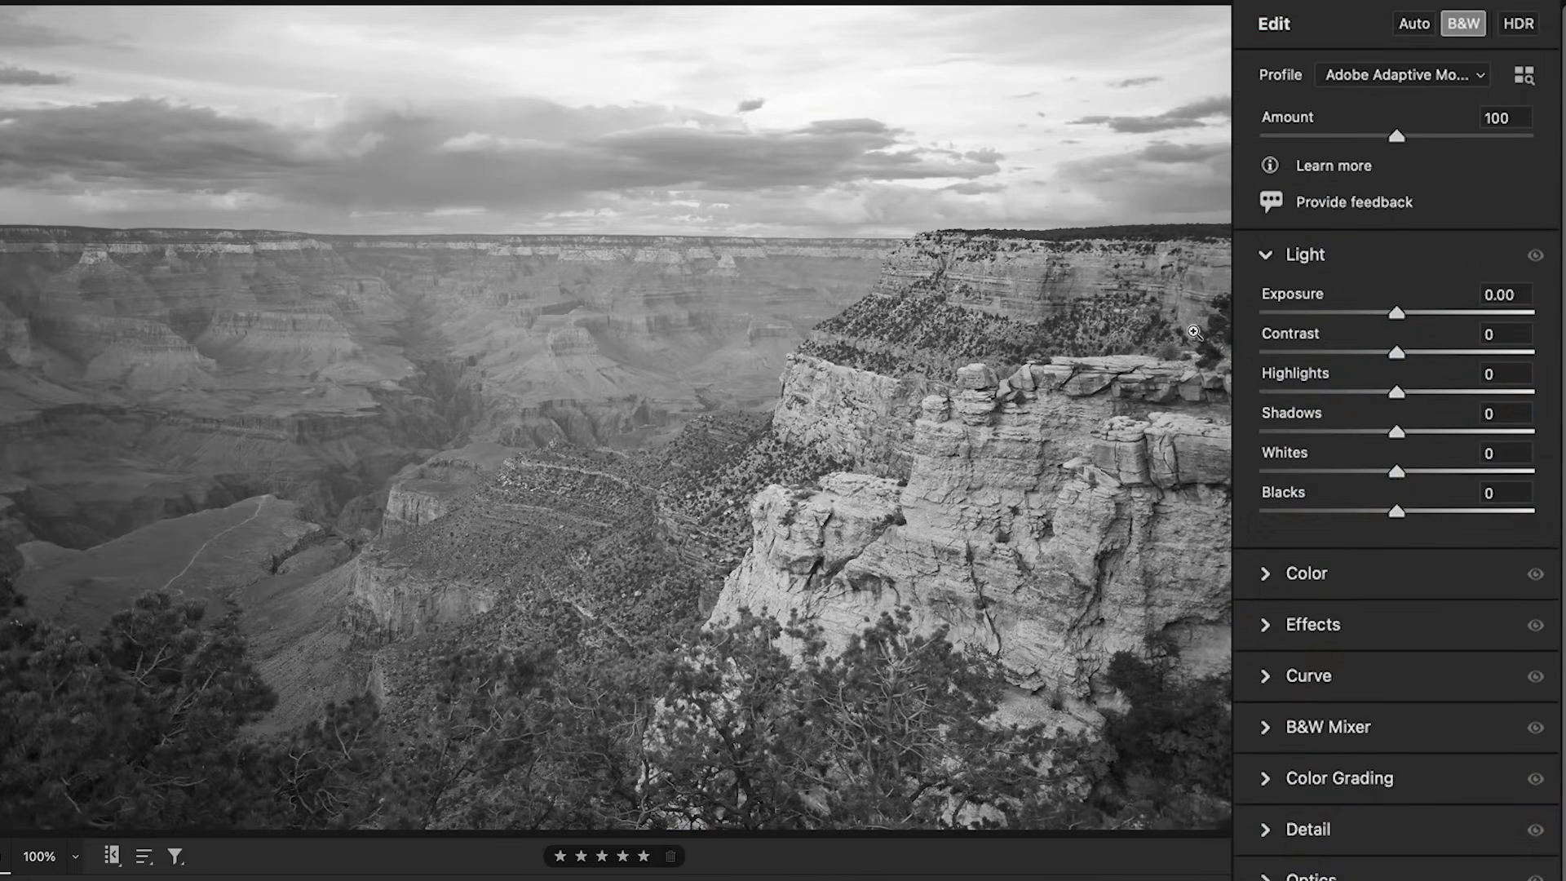
pyautogui.moveTo(640, 286)
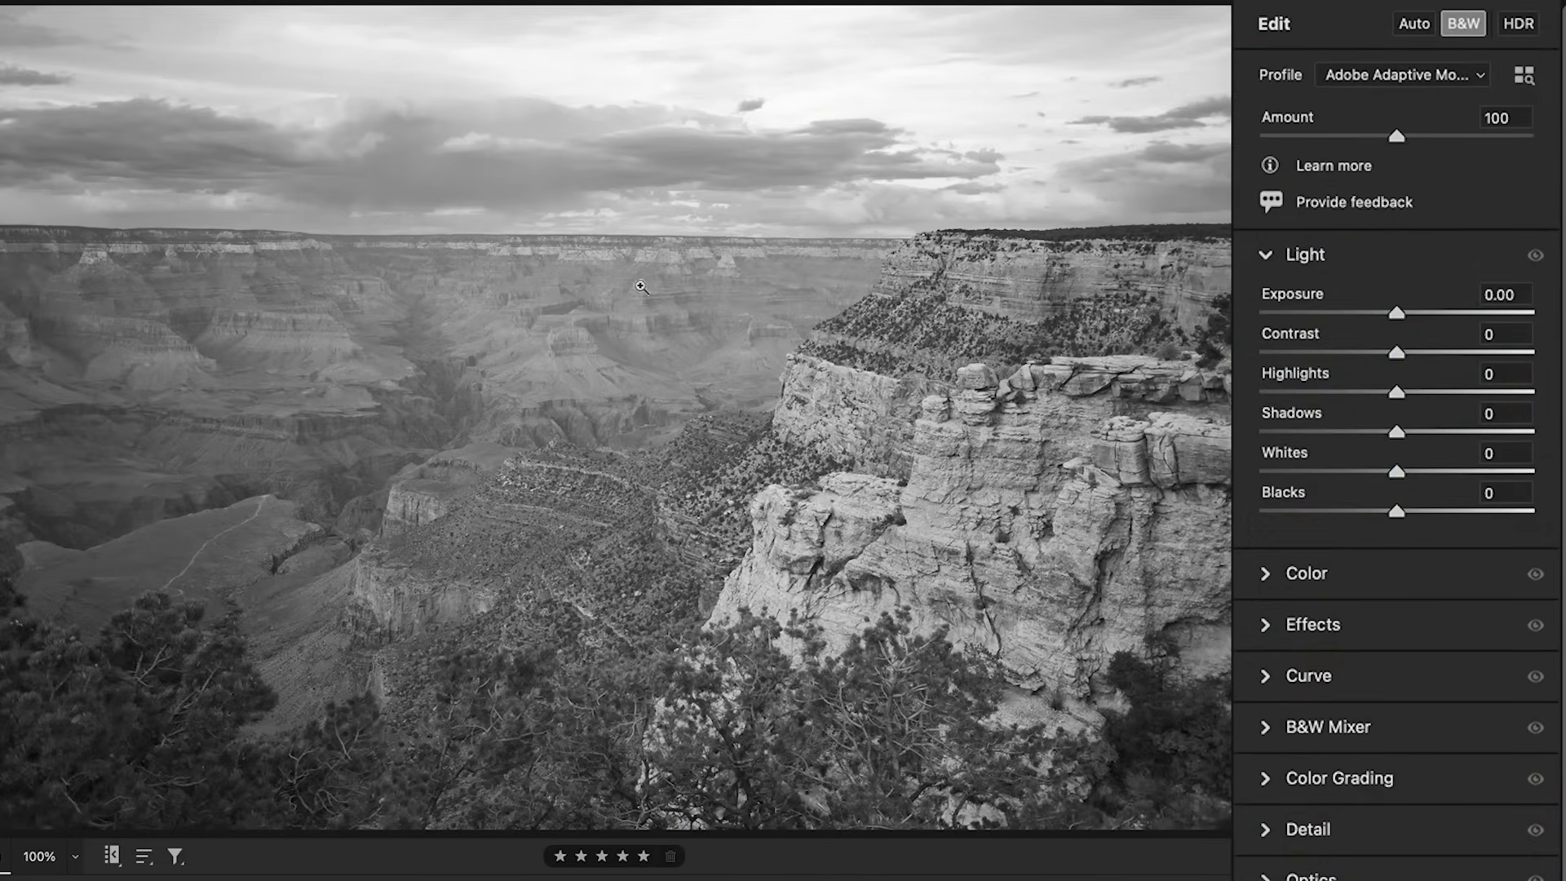
pyautogui.moveTo(1055, 396)
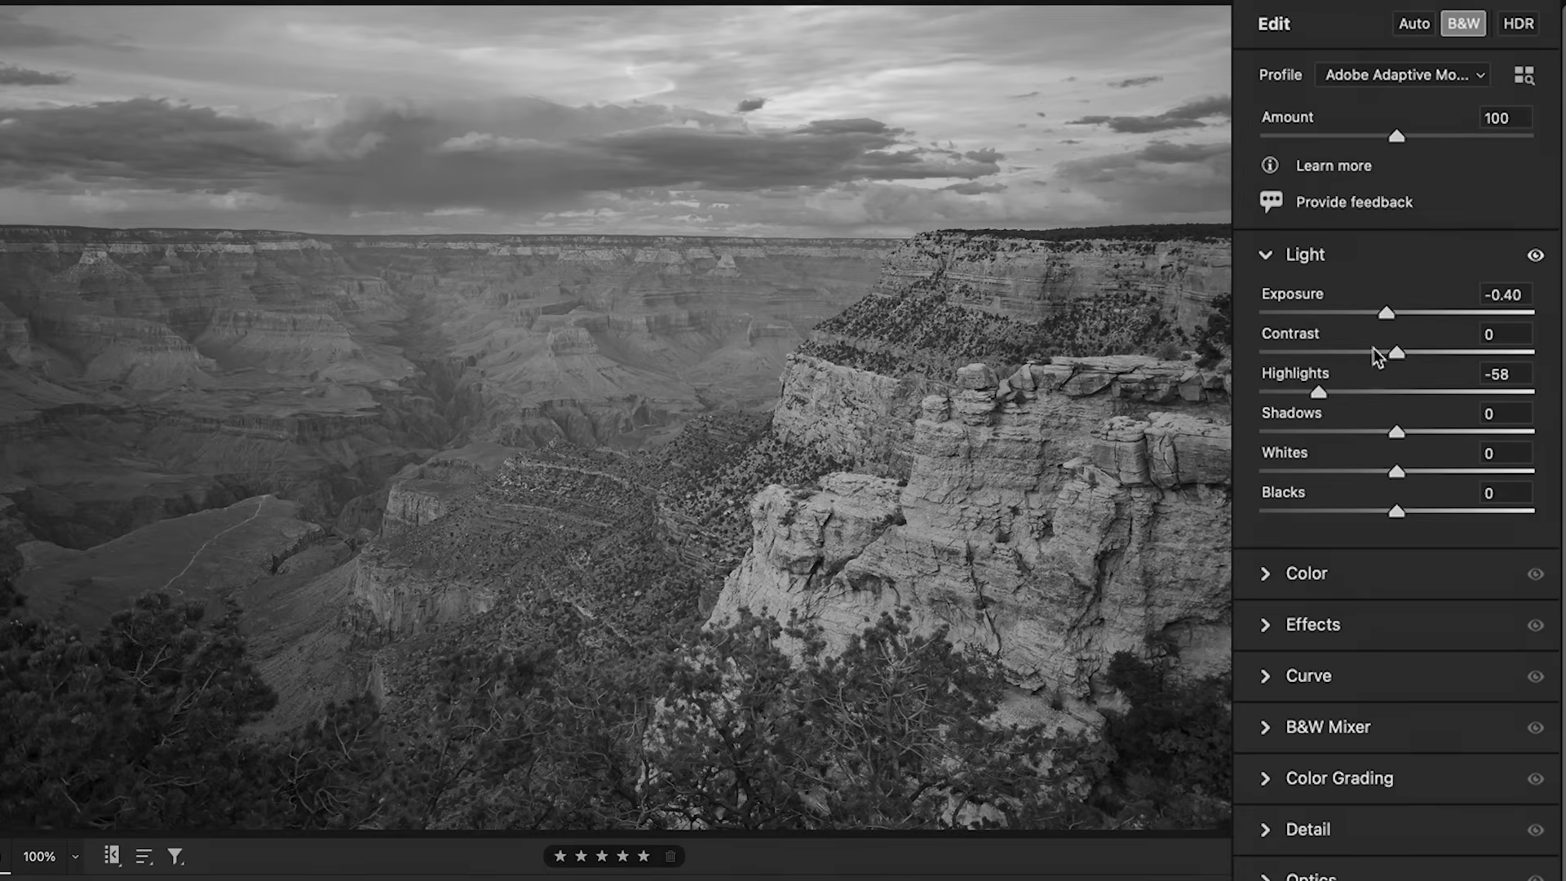
pyautogui.moveTo(1396, 434)
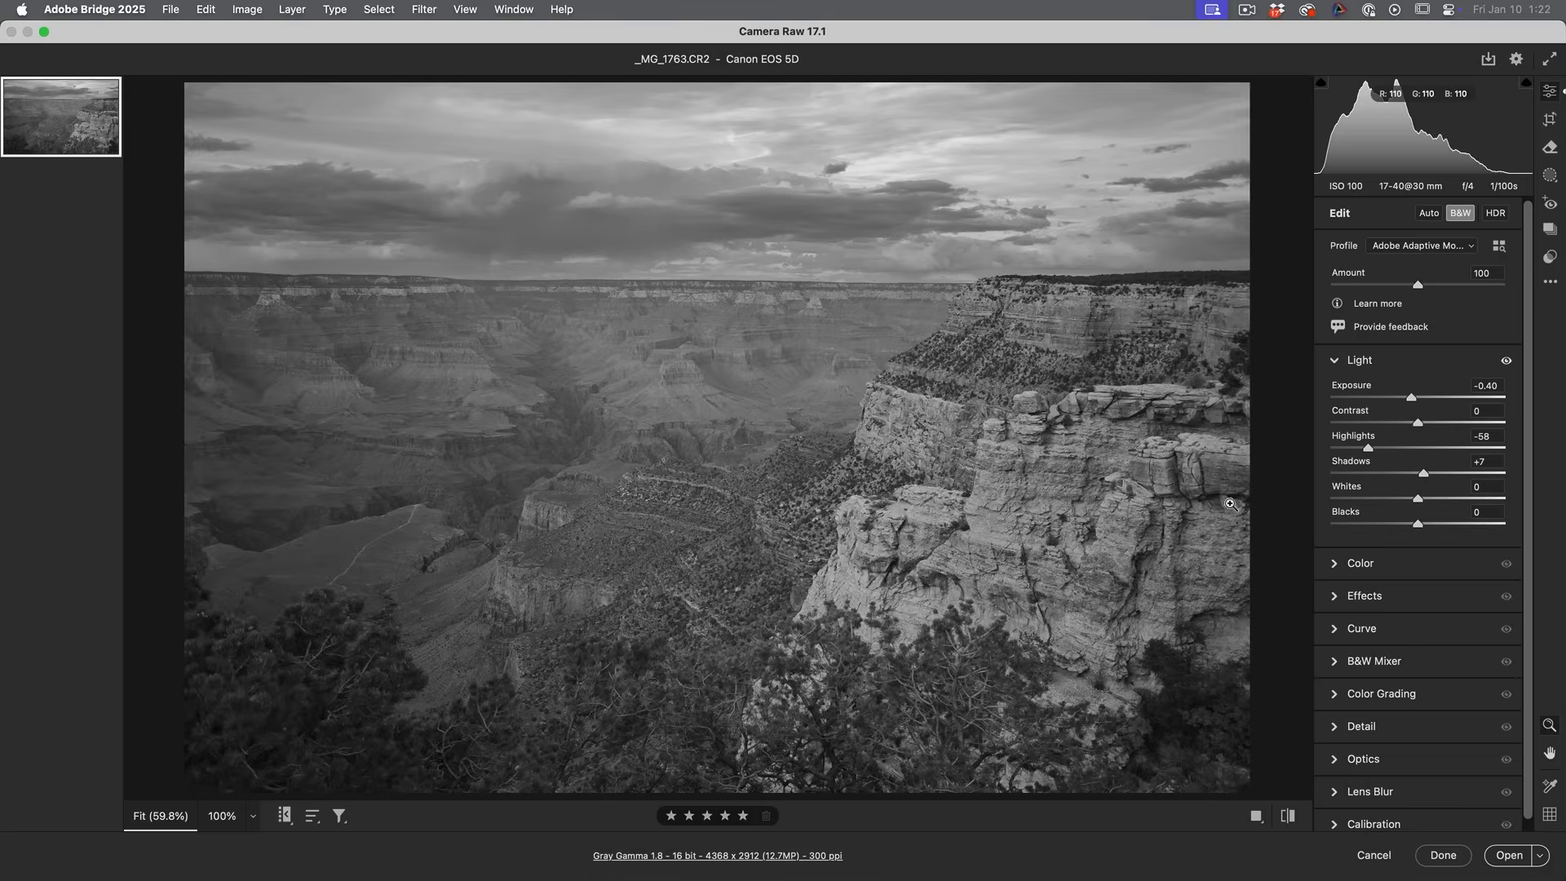
pyautogui.moveTo(1204, 489)
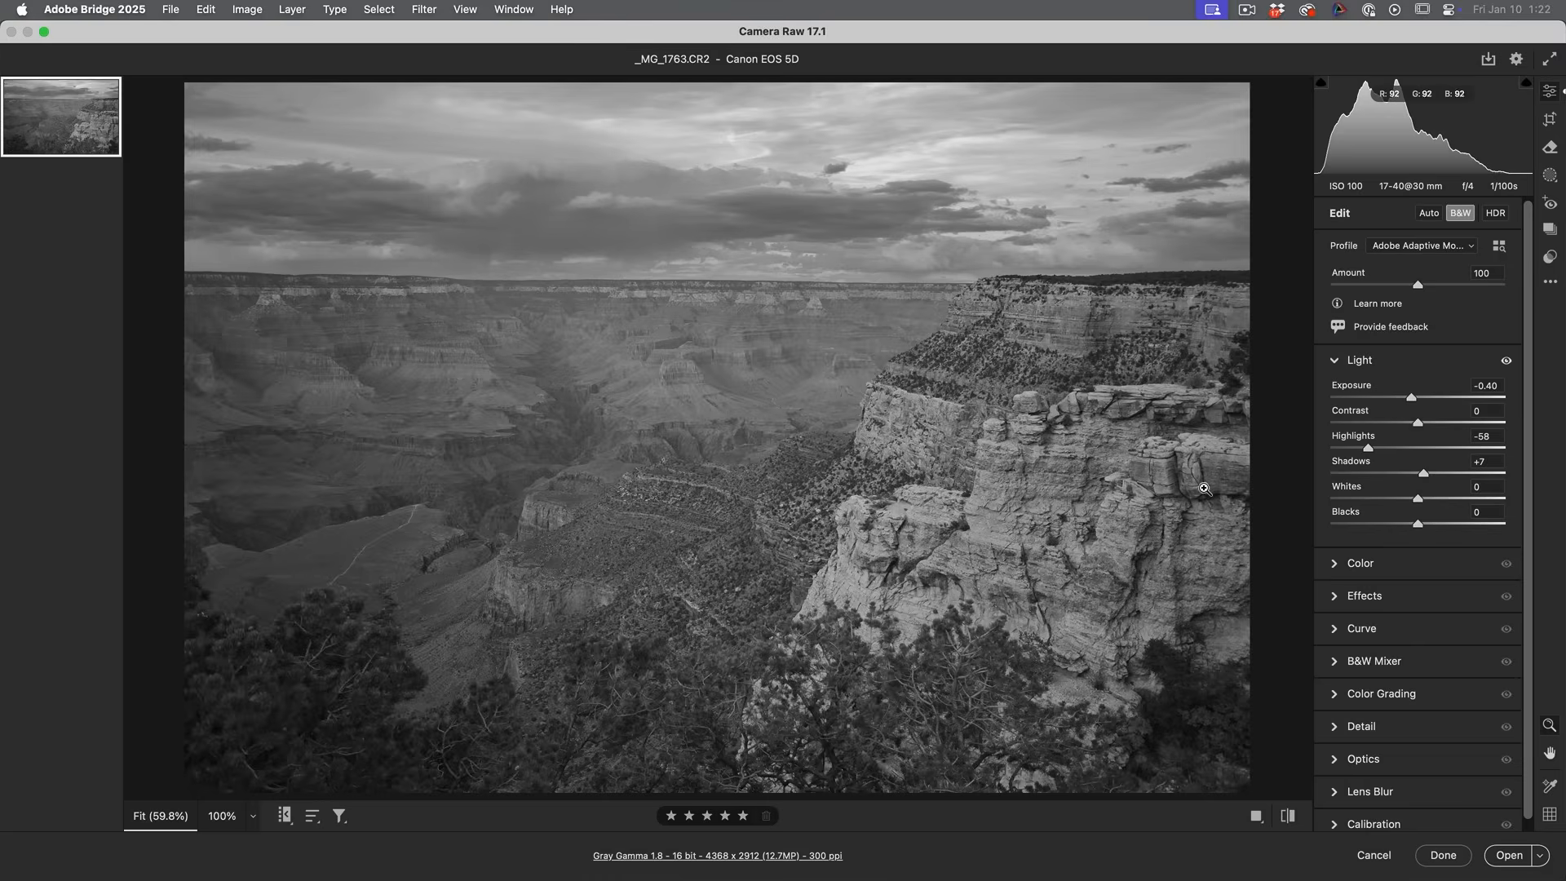
pyautogui.moveTo(1372, 516)
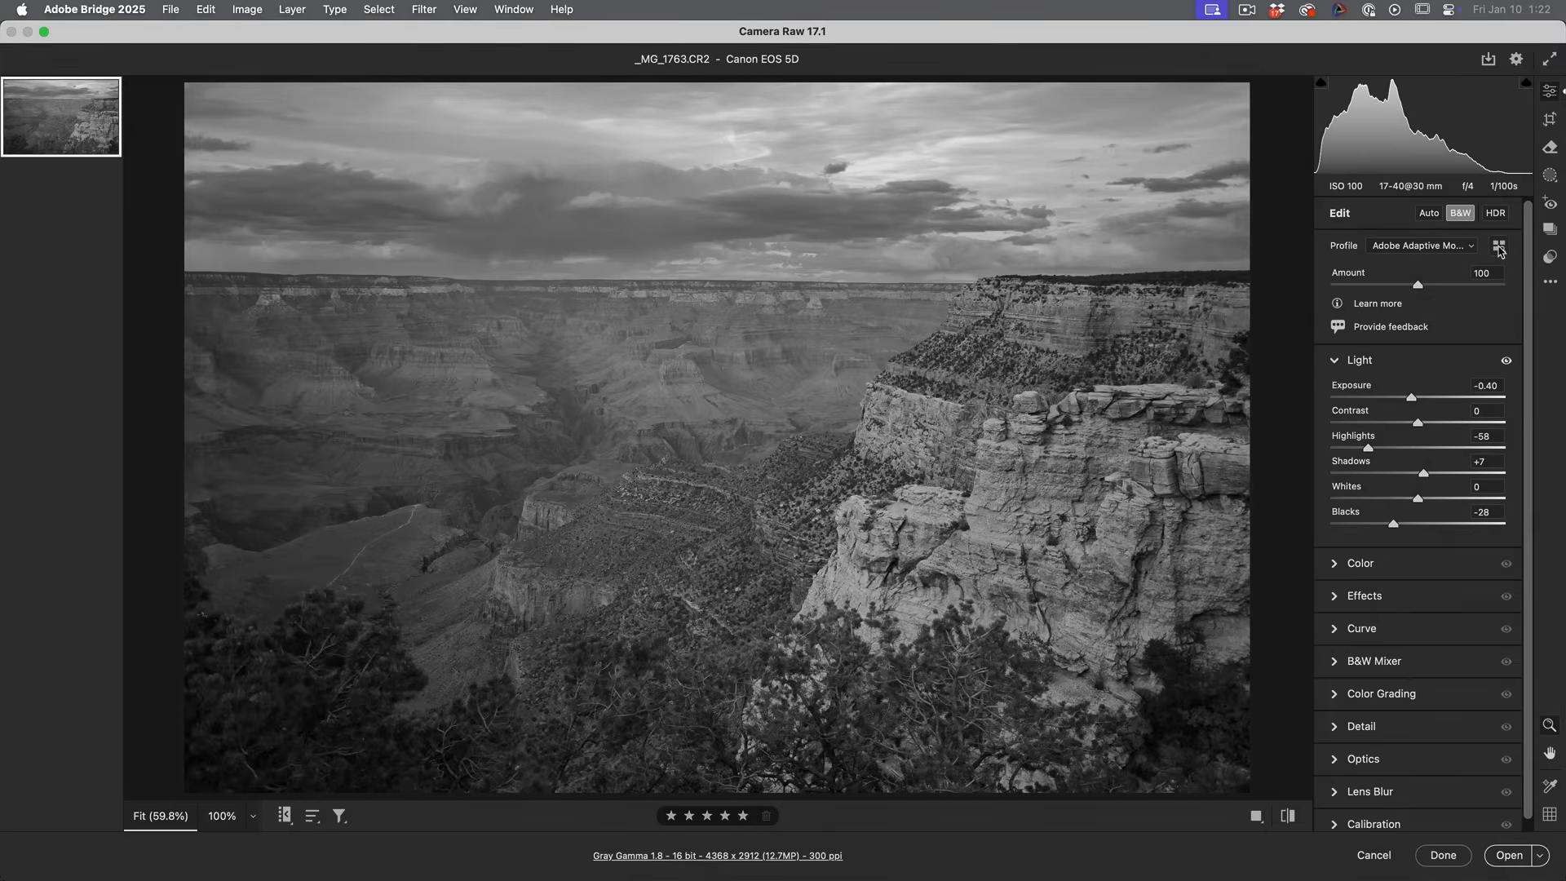
# Try the colour Adobe Adaptive profile on the canyon, then go back to editing.
pyautogui.click(1497, 246)
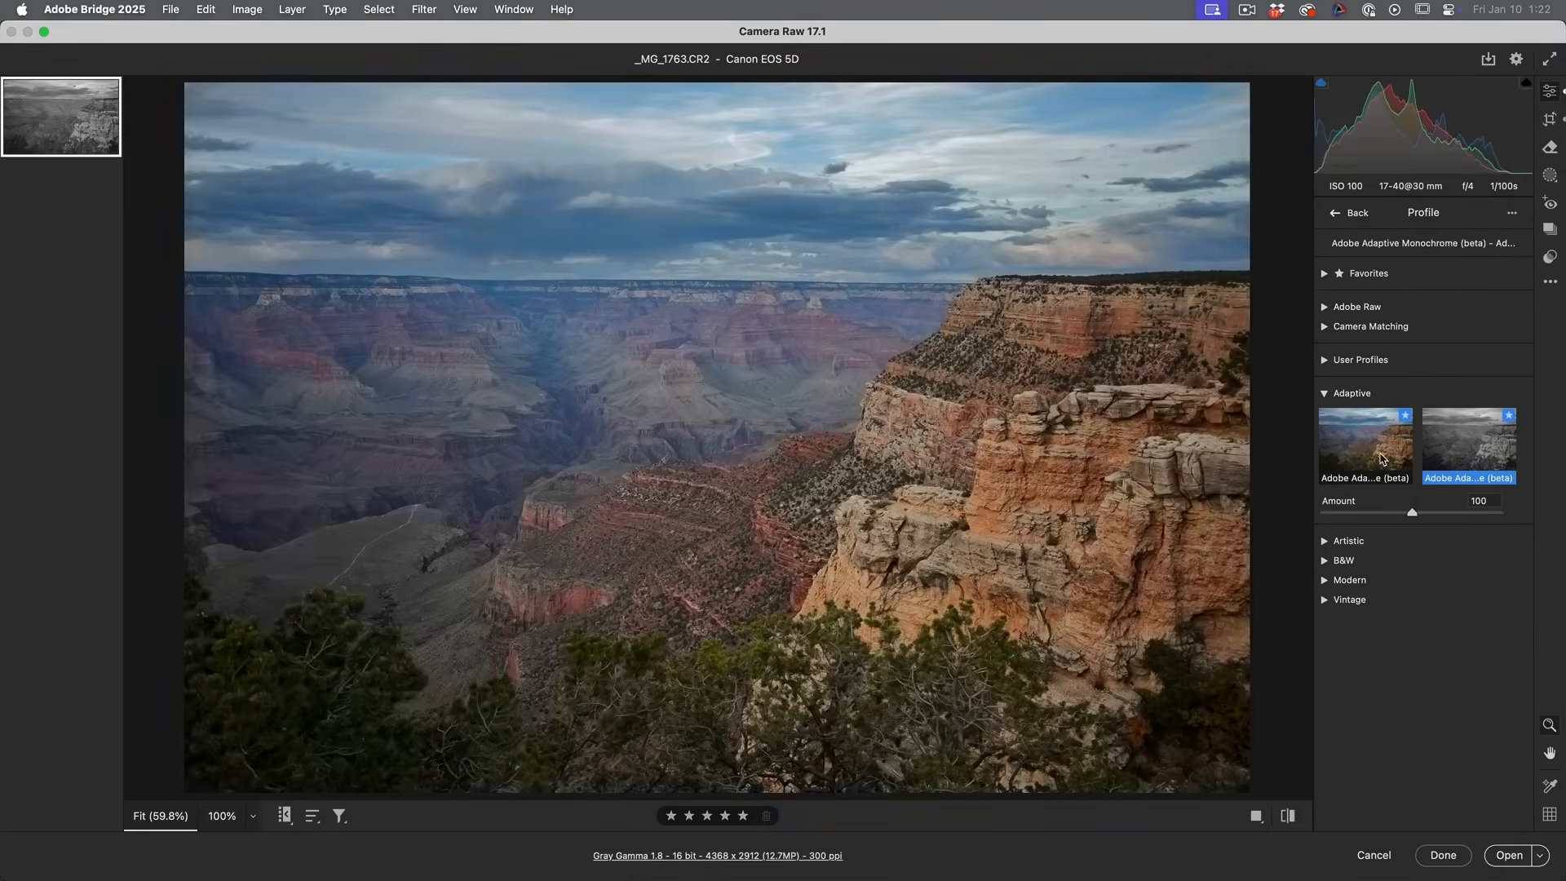
pyautogui.click(1364, 445)
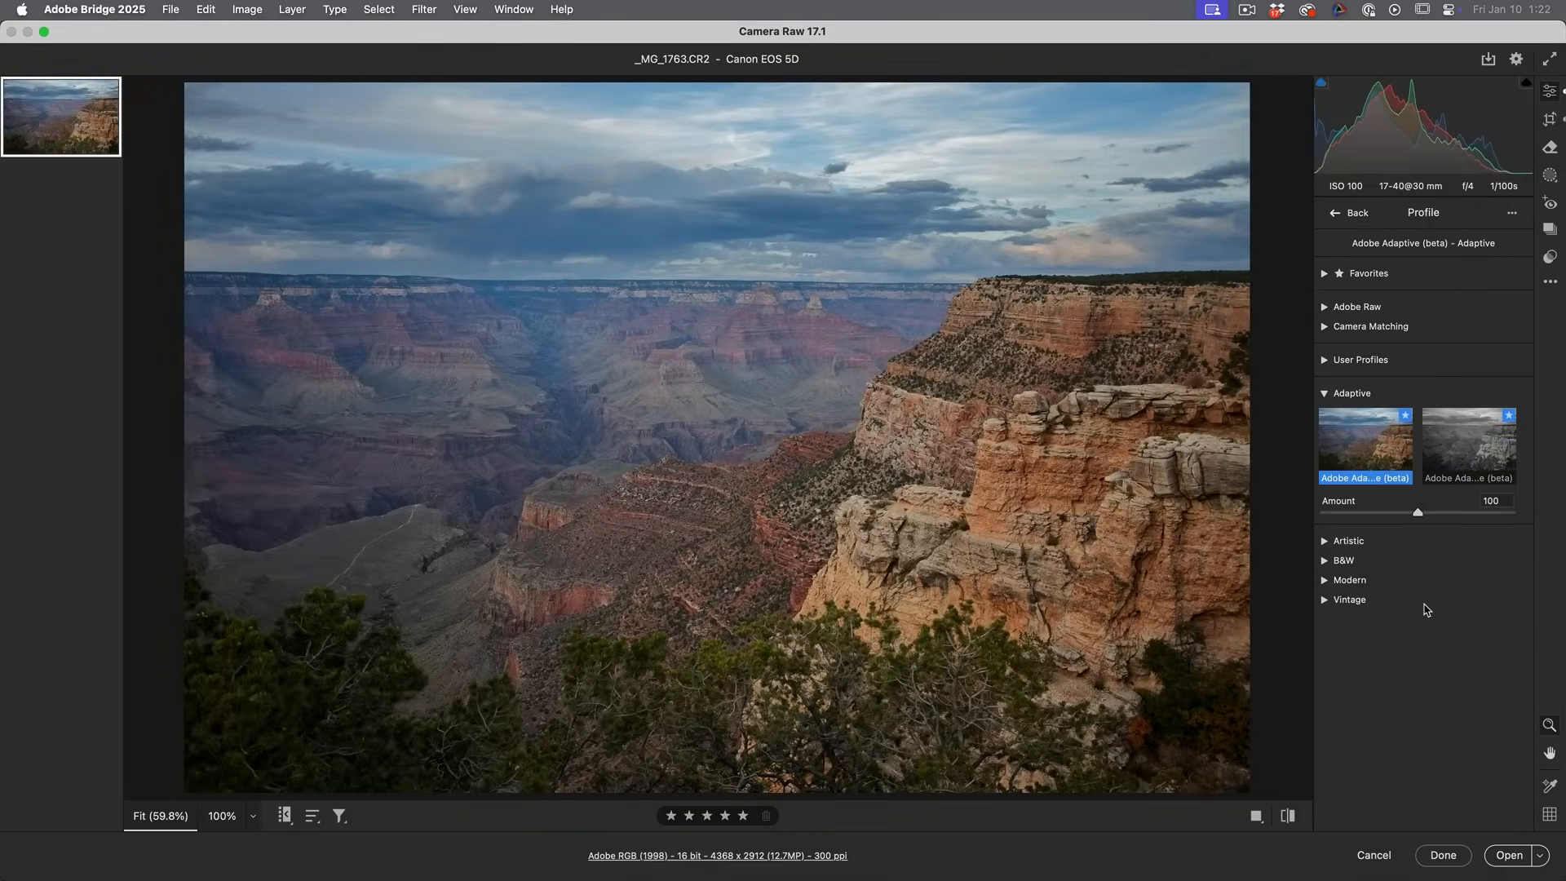
pyautogui.click(1348, 213)
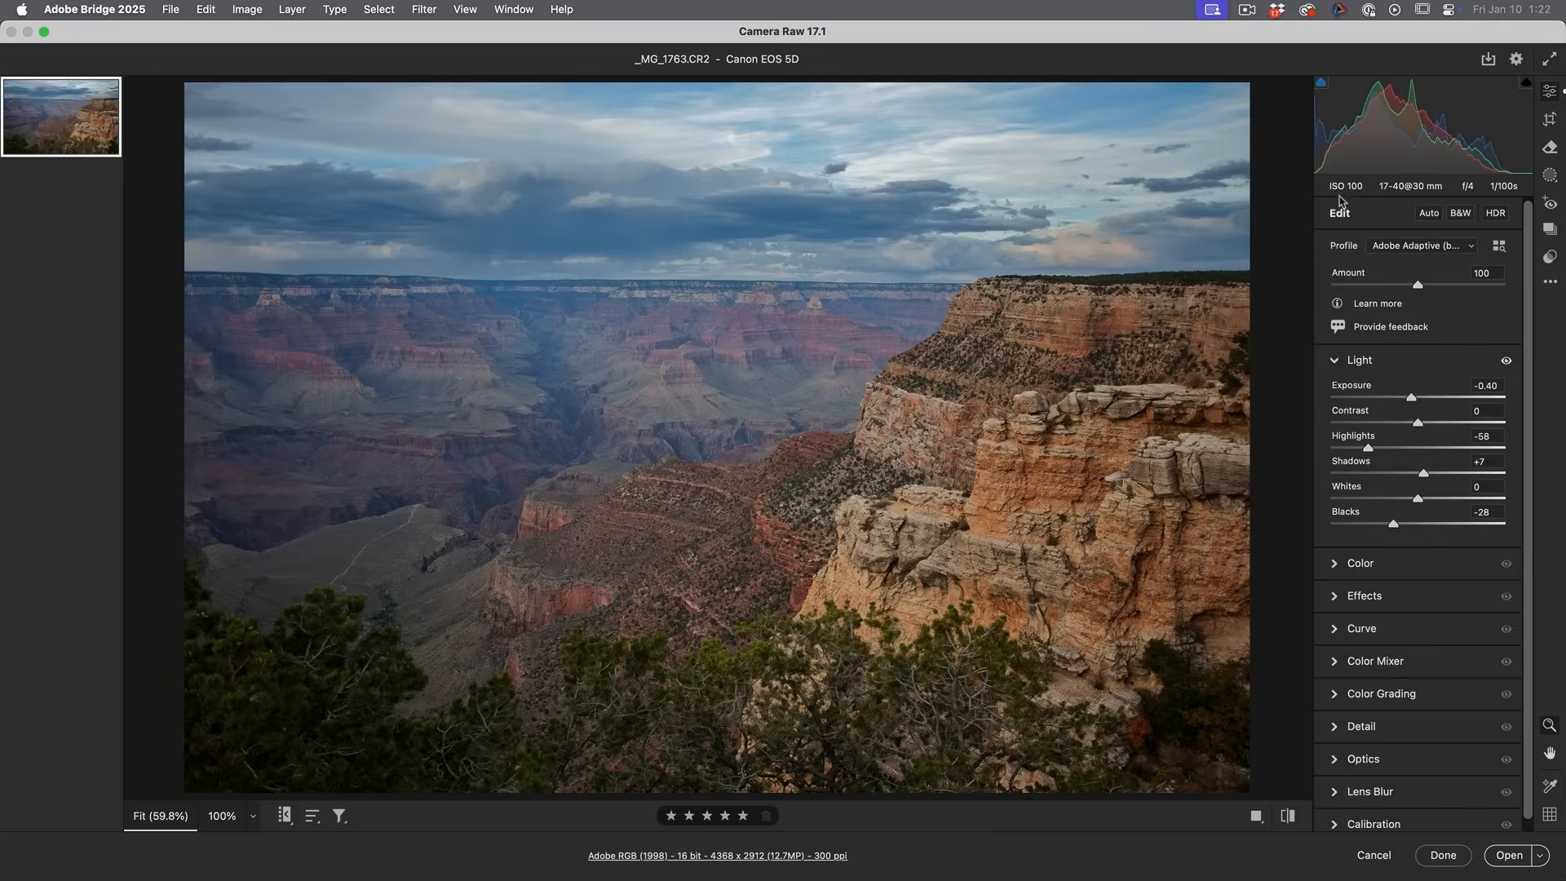
pyautogui.moveTo(1369, 365)
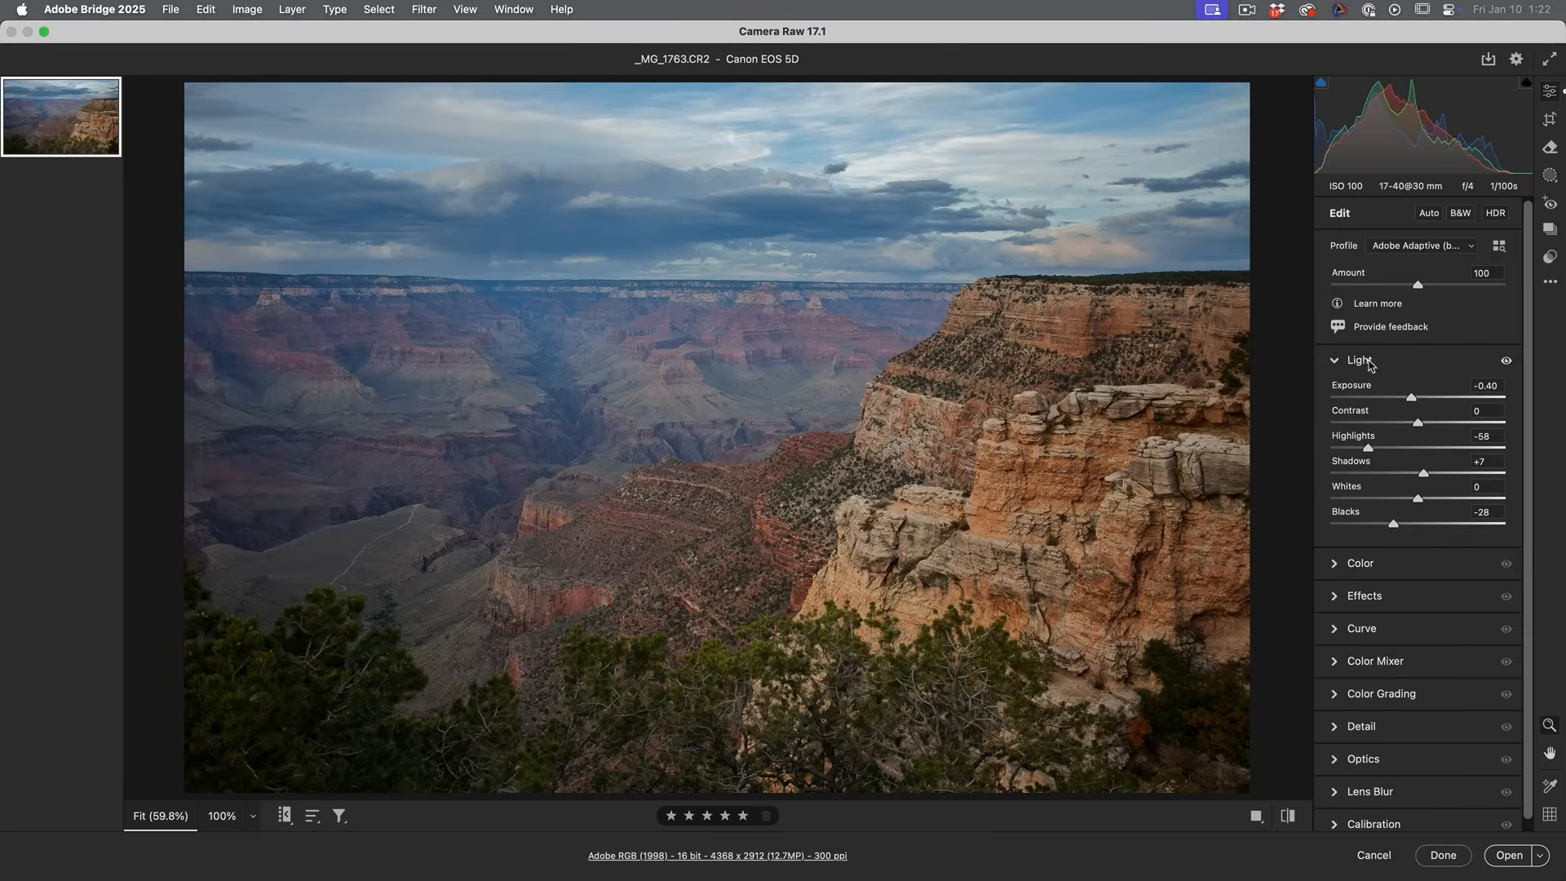
pyautogui.moveTo(1495, 255)
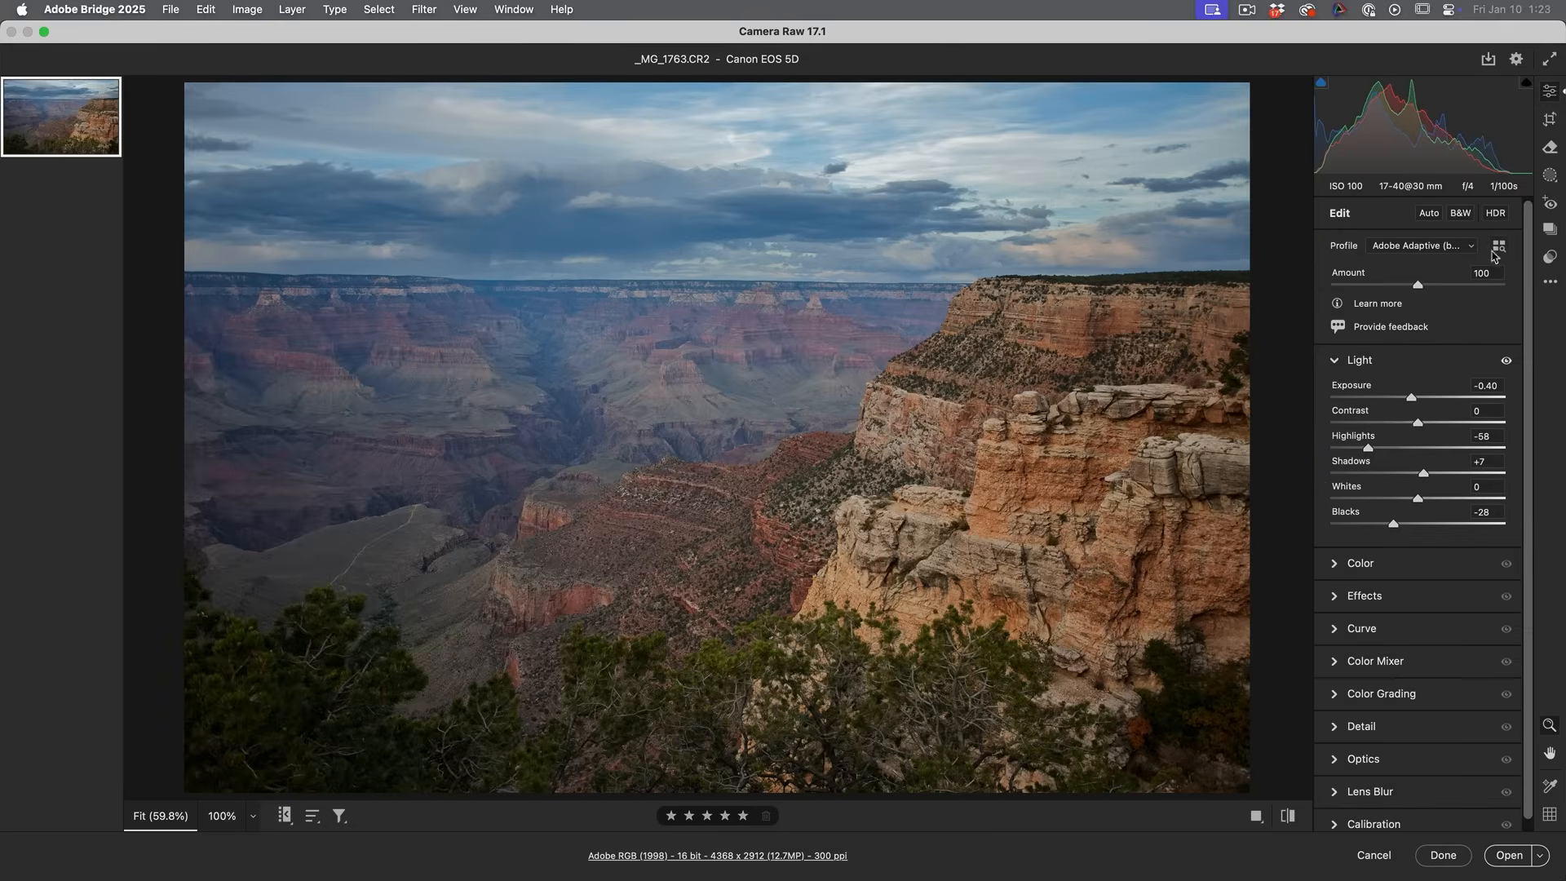
# Reopen the profile browser to settle back on Adobe Adaptive Monochrome (beta).
pyautogui.click(1497, 245)
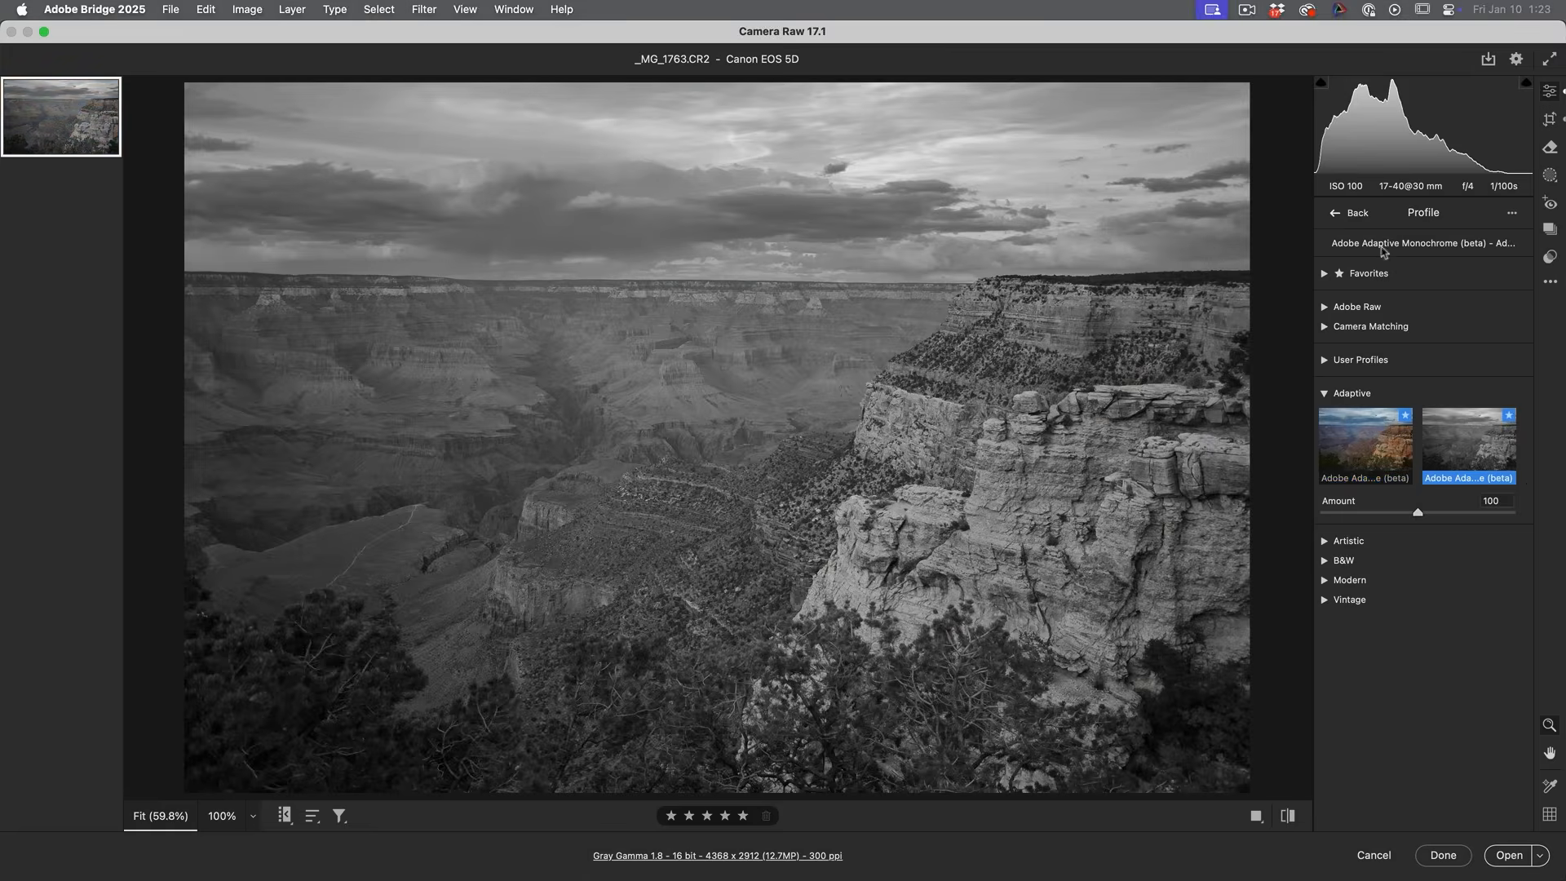
pyautogui.click(1356, 213)
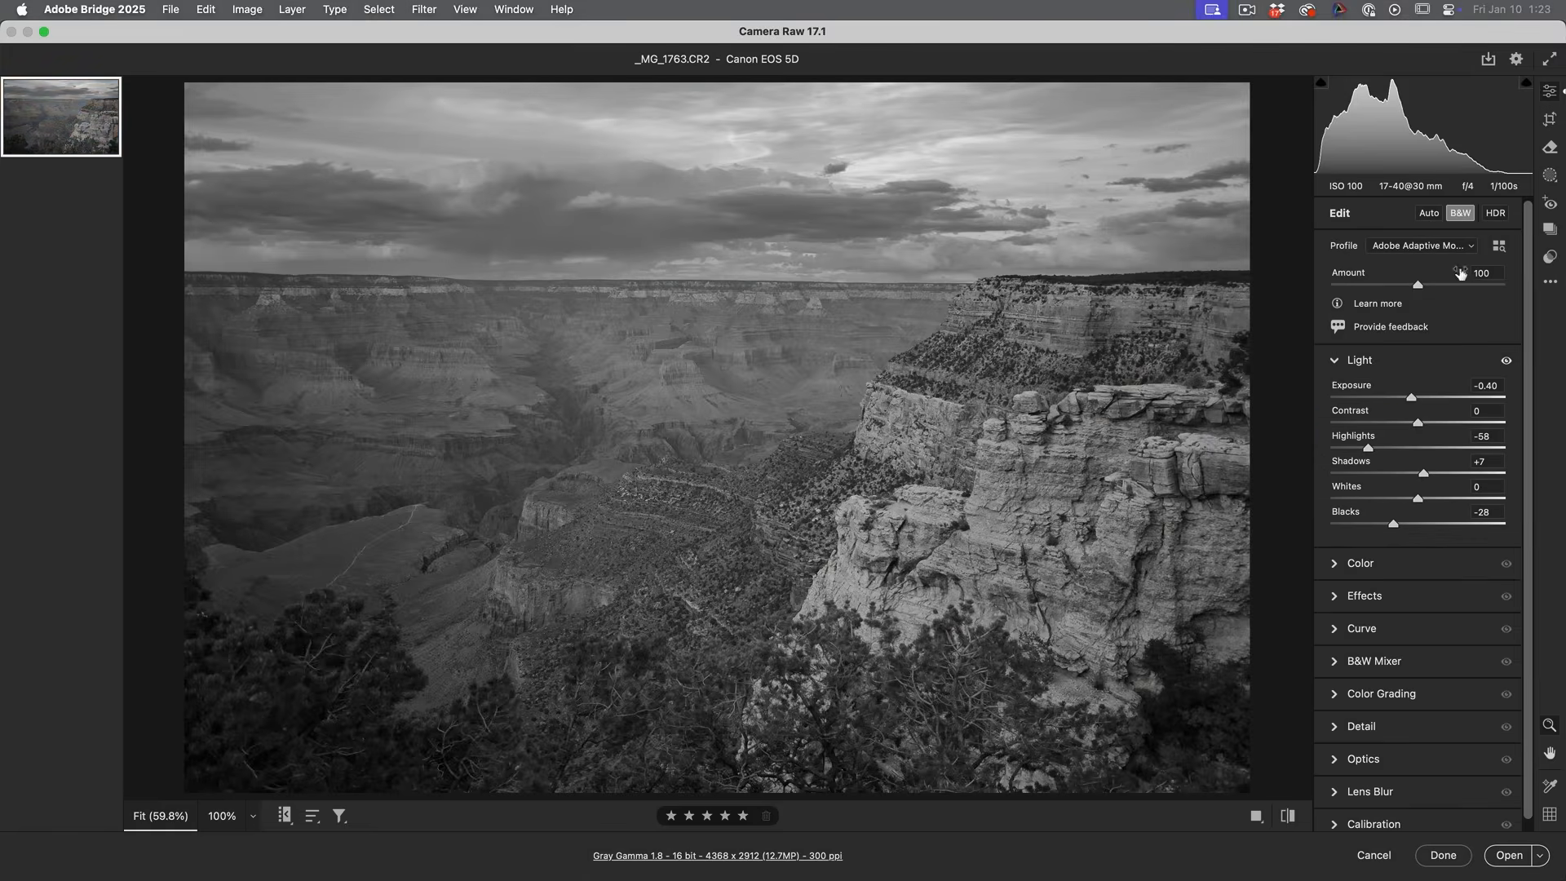
pyautogui.click(1499, 245)
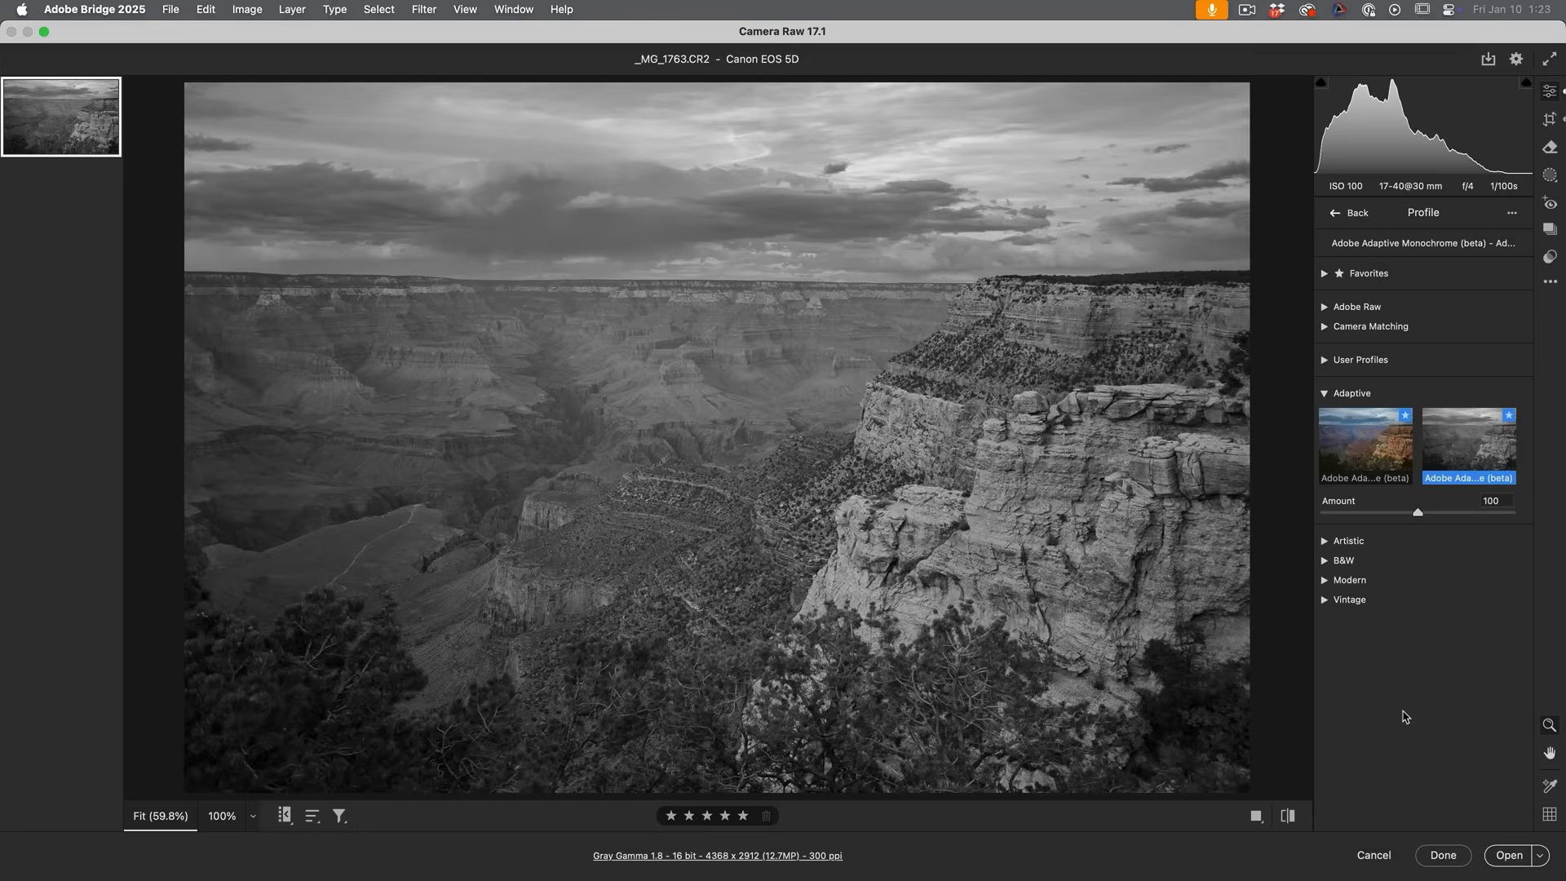
pyautogui.moveTo(1400, 636)
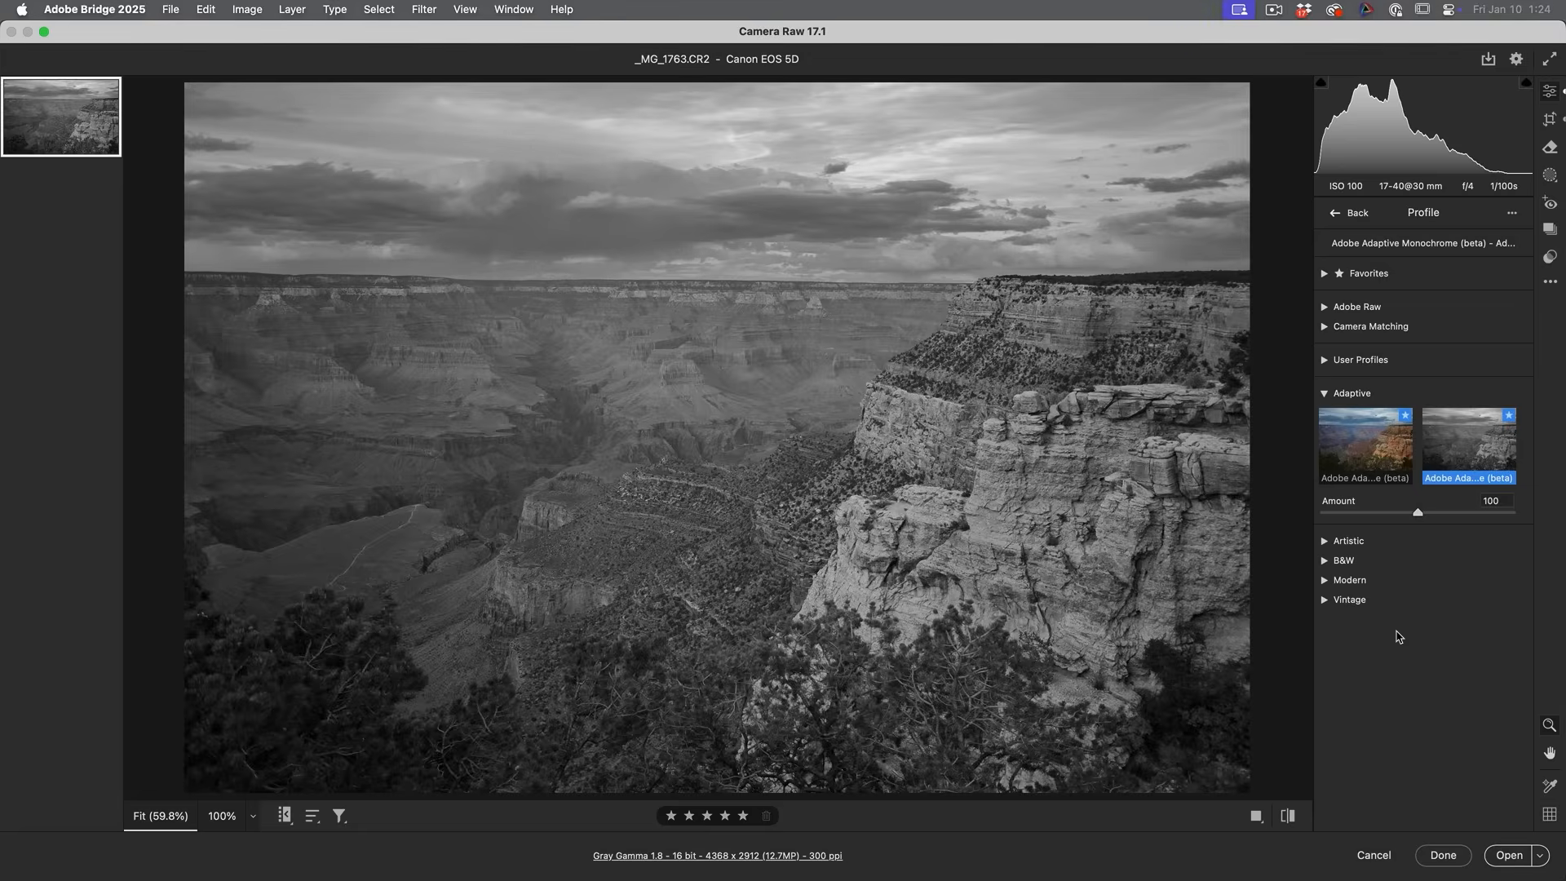
pyautogui.moveTo(1378, 334)
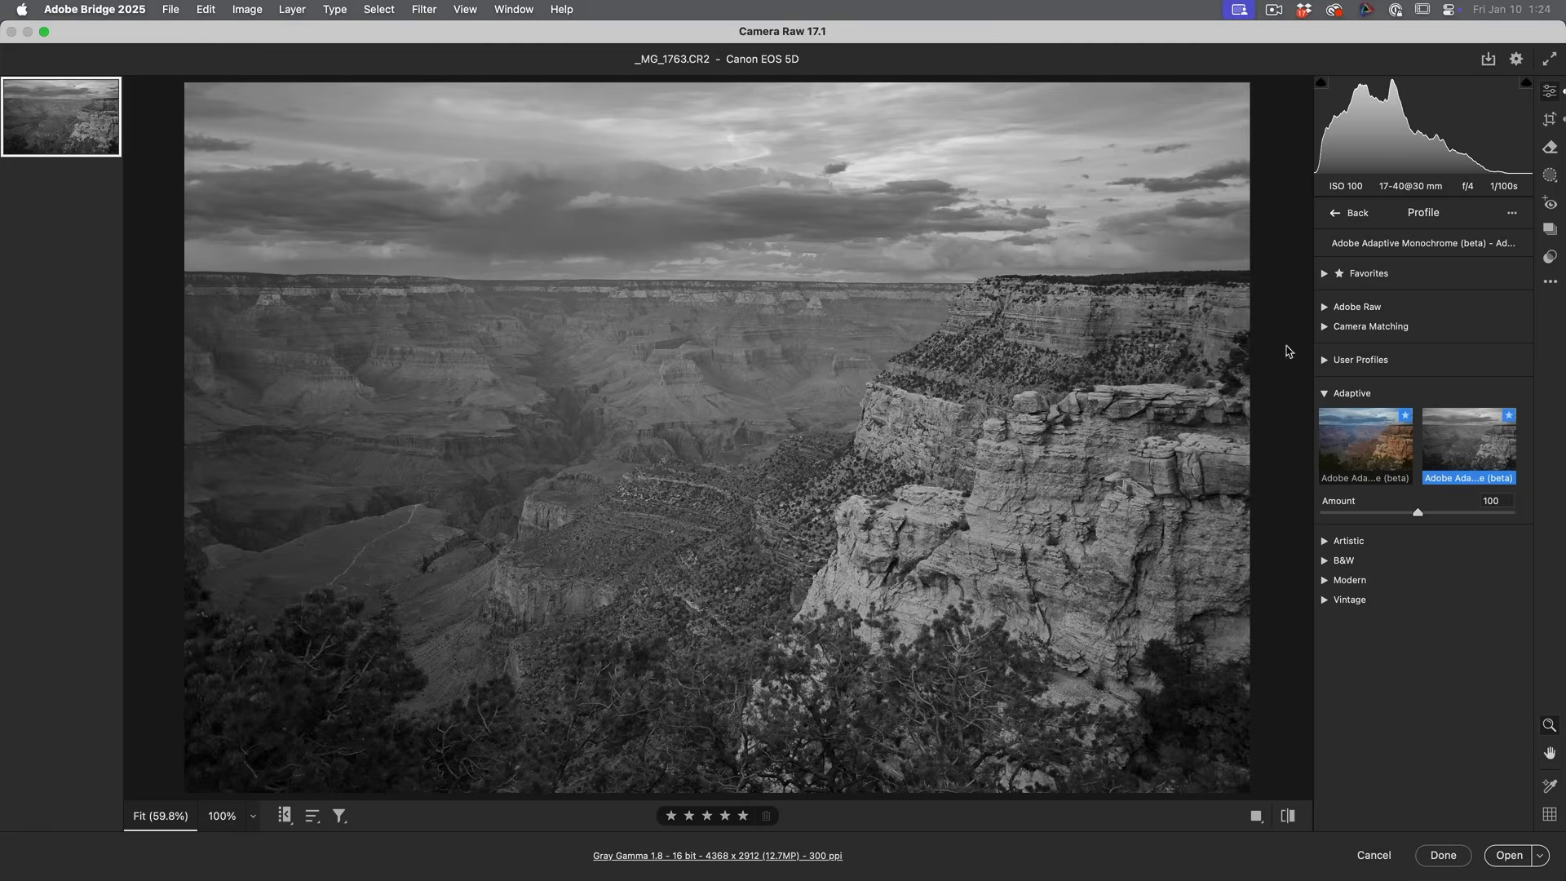
pyautogui.moveTo(1045, 500)
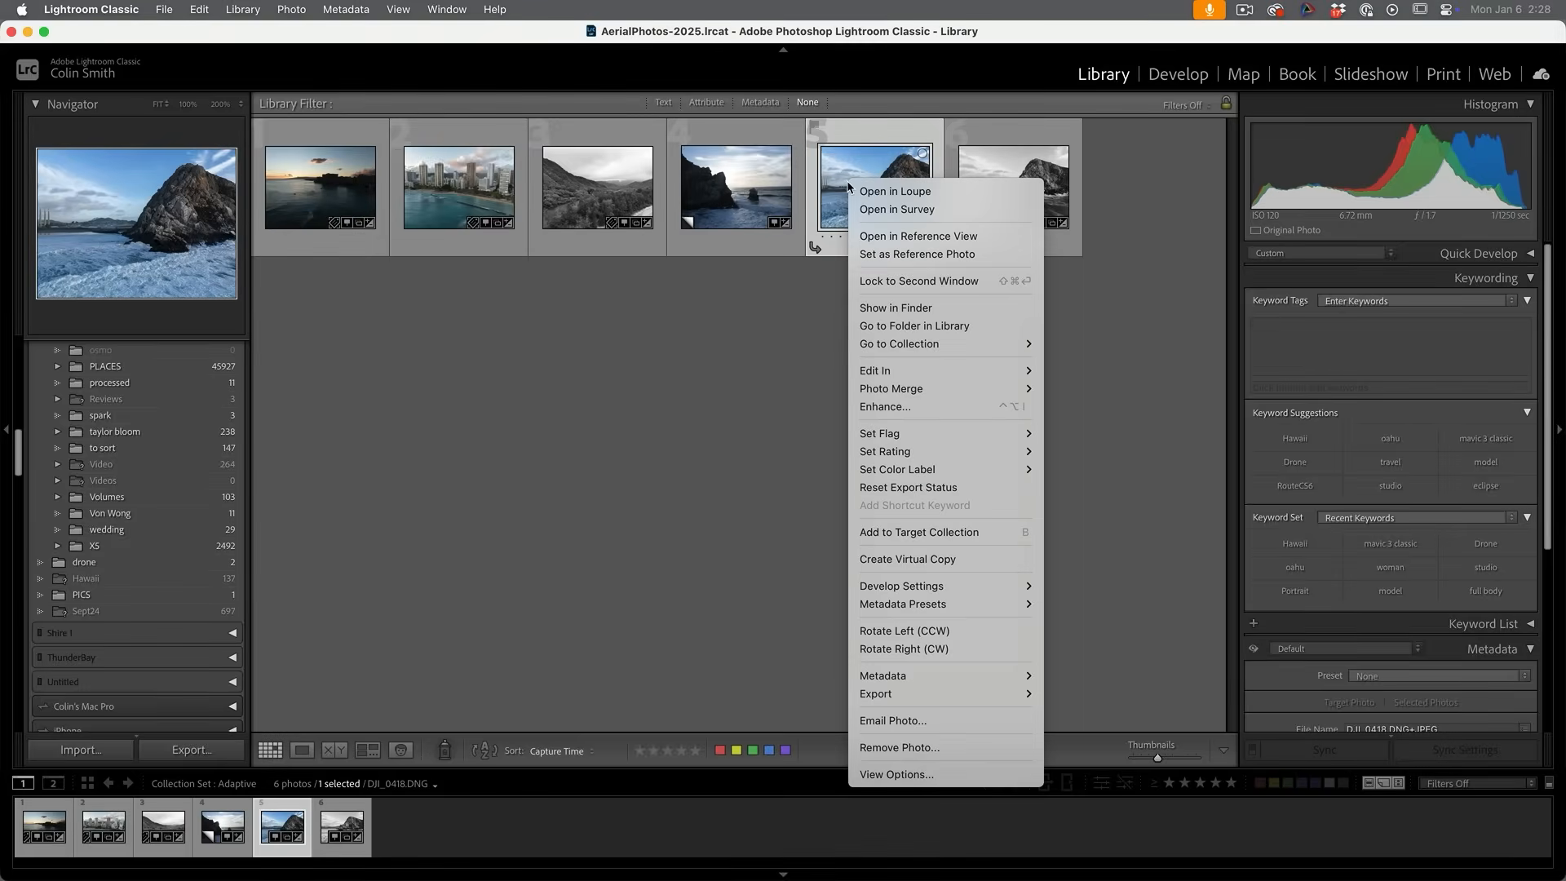
pyautogui.moveTo(942, 491)
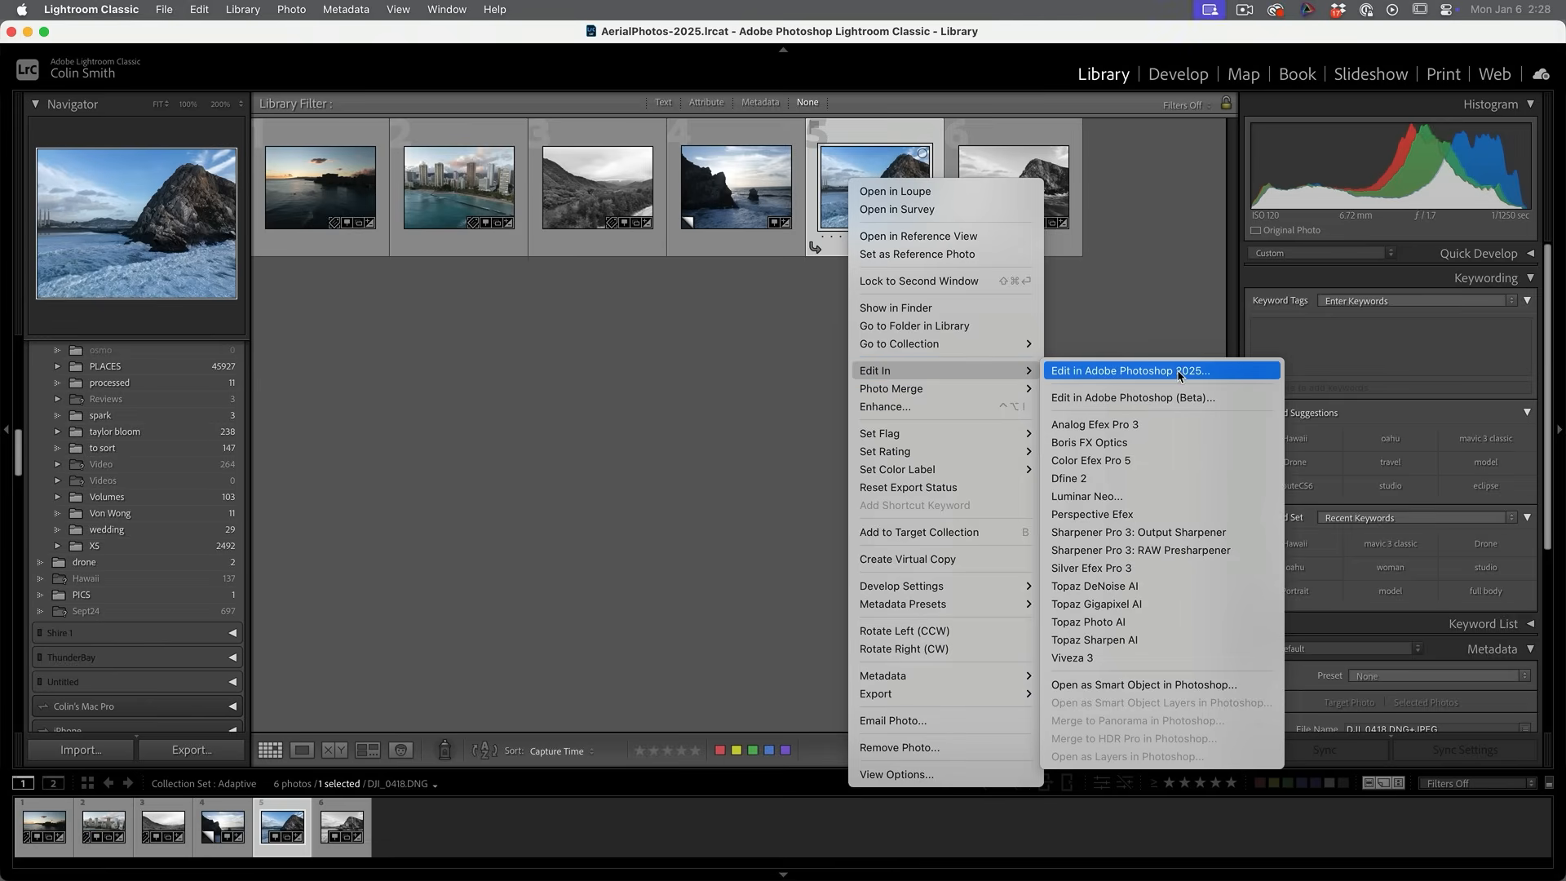
pyautogui.moveTo(1238, 379)
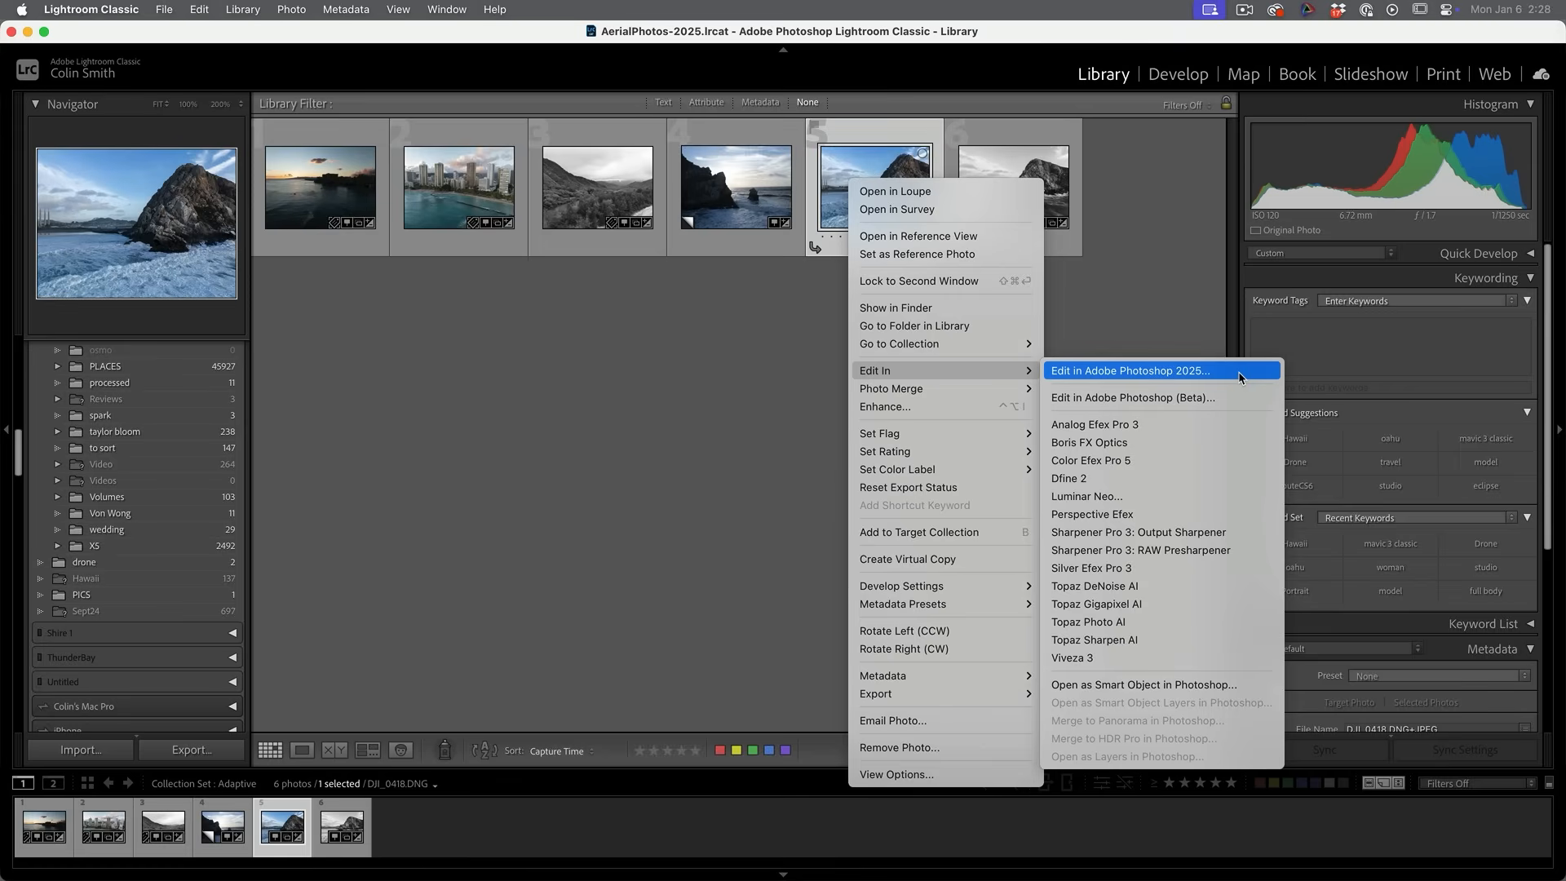
pyautogui.moveTo(1142, 684)
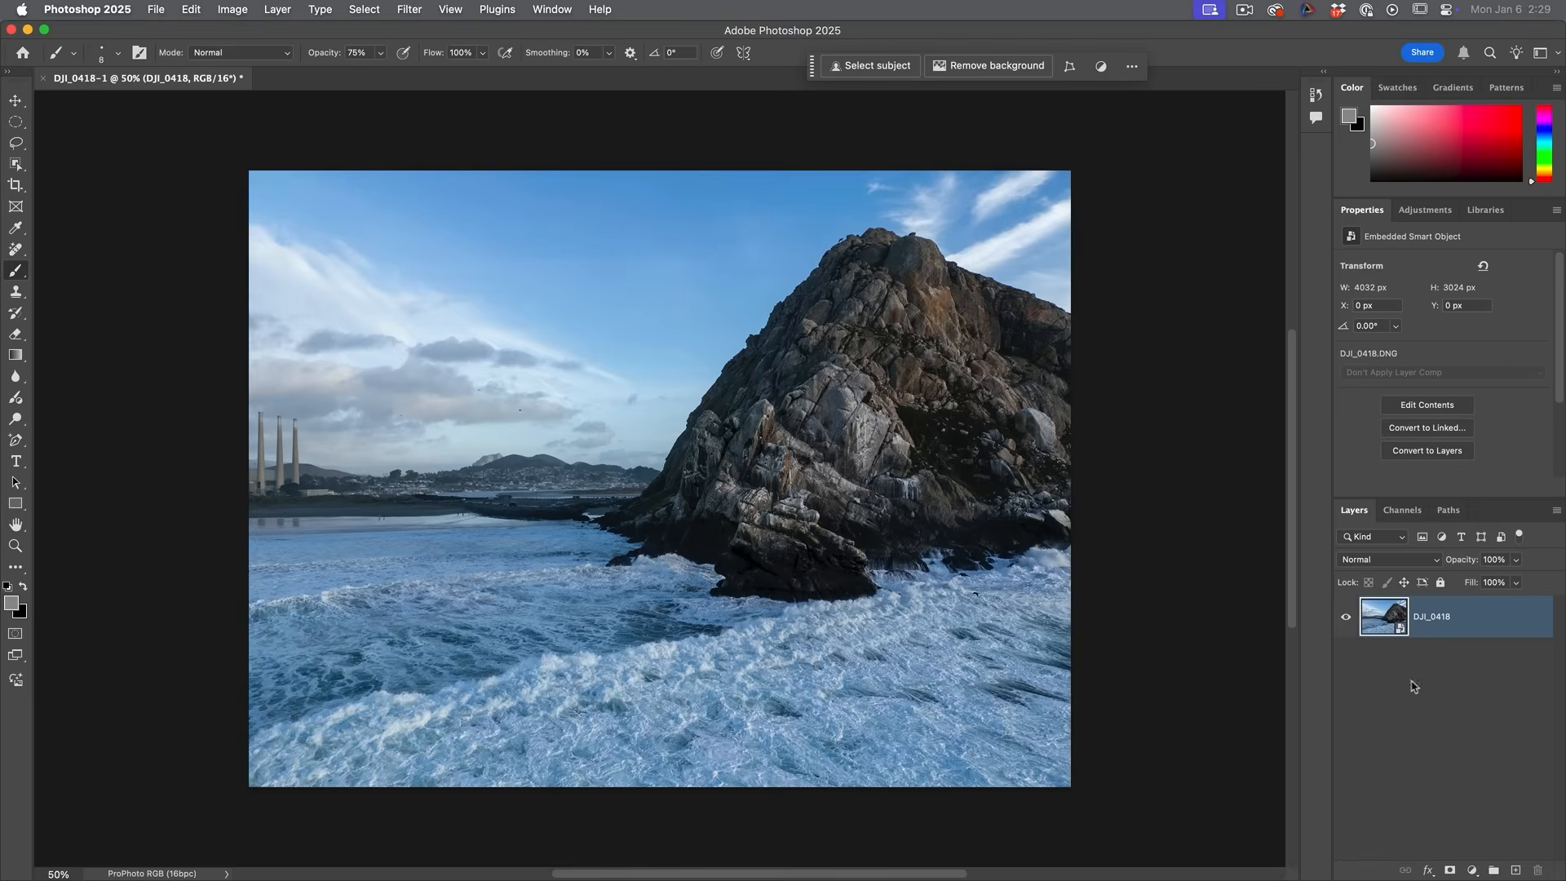
pyautogui.moveTo(1395, 732)
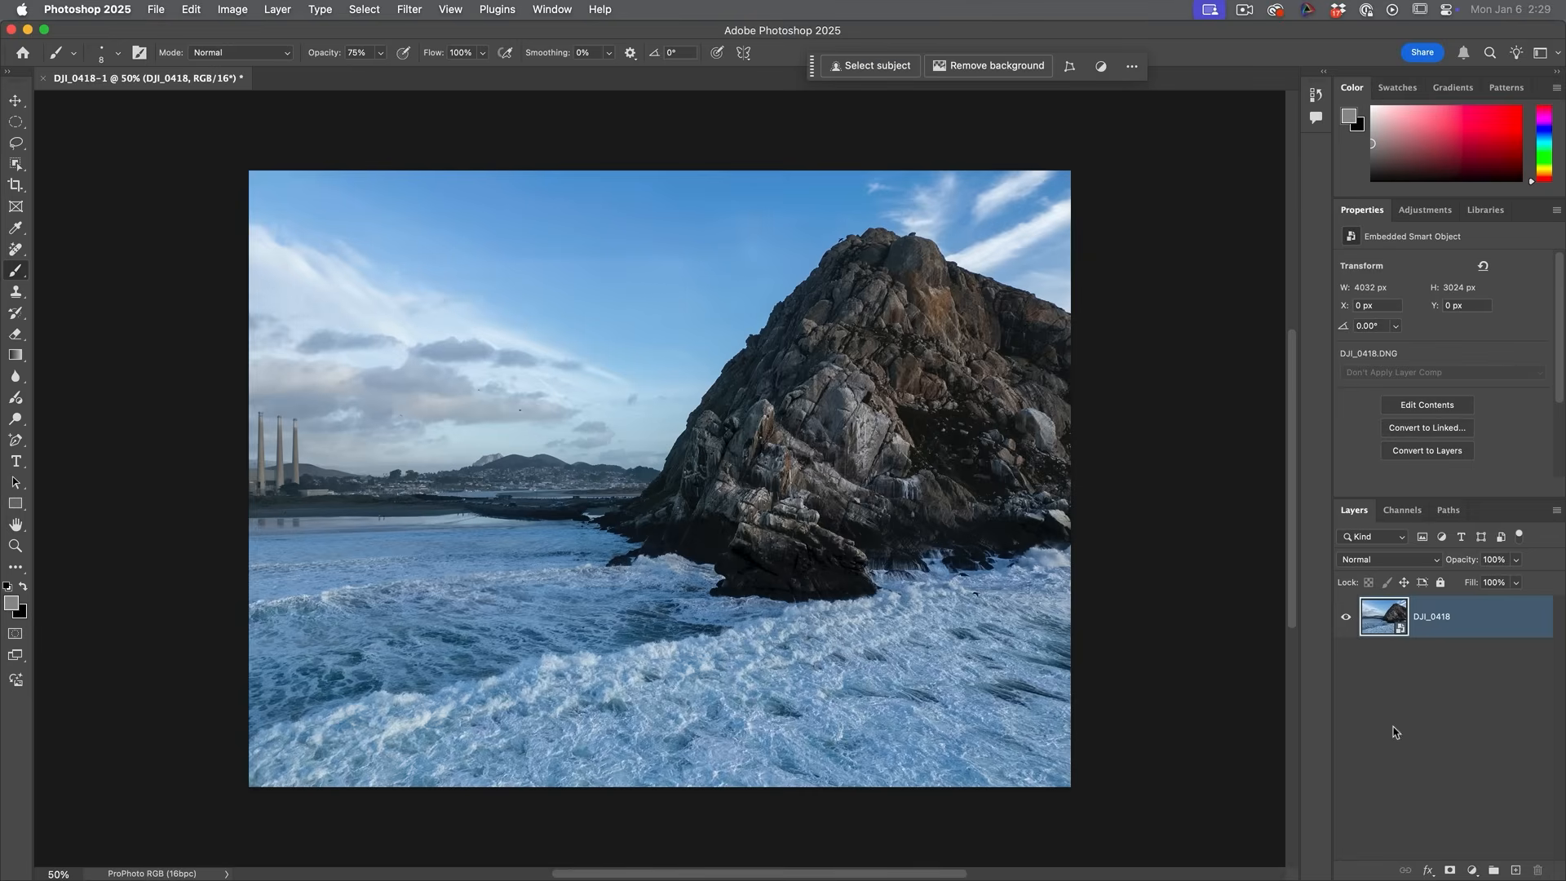
# Double-click the DJI_0418 smart object to reopen its raw settings in Camera Raw.
pyautogui.click(1426, 404)
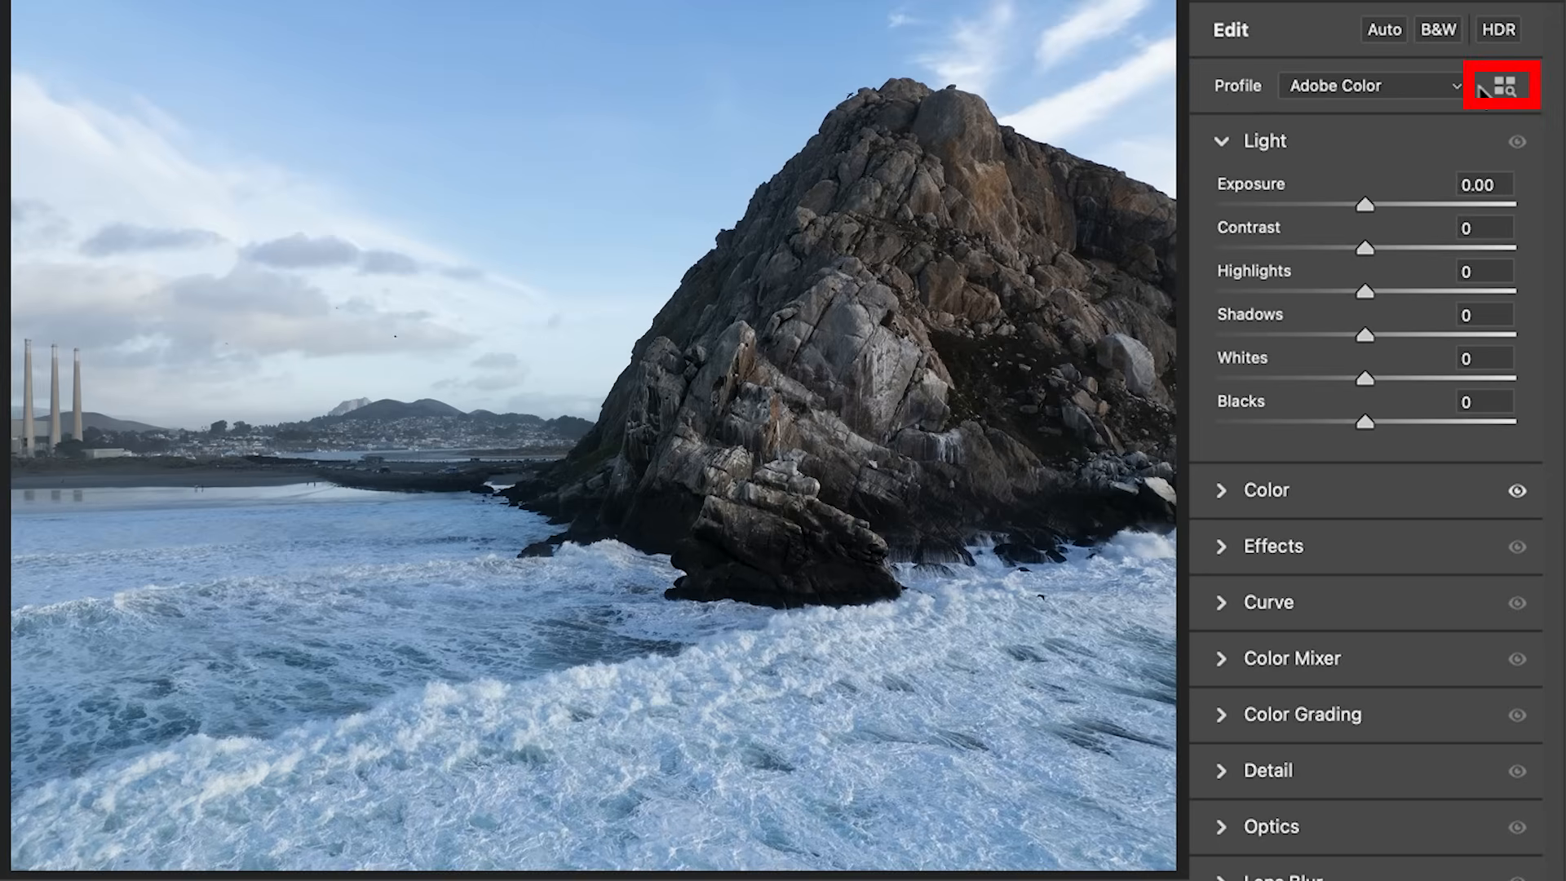
# Apply the Adobe Adaptive (beta) profile to the drone rock photo and return to editing.
pyautogui.click(1513, 85)
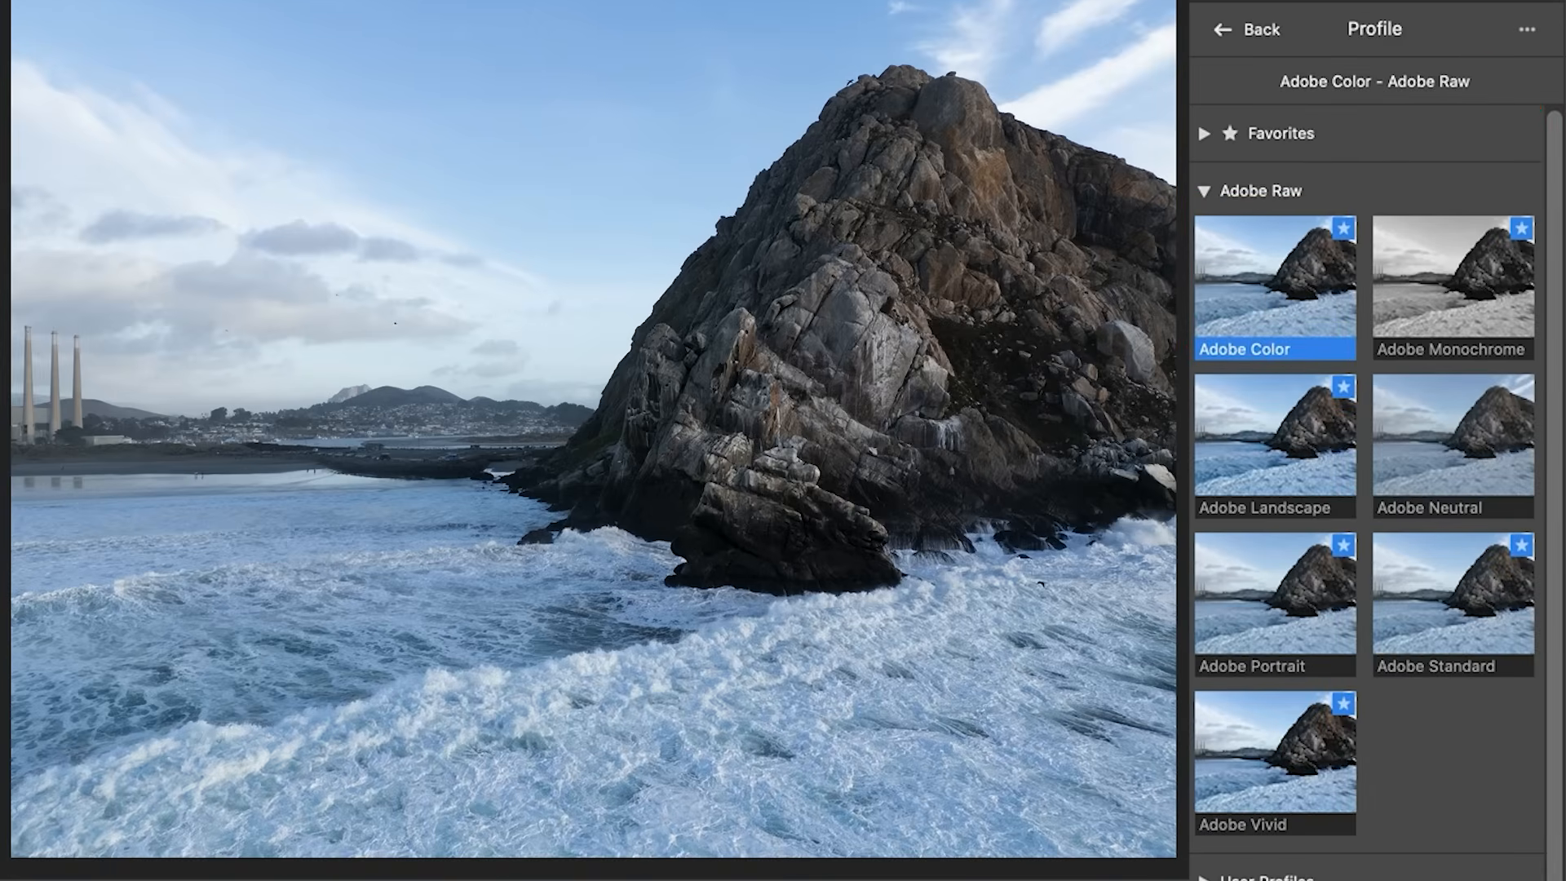
pyautogui.scroll(-3)
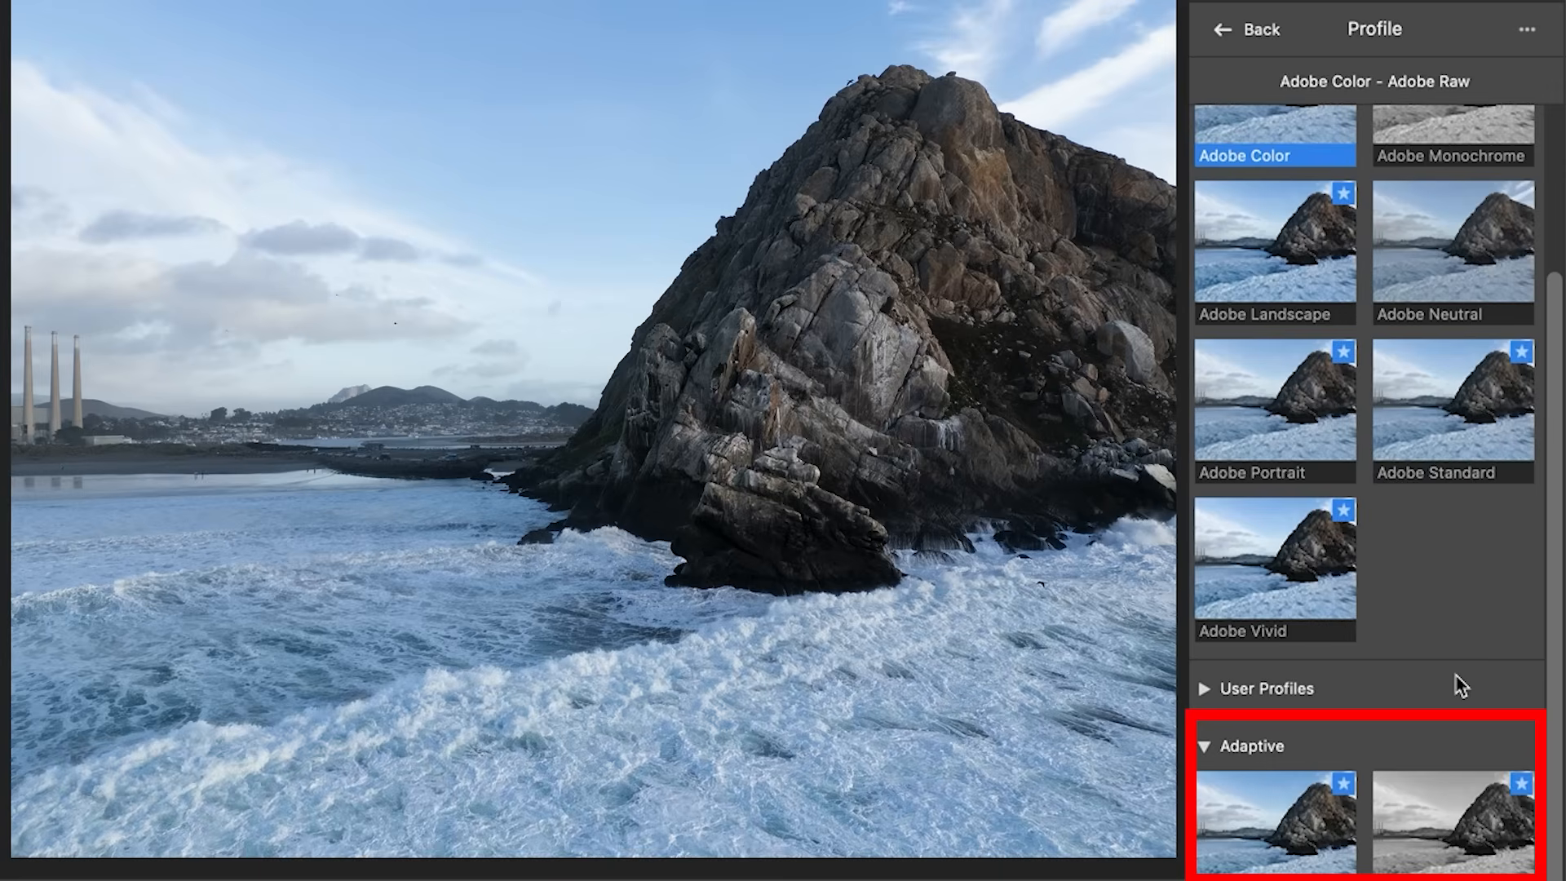
pyautogui.moveTo(1355, 680)
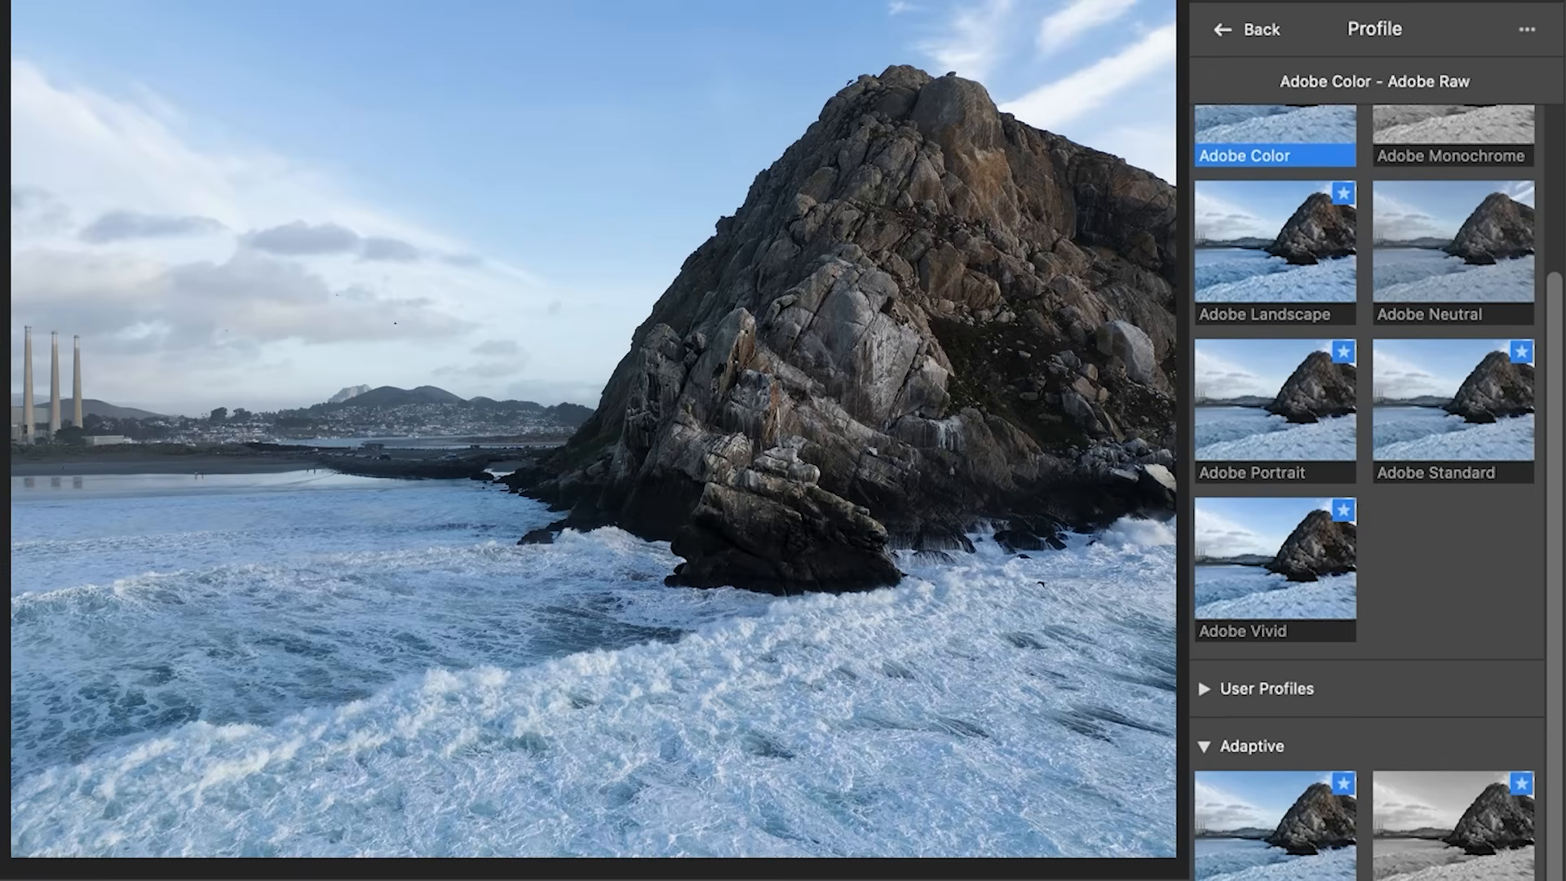
pyautogui.click(1274, 818)
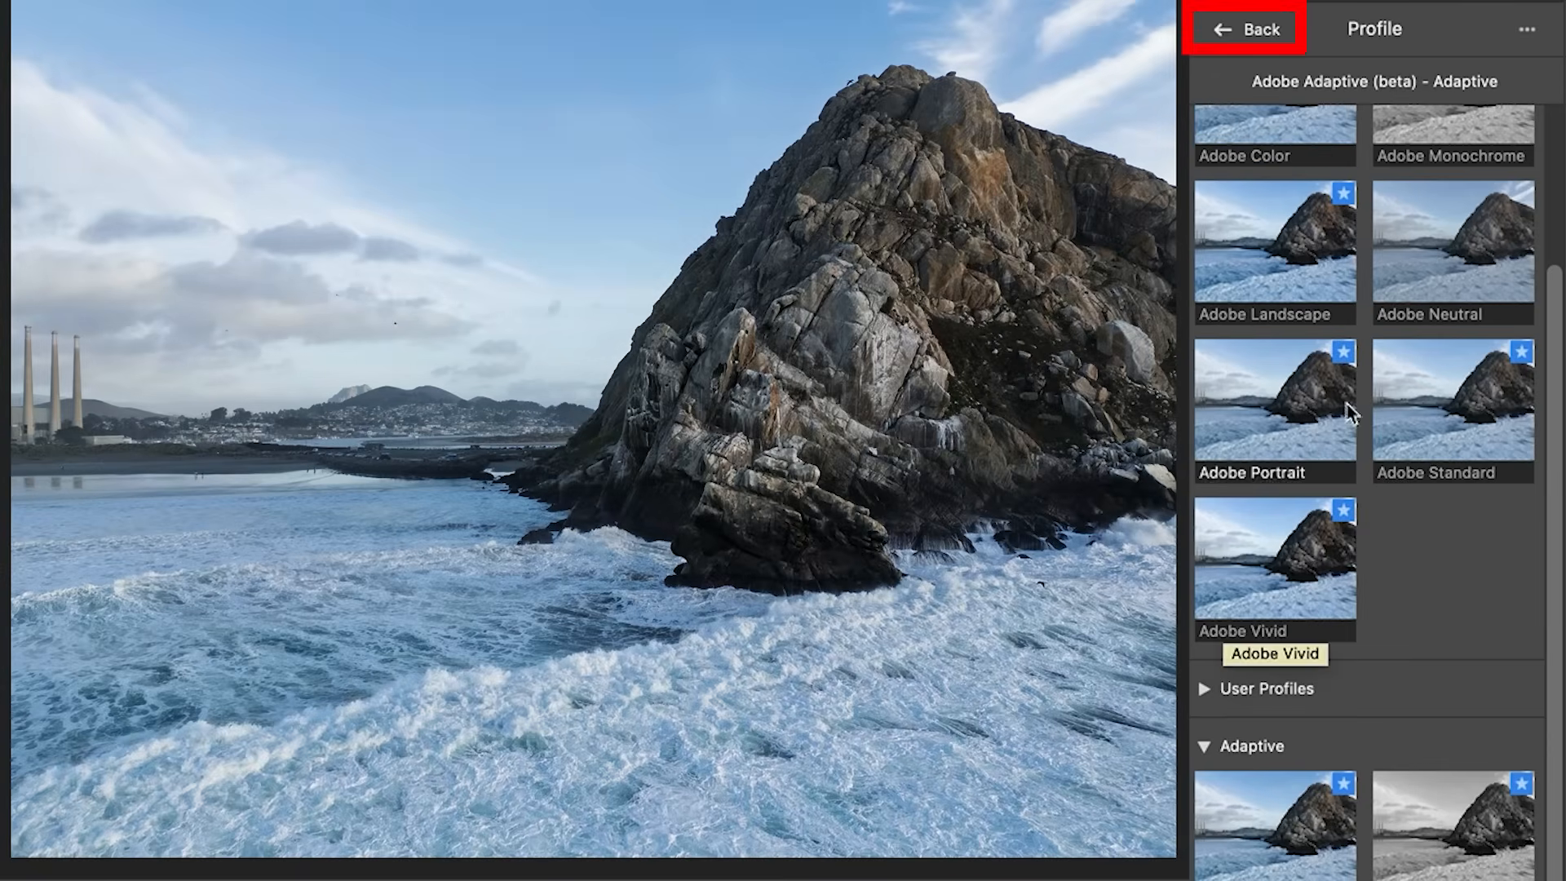
pyautogui.click(1243, 28)
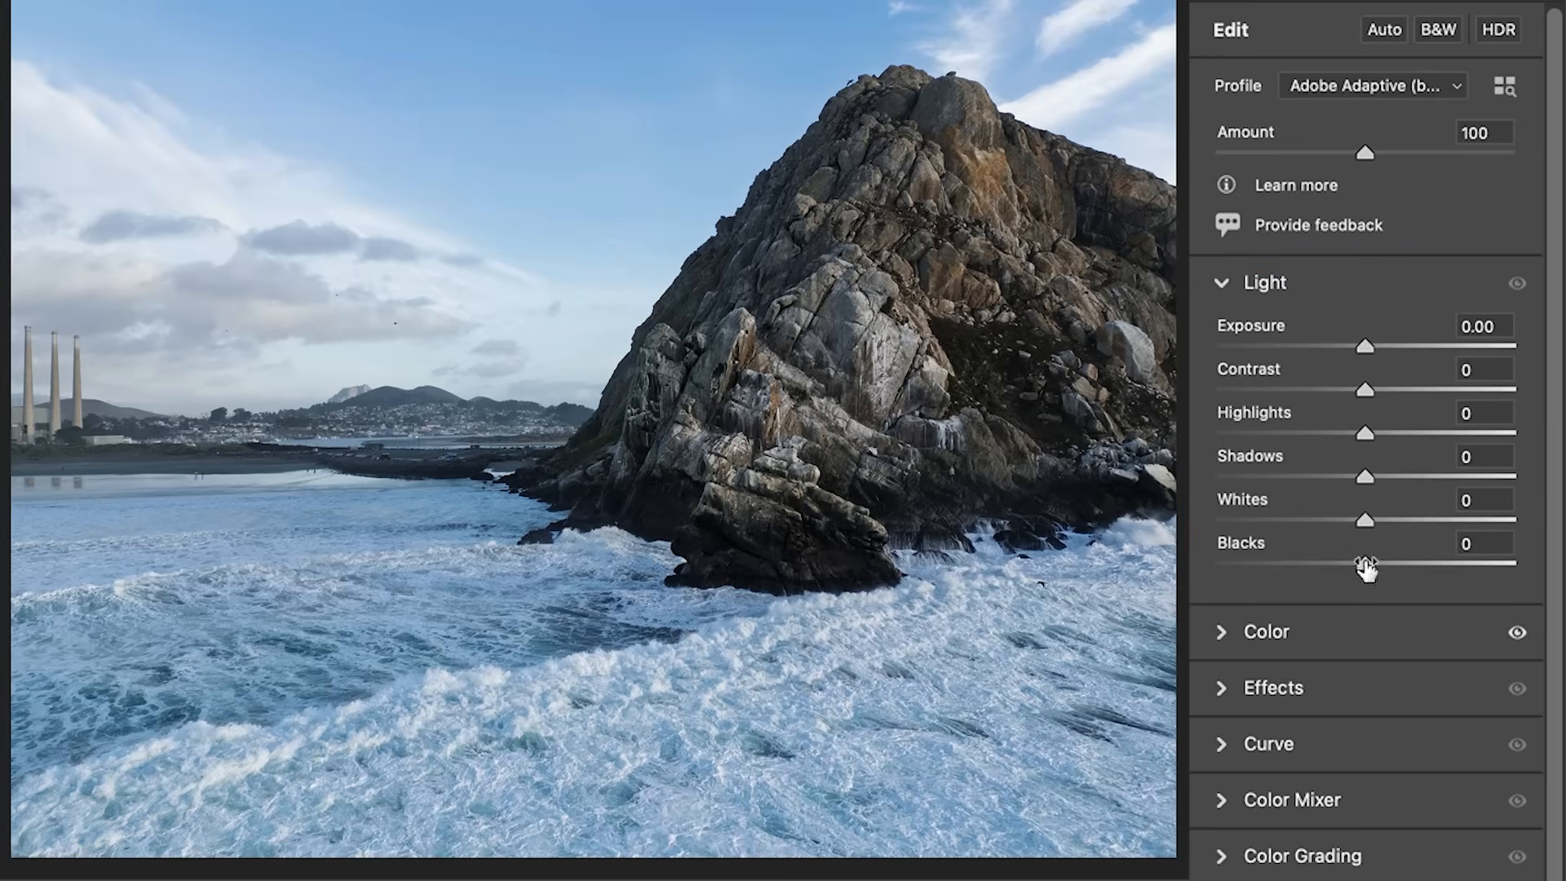
pyautogui.moveTo(1348, 304)
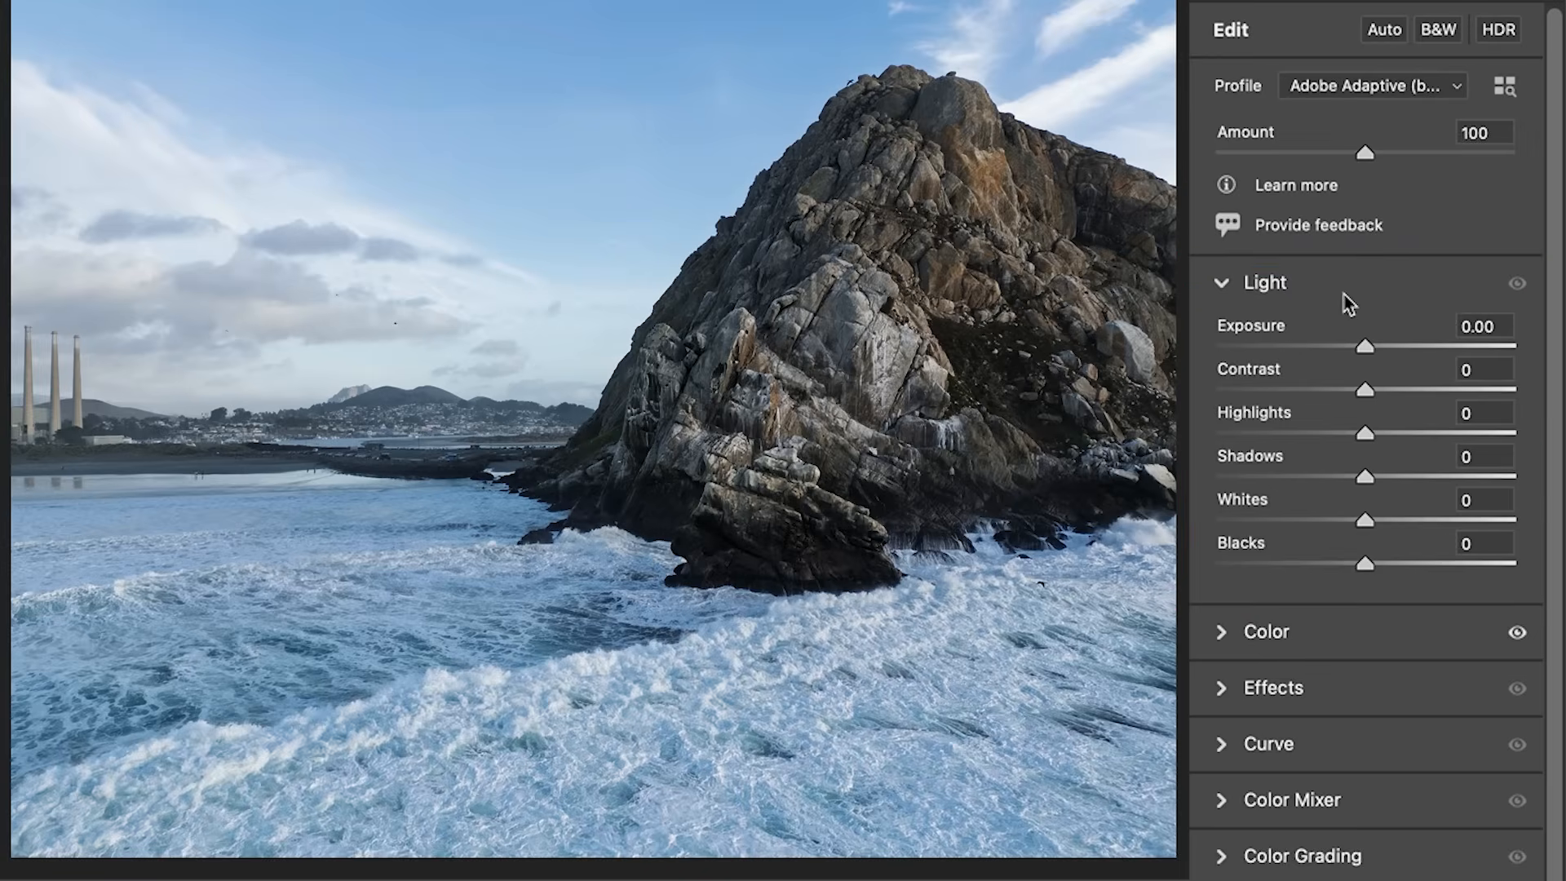